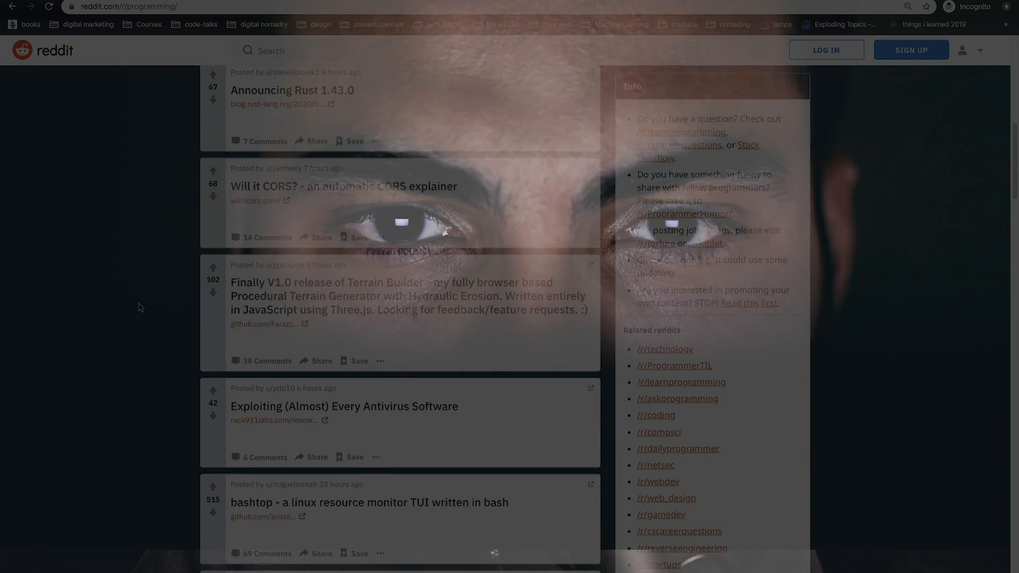
Place a text label reading Source near the top of the AWW board canvas.
scroll(down, 3)
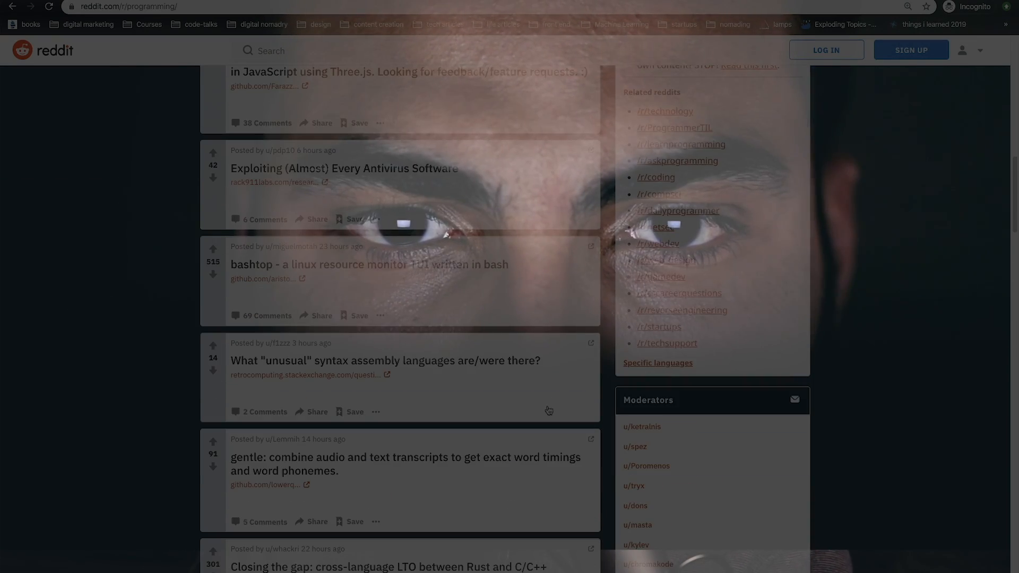
scroll(down, 3)
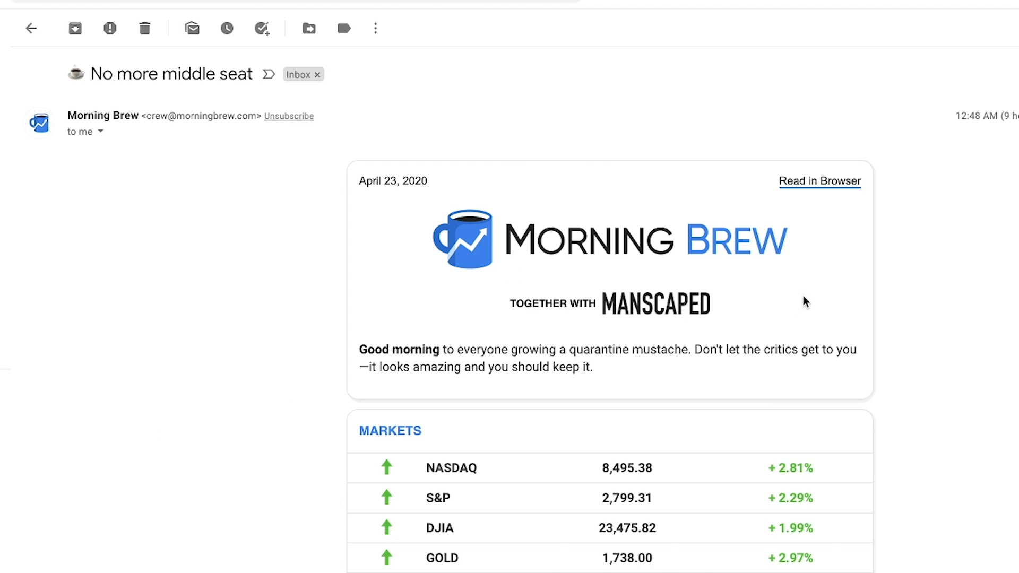
scroll(down, 3)
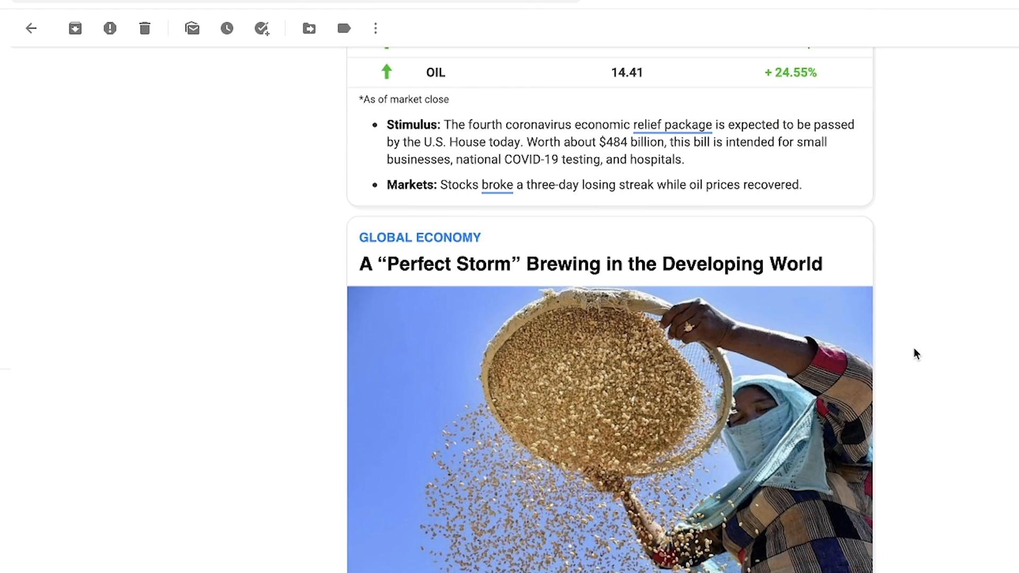
scroll(down, 3)
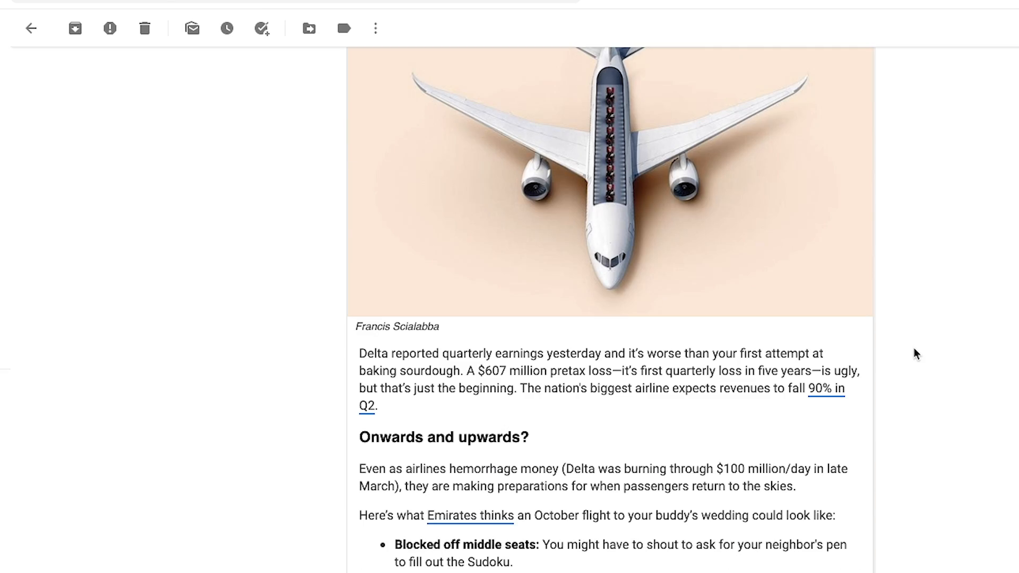
scroll(down, 3)
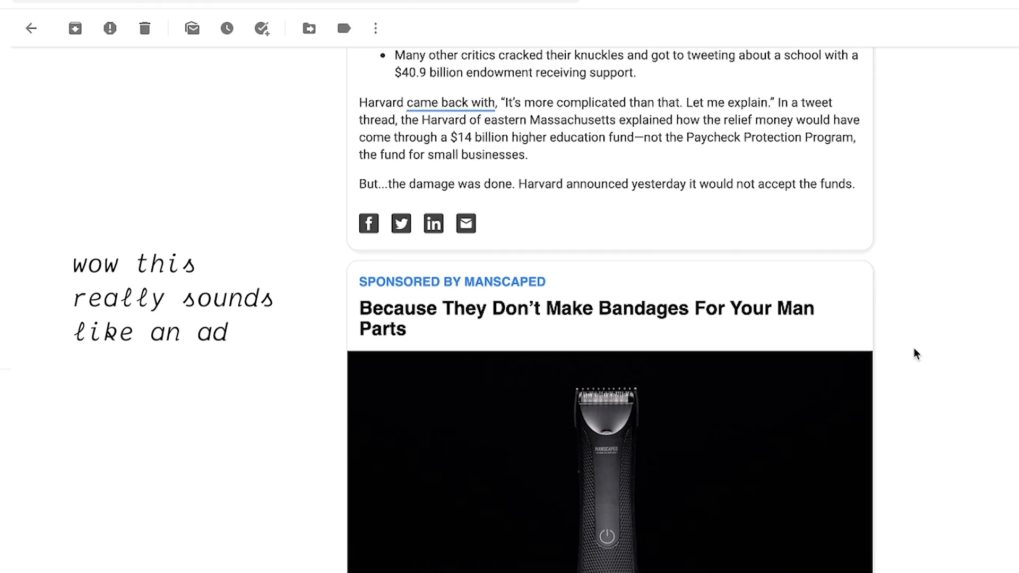
scroll(down, 3)
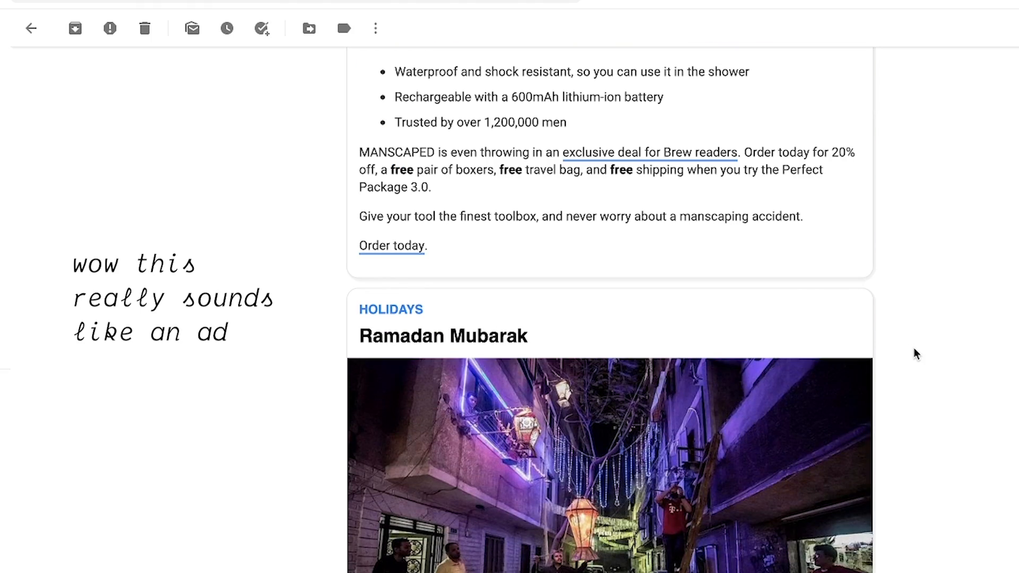
scroll(down, 3)
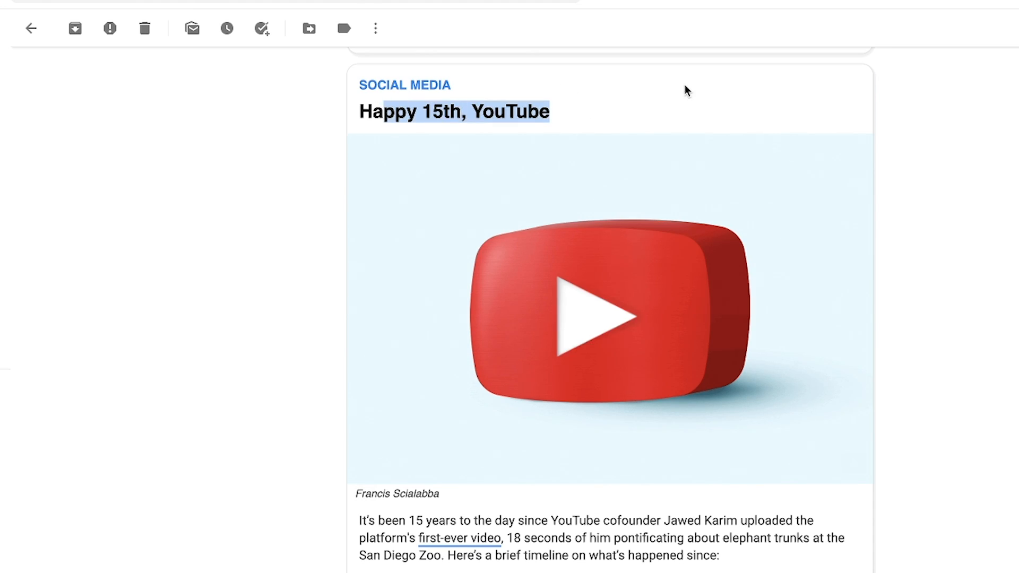
click(588, 318)
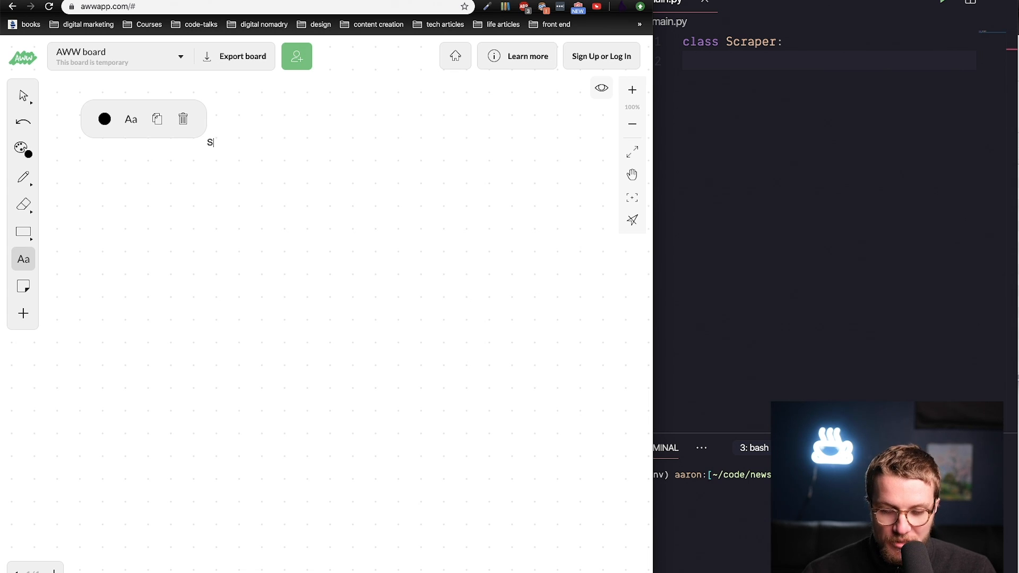
text(ource)
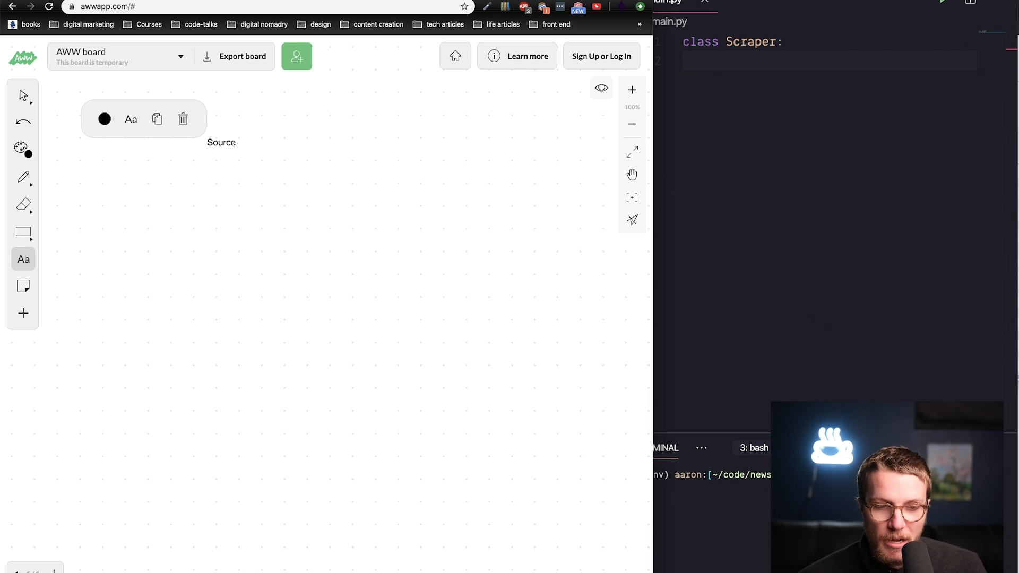
Load news.ycombinator.com in a new Chrome tab to show the Hacker News front page.
text(32)
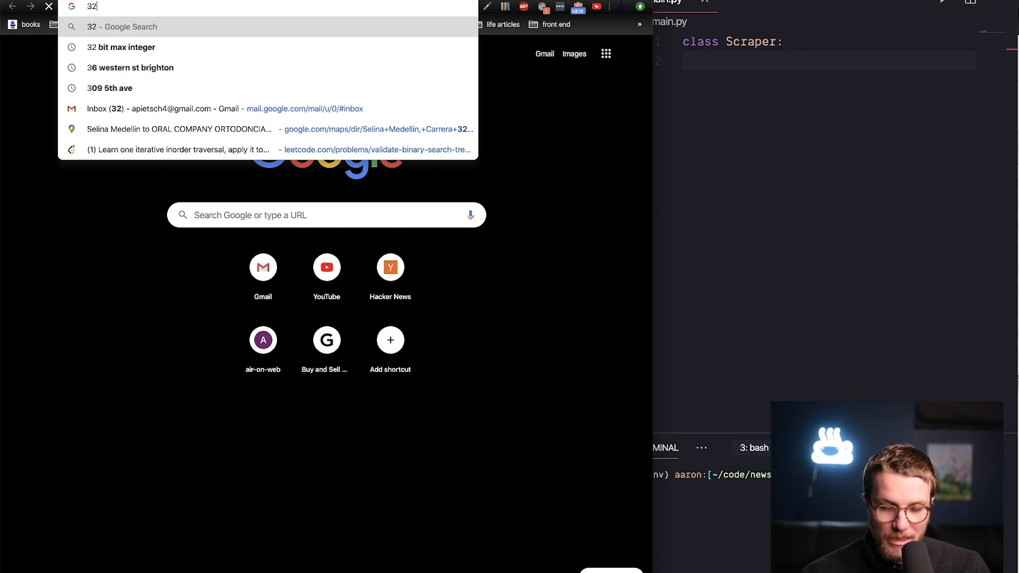
text(news.ycombinator.com)
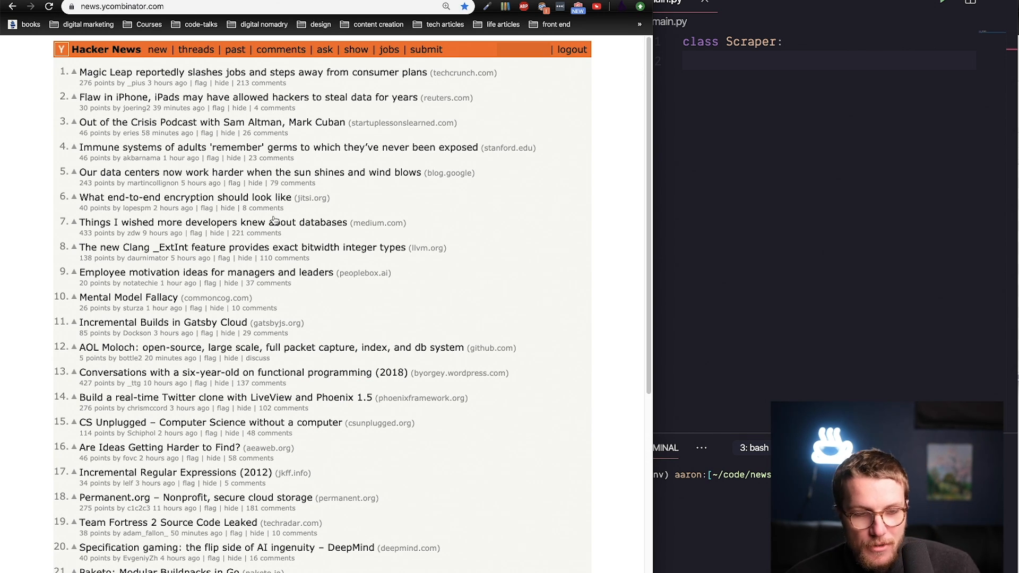
mouse_move(104, 145)
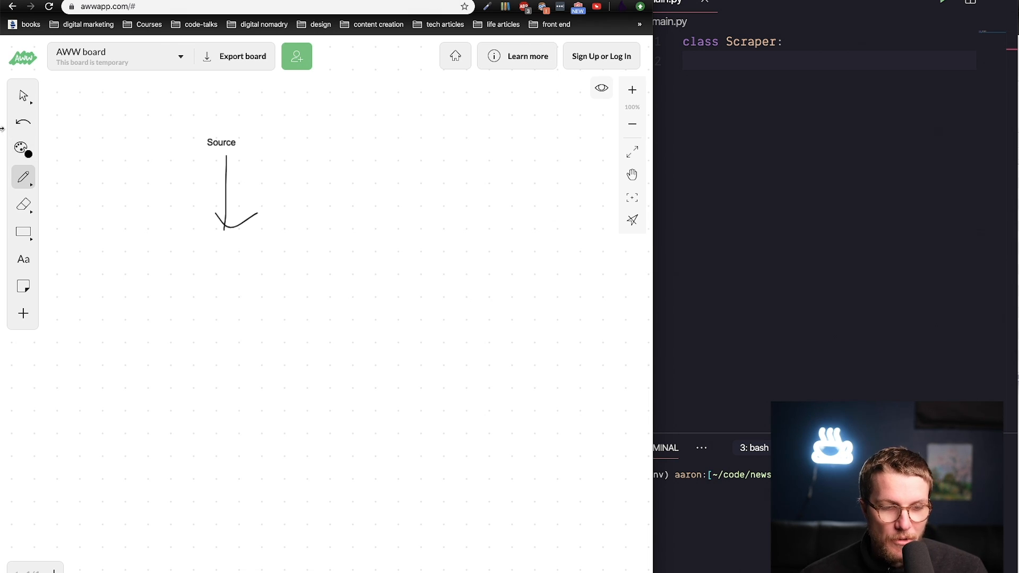
Add Parser and Storage labels below Source, each followed by a hand-drawn downward arrow.
click(22, 259)
text(Parser)
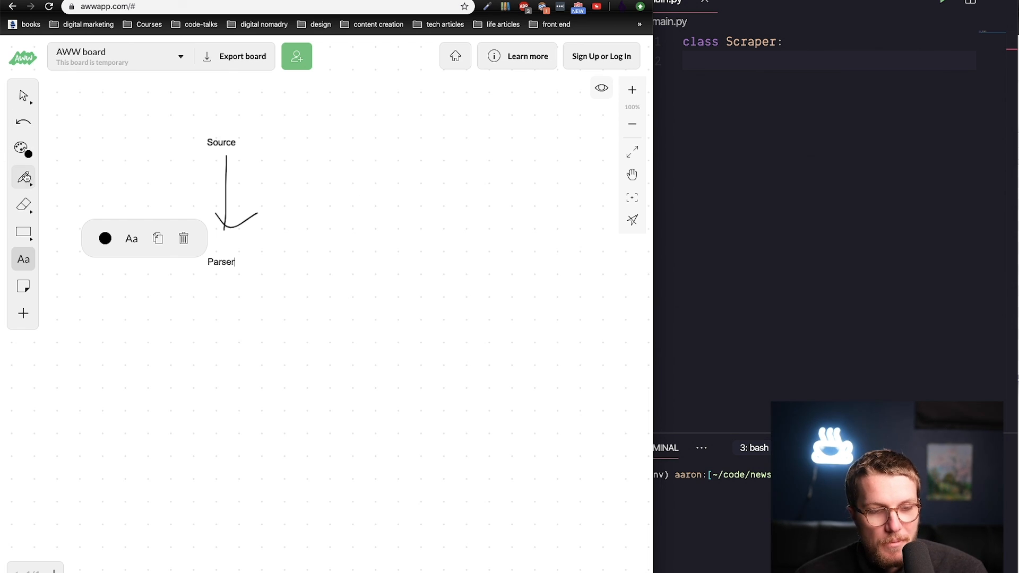
click(22, 177)
text(S)
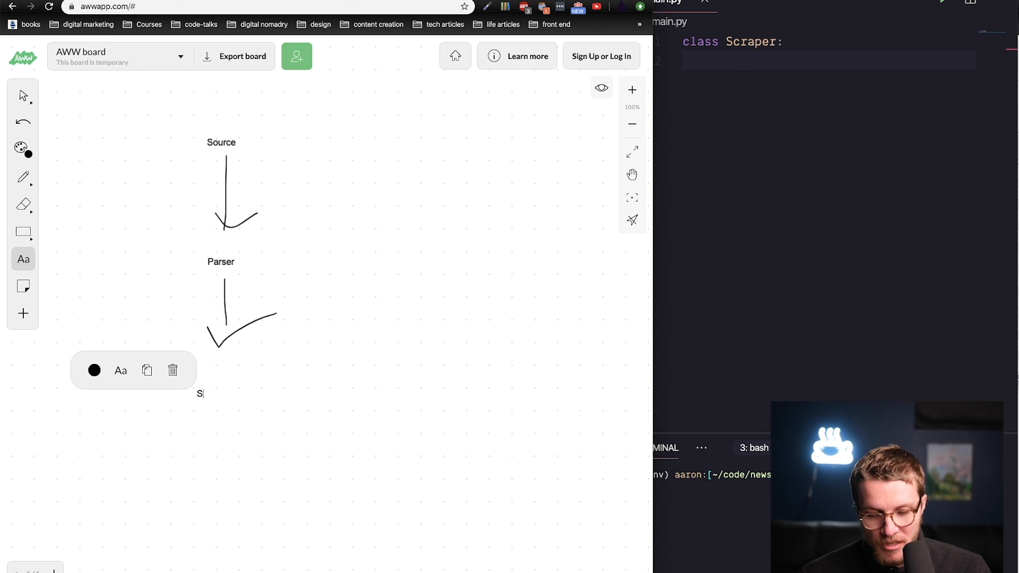
text(torage)
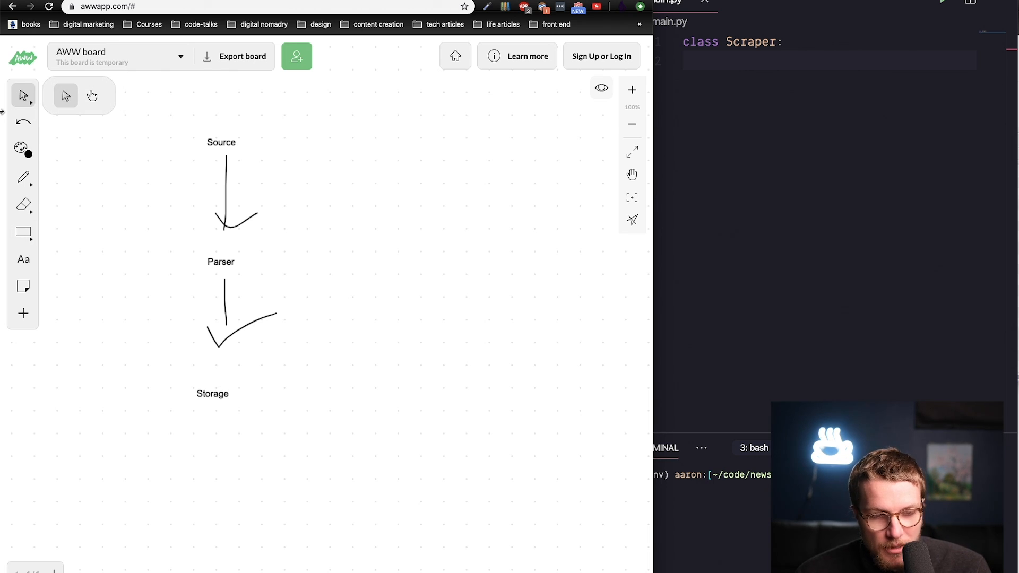
mouse_move(13, 87)
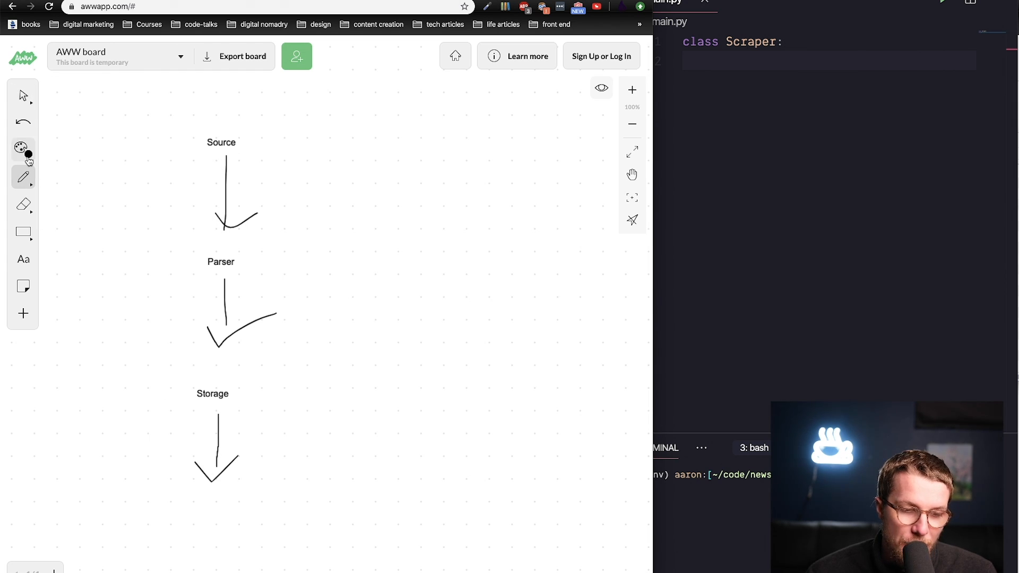
click(22, 259)
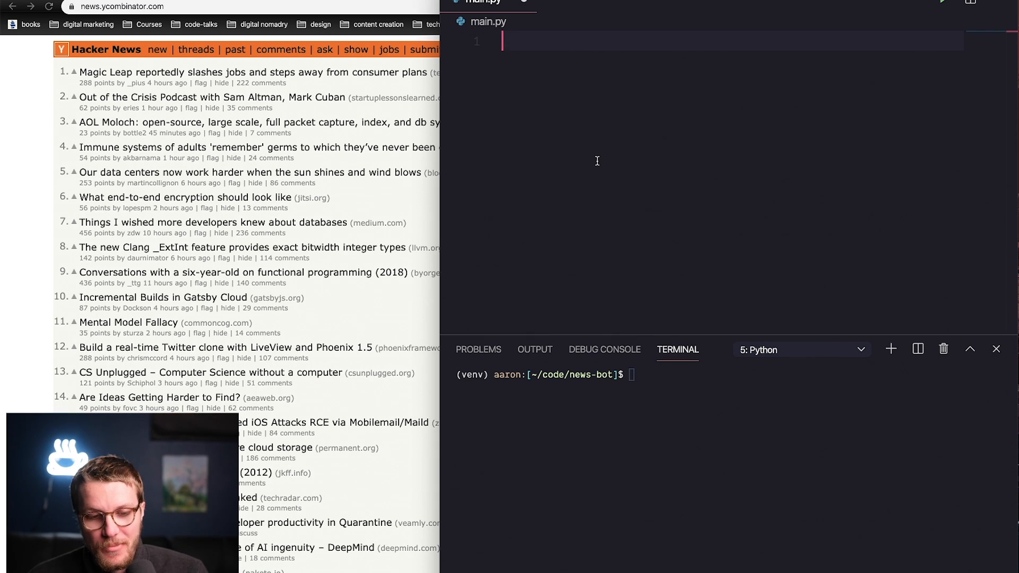
Define class Scraper whose __init__ sets self.markup from requests.get on the Hacker News URL.
text(class Scraper:)
text(def __init__(self)
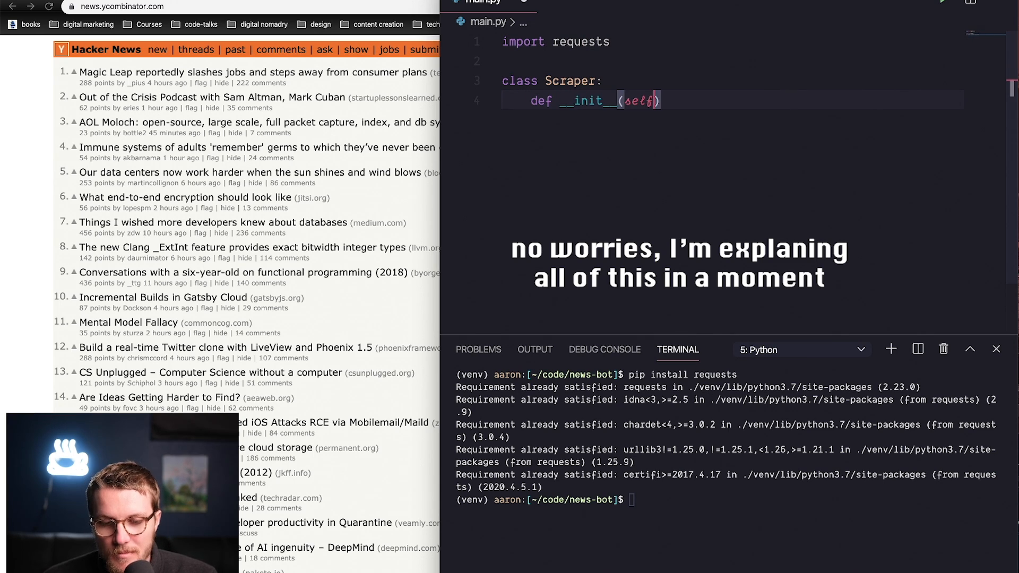
text():)
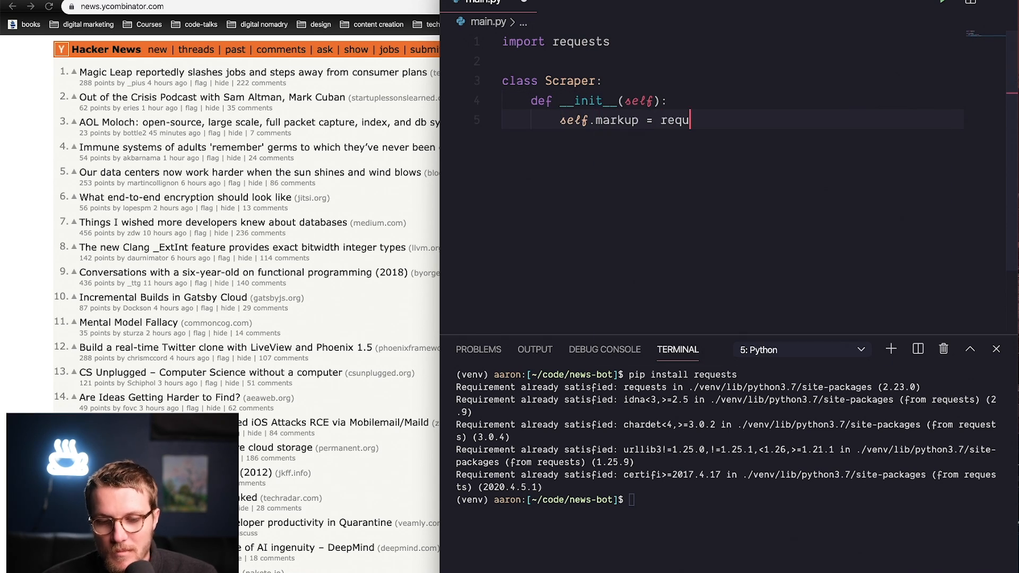
text(req)
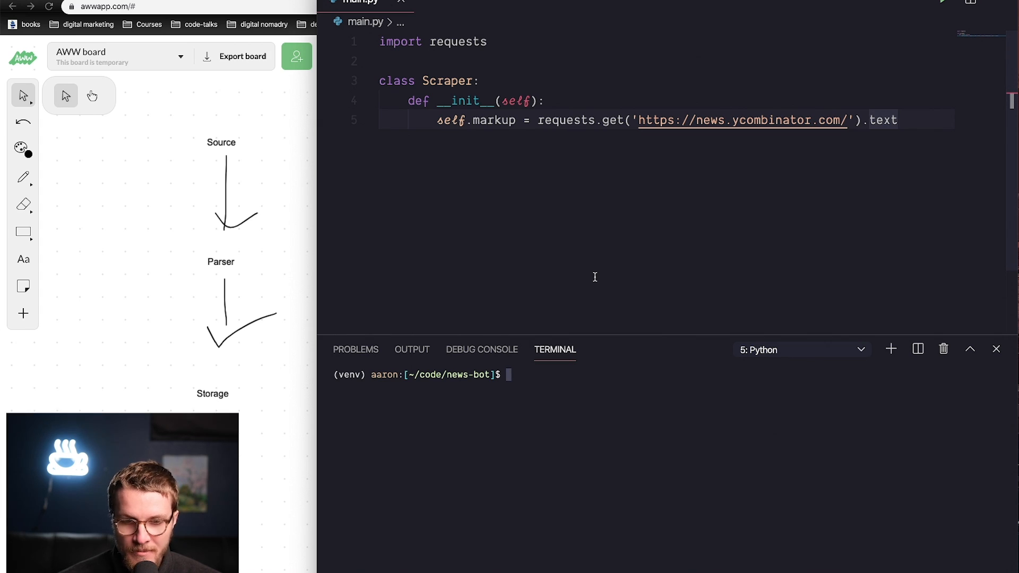
mouse_move(571, 135)
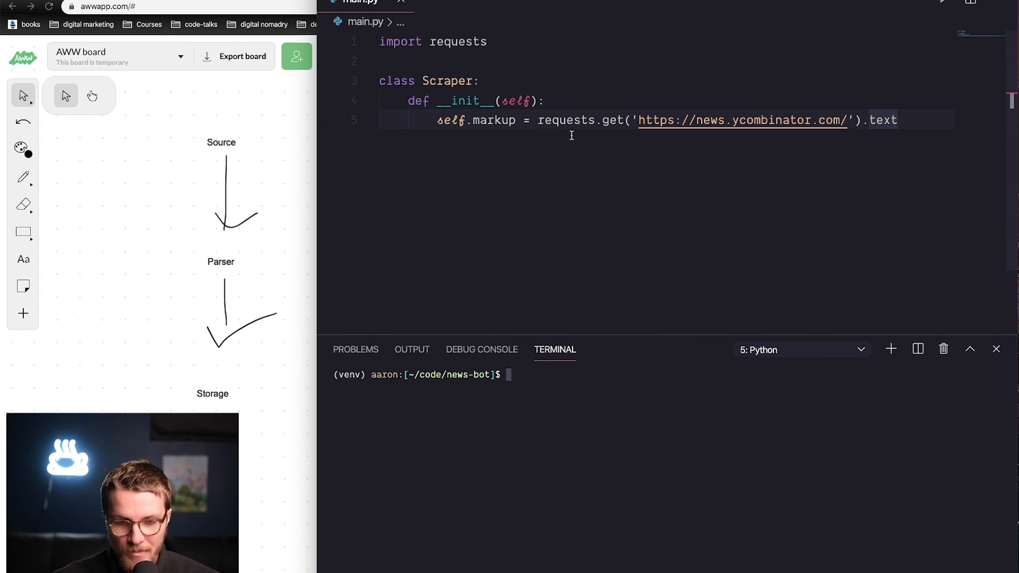
Run main.py in an interactive Python session, create a Scraper() instance and print its markup.
text(python -)
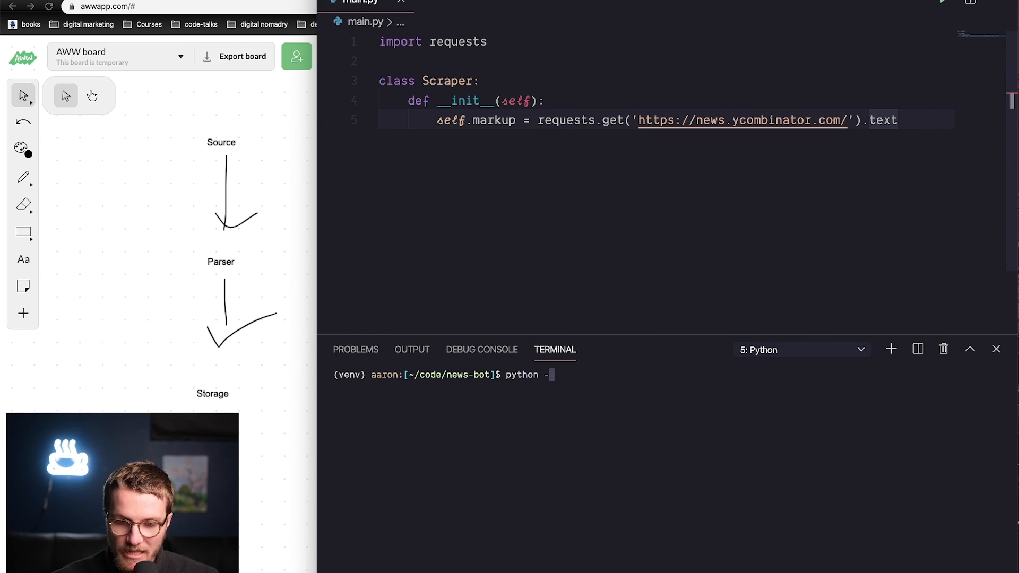
key(Return)
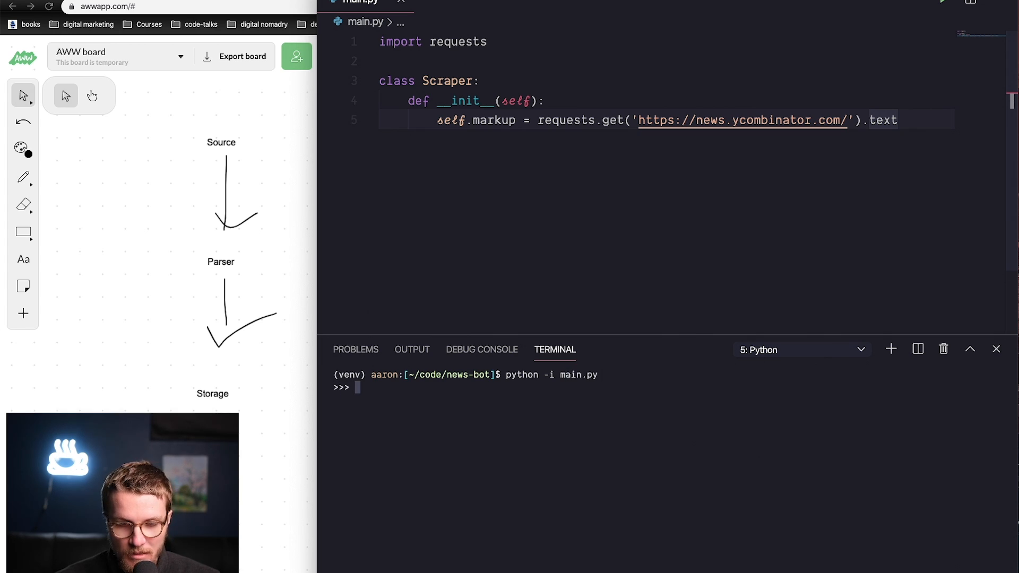
text(Scrape)
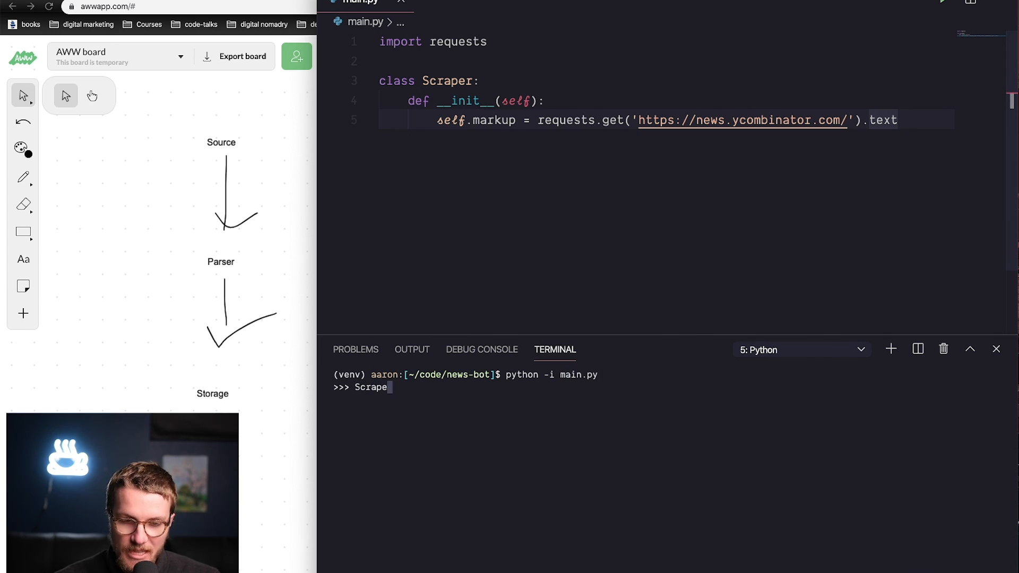
key(Return)
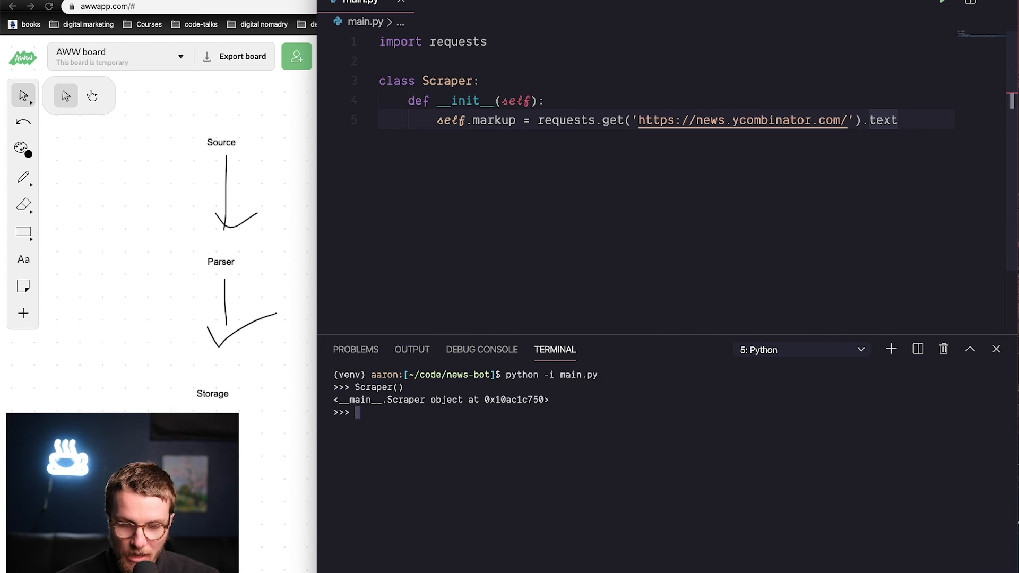
text(s)
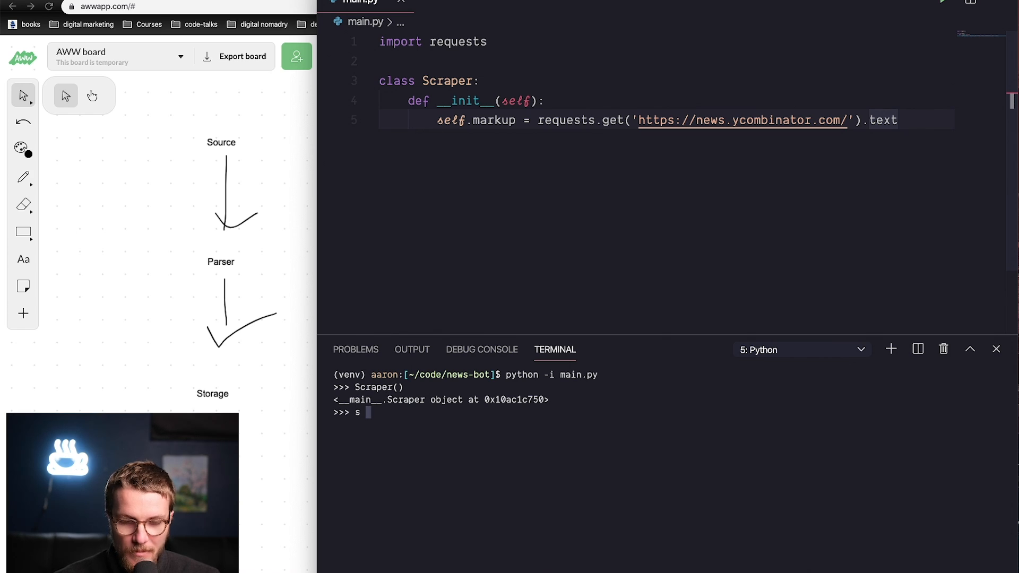
text(craper())
text(s.)
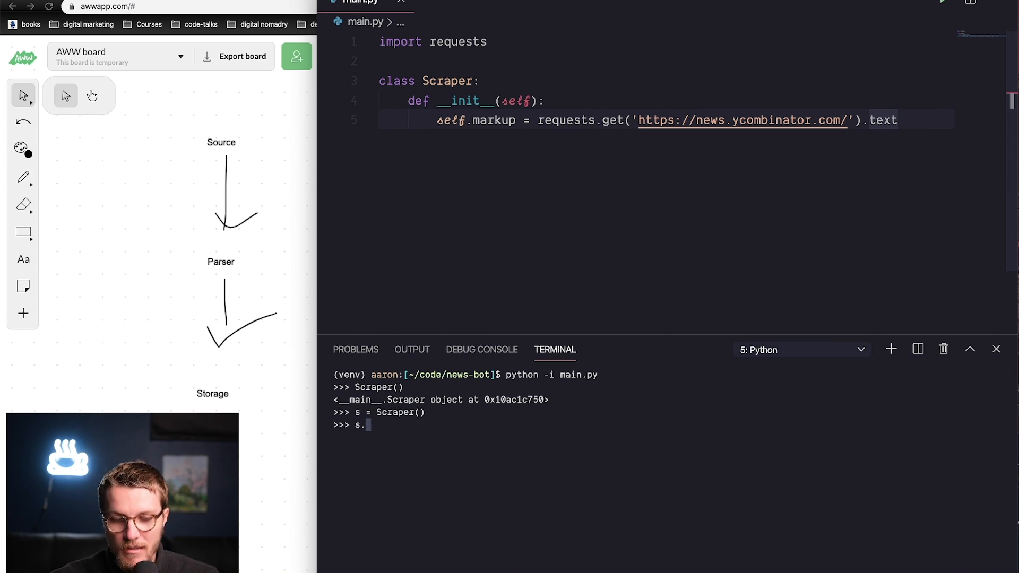
key(Return)
text(magic lea)
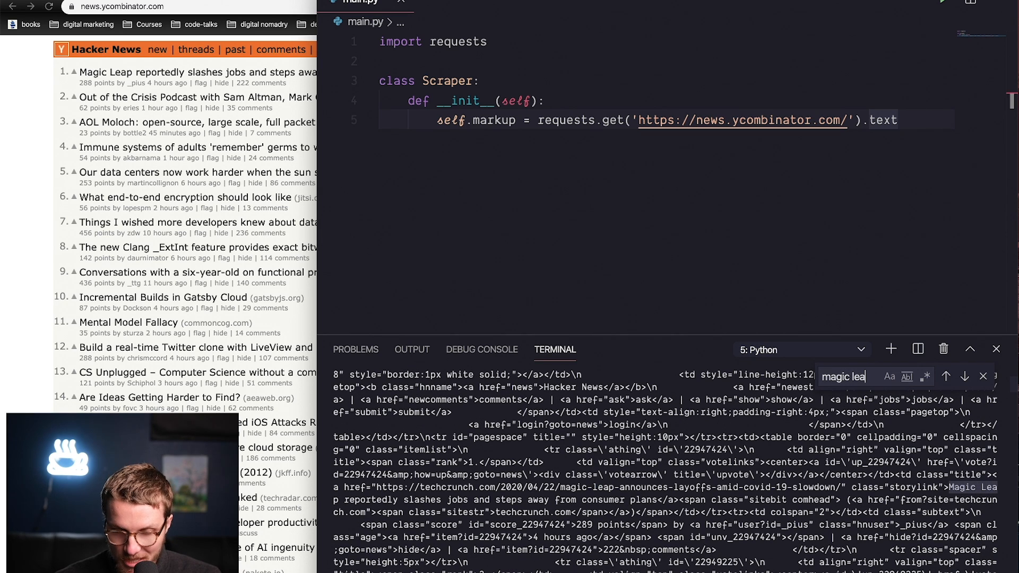
text(p)
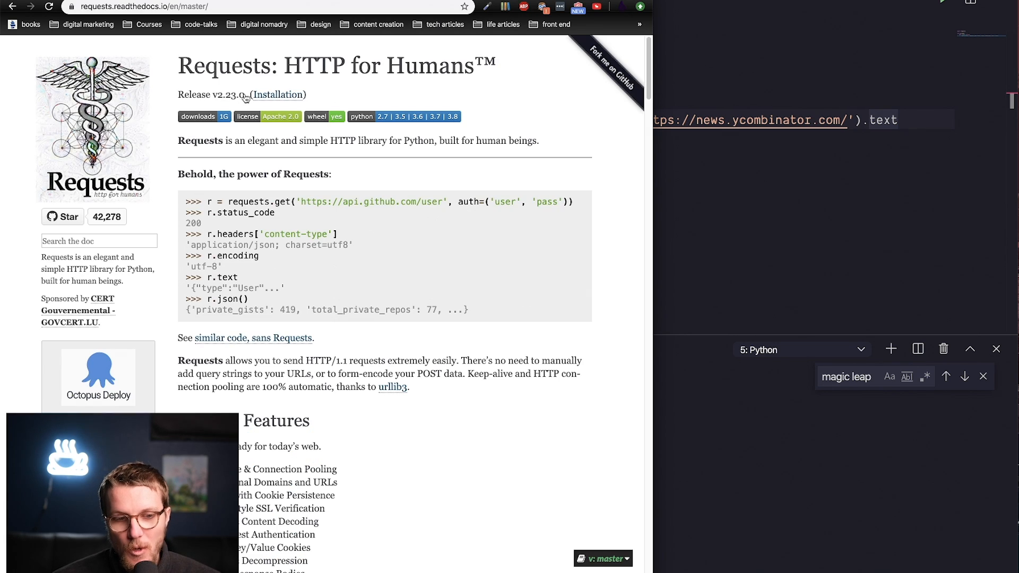
mouse_move(230, 202)
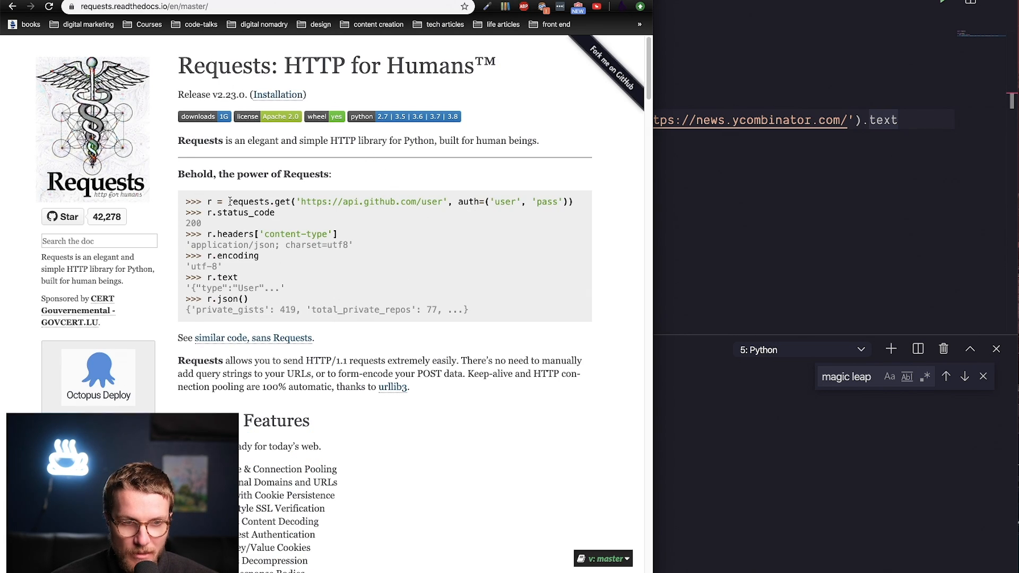
Search Google for beautifulsoup to find the Beautiful Soup documentation.
text(beautifulsoup)
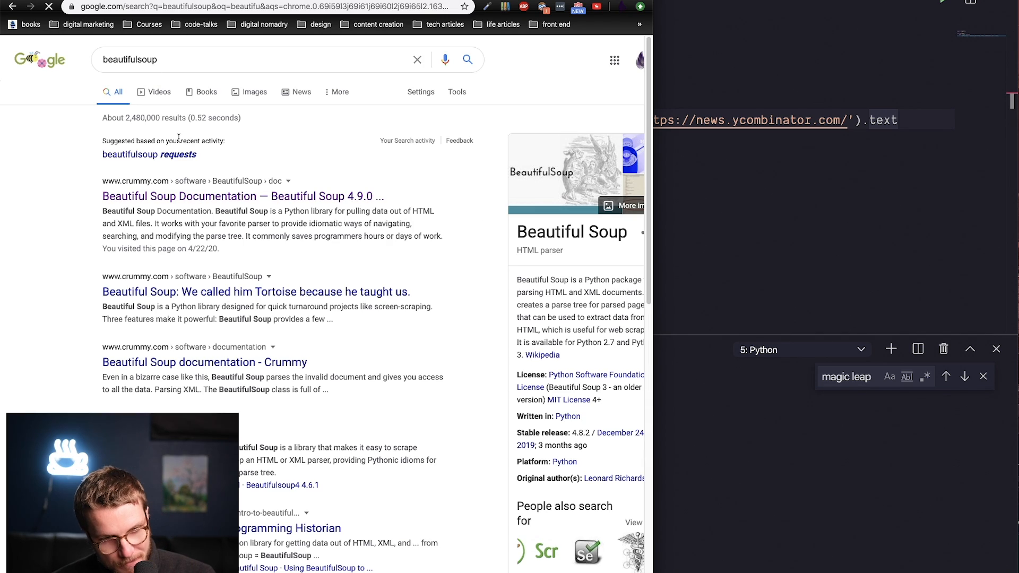
Import BeautifulSoup from bs4 and parse self.markup with 'html.parser' into soup.
click(242, 197)
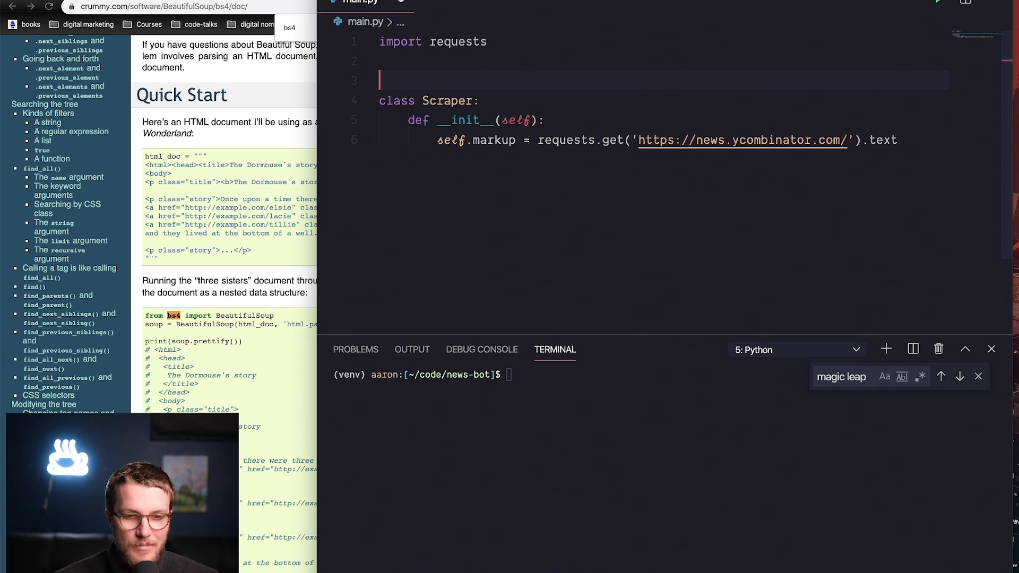
text(from bs4 import BeautifulSoup)
text(def parse(self):)
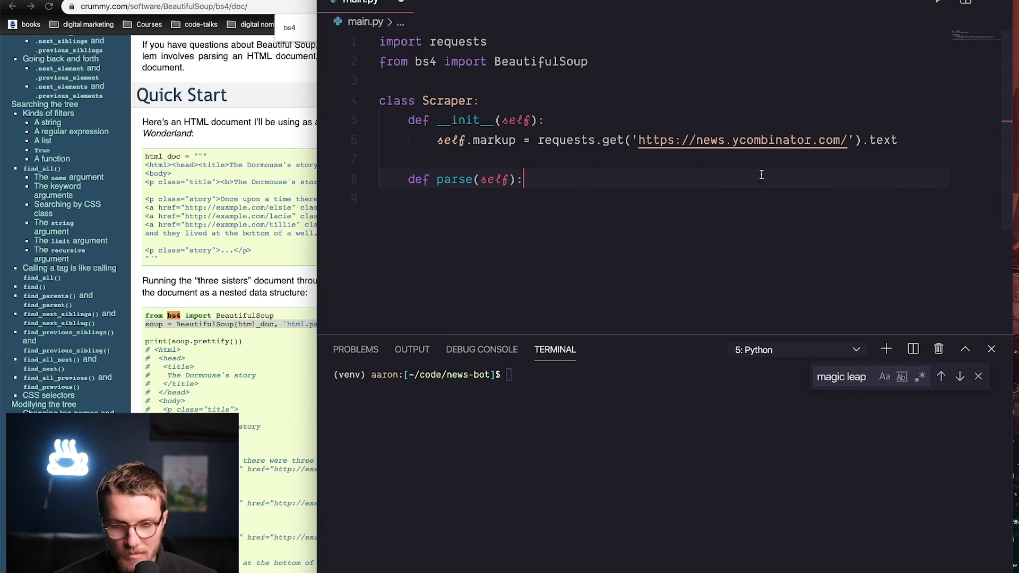
text(soup = BeautifulSoup(self.markup, 'html.parser'))
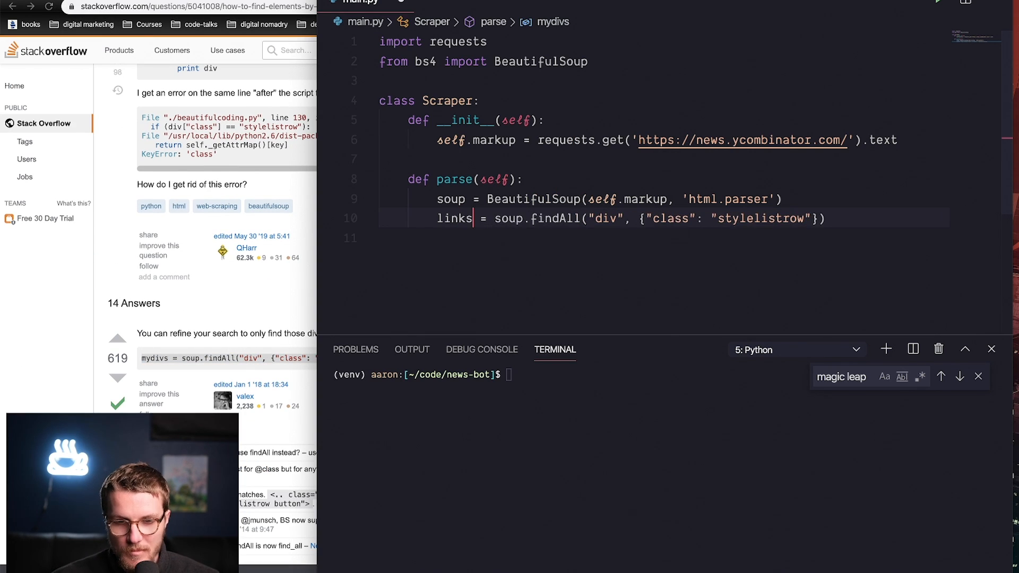
Inspect a story title's HTML and collect soup.findAll('a', {'class': 'storylink'}) into links.
right_click(125, 97)
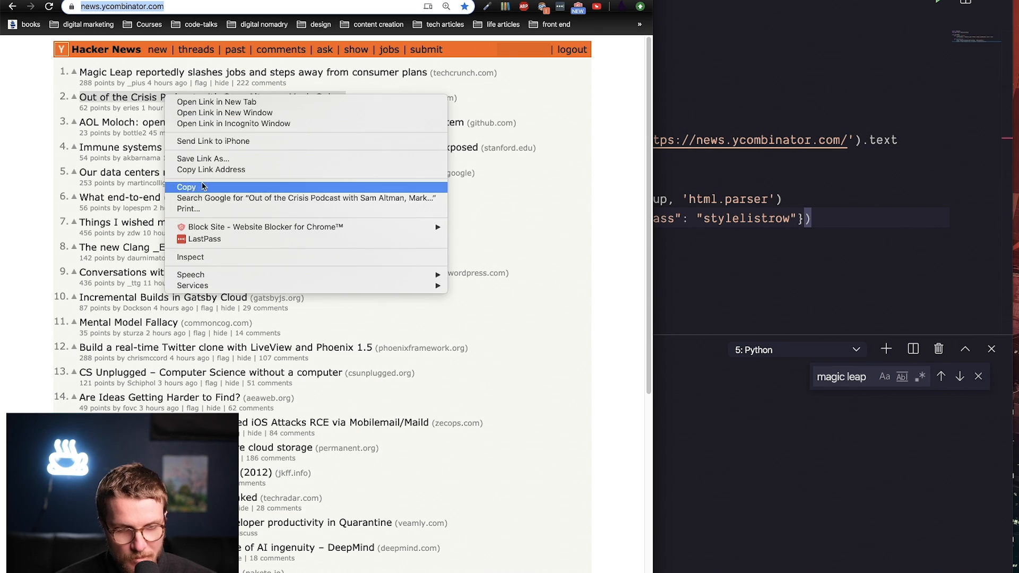
click(187, 187)
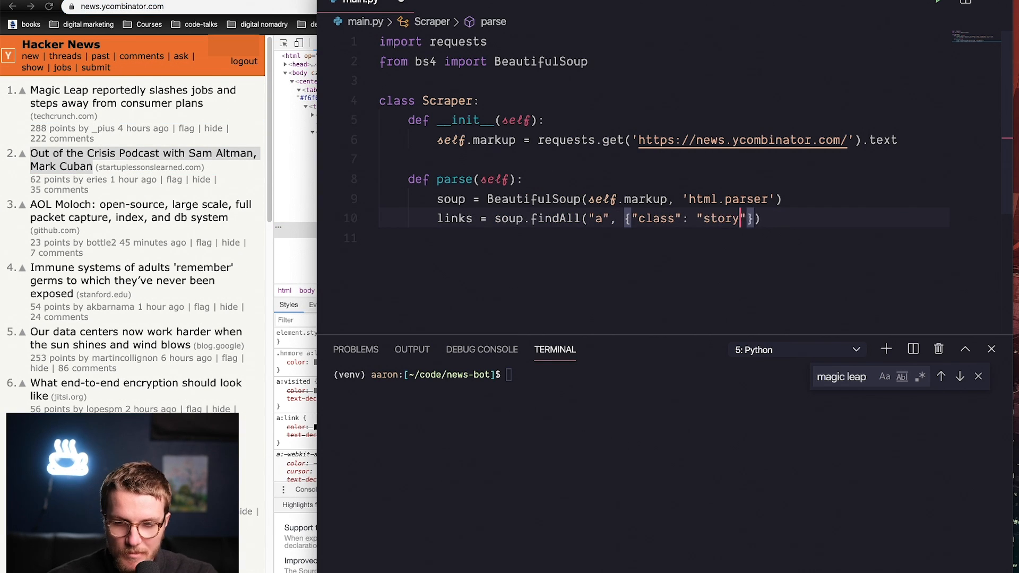
text(link)
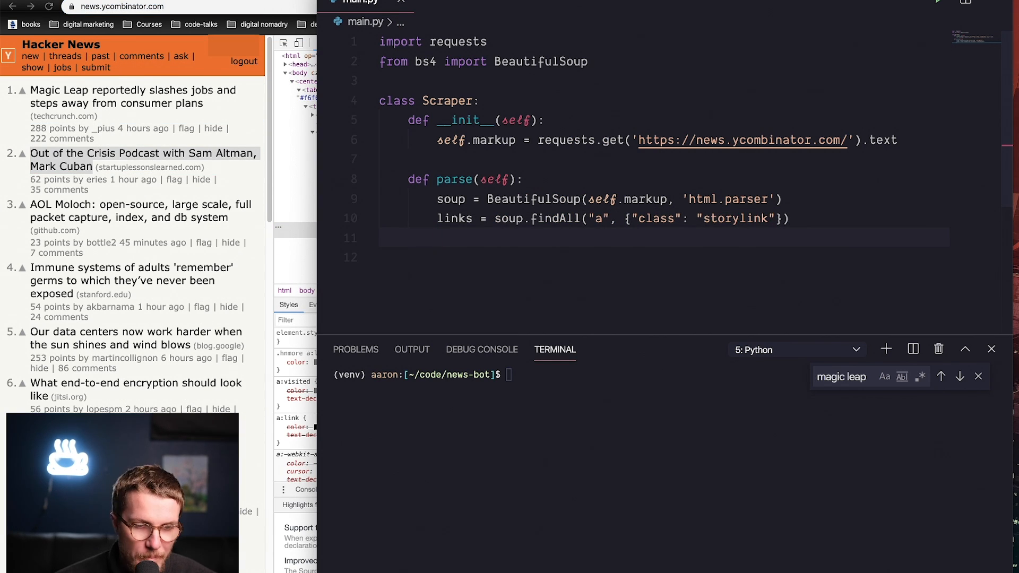
click(436, 237)
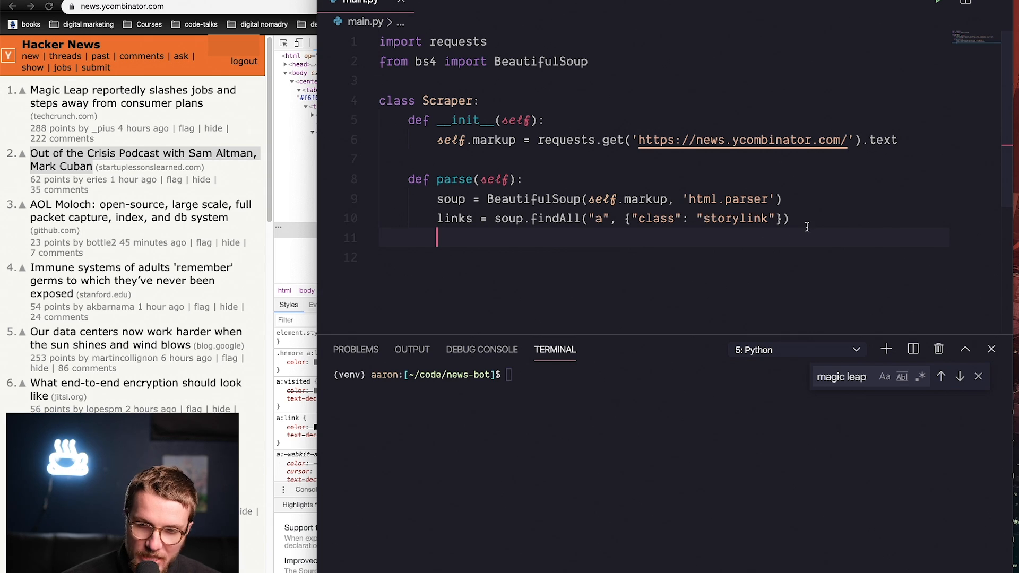
click(562, 199)
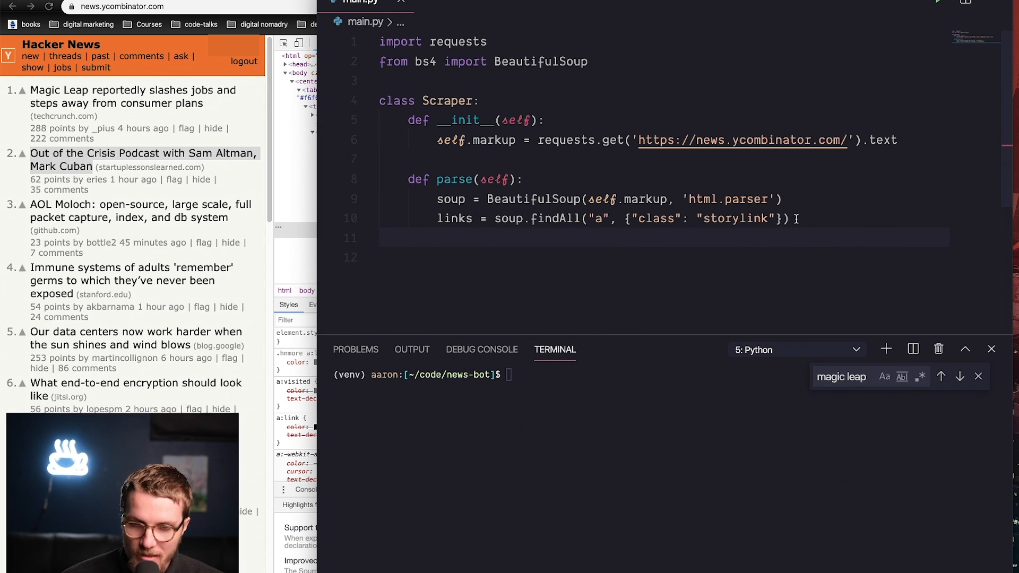
click(572, 219)
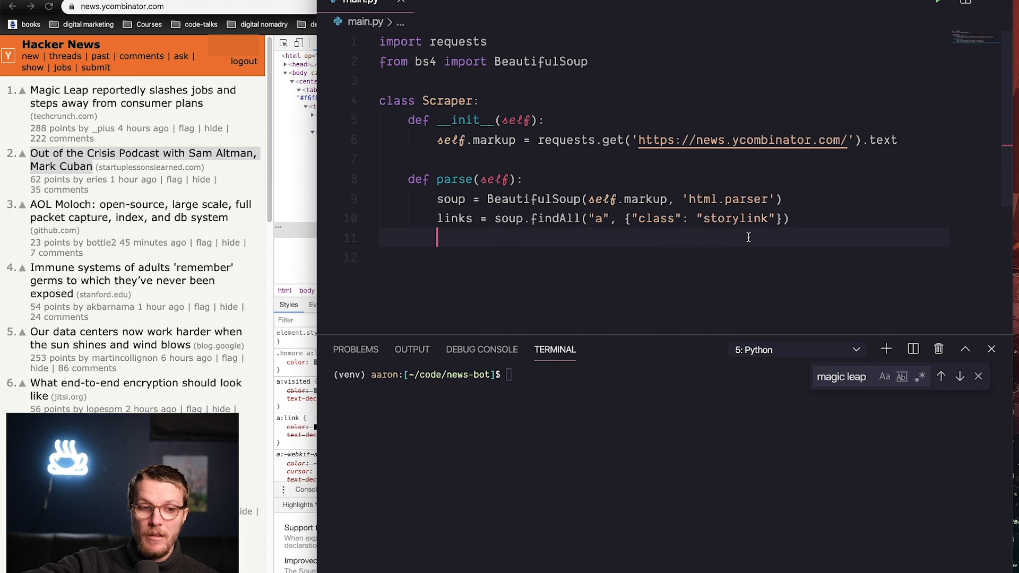
scroll(down, 3)
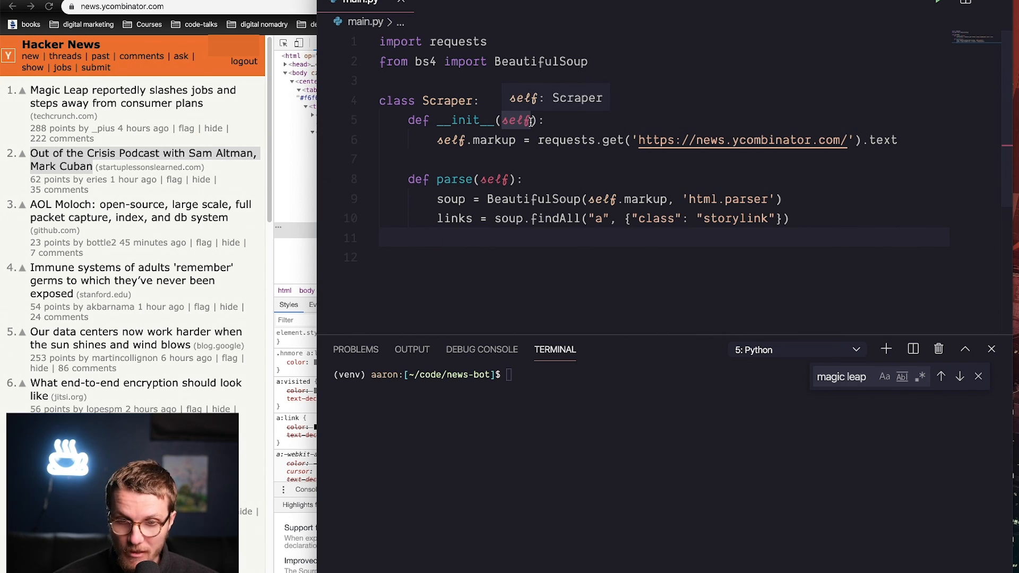
Add a keywords parameter to __init__ and loop 'for keyword in keywords' inside parse.
text(,)
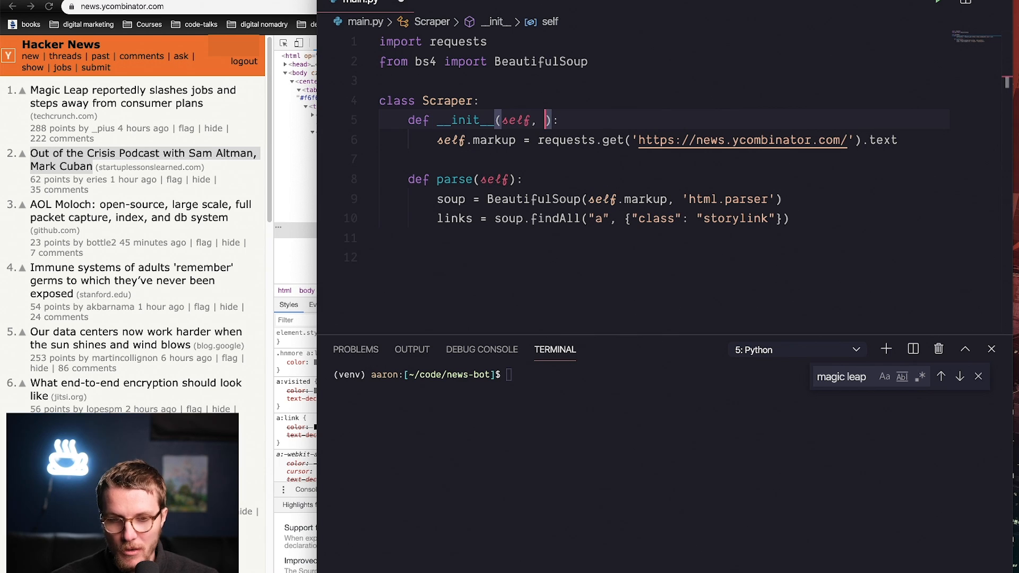
text(keywords)
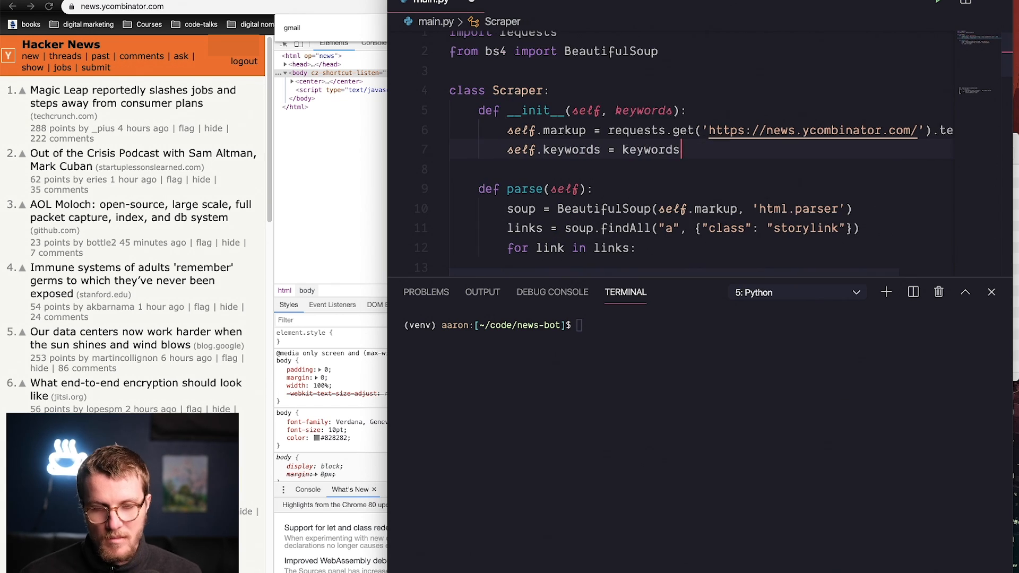
text(for keyword in ke)
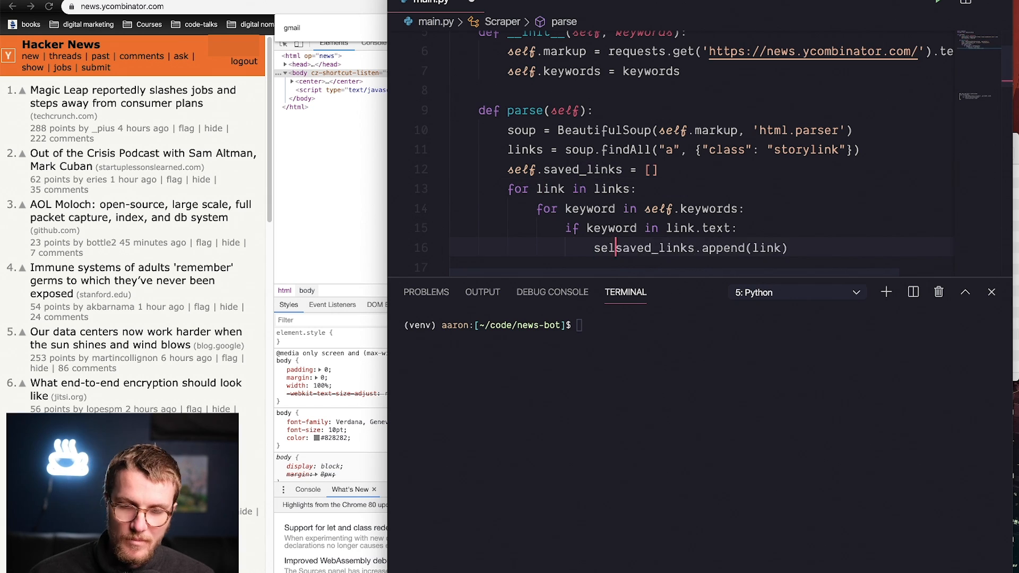
scroll(up, 3)
text(f.)
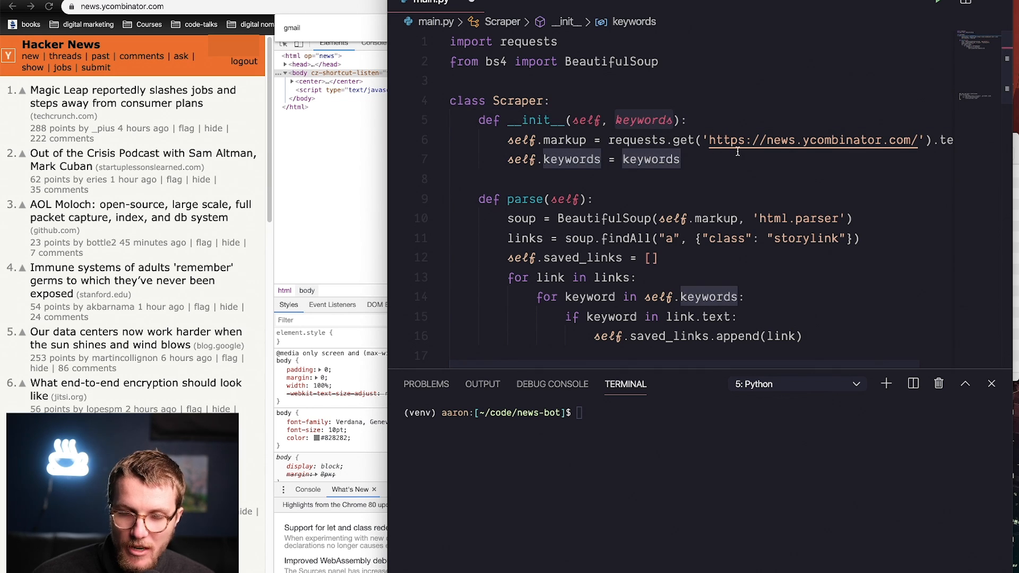
scroll(down, 3)
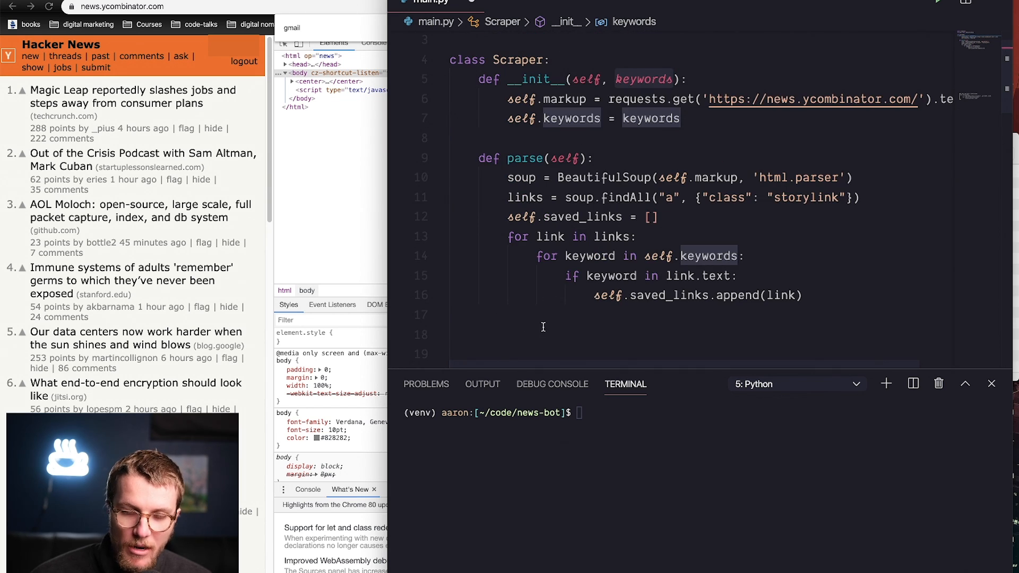
End main.py with a Scraper(['database']) call passing database as the keyword.
text(Scraper)
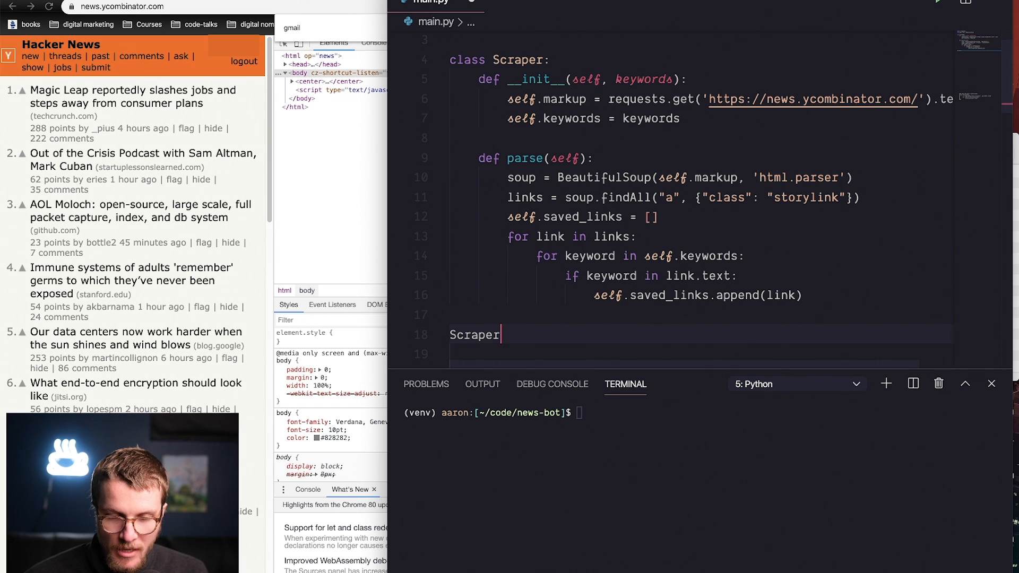
text(([''])
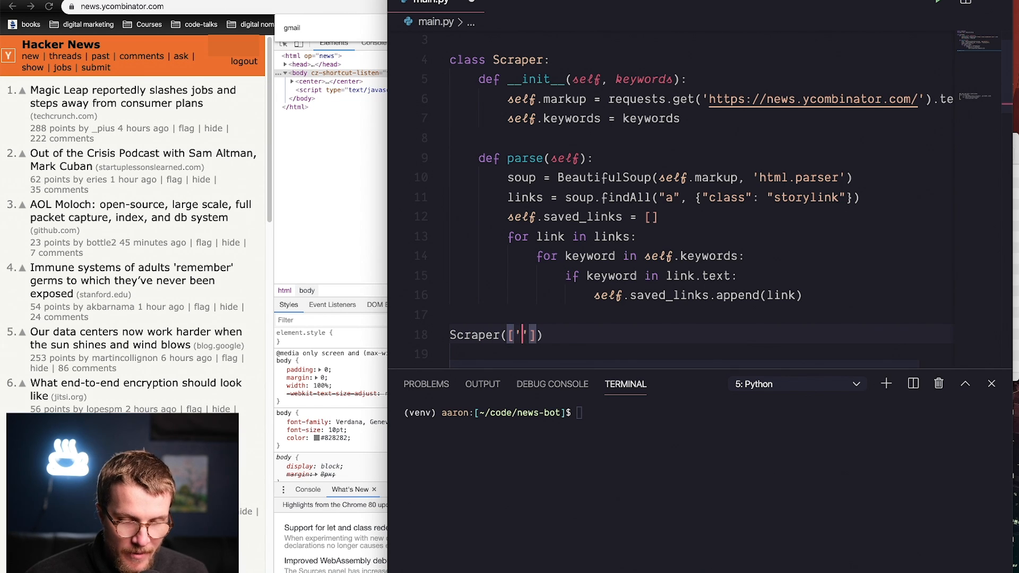
scroll(down, 3)
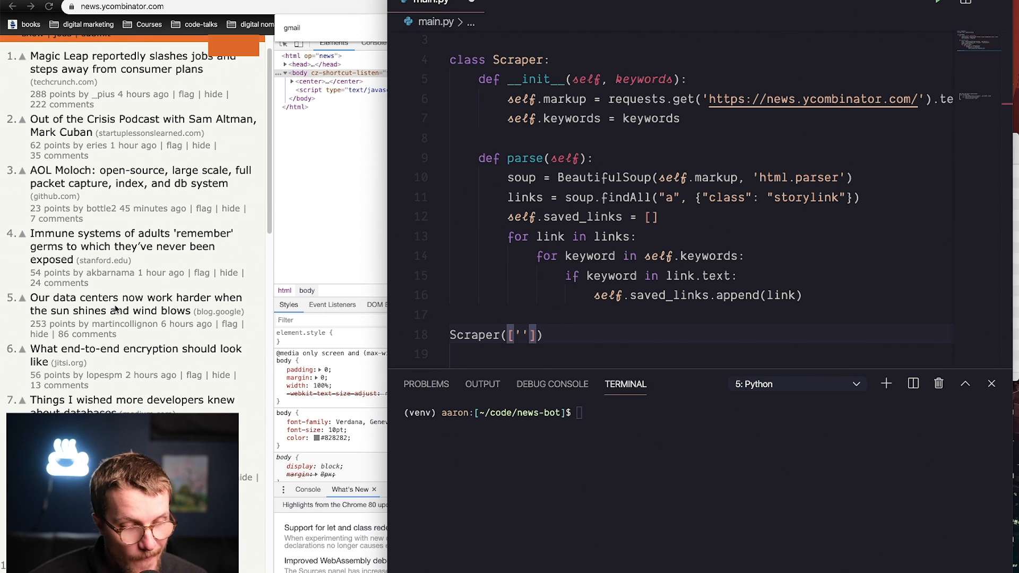
scroll(down, 3)
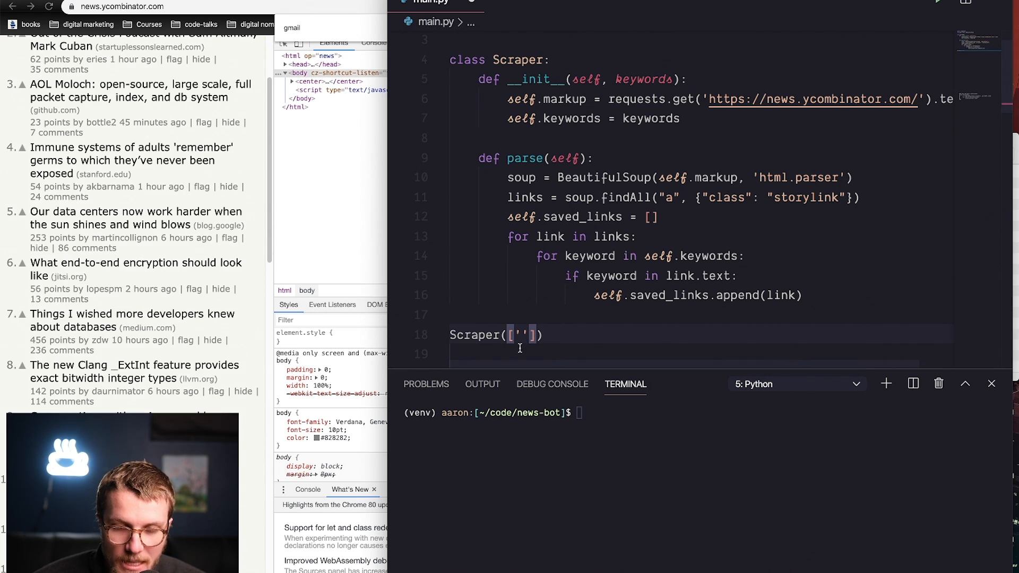
text(d)
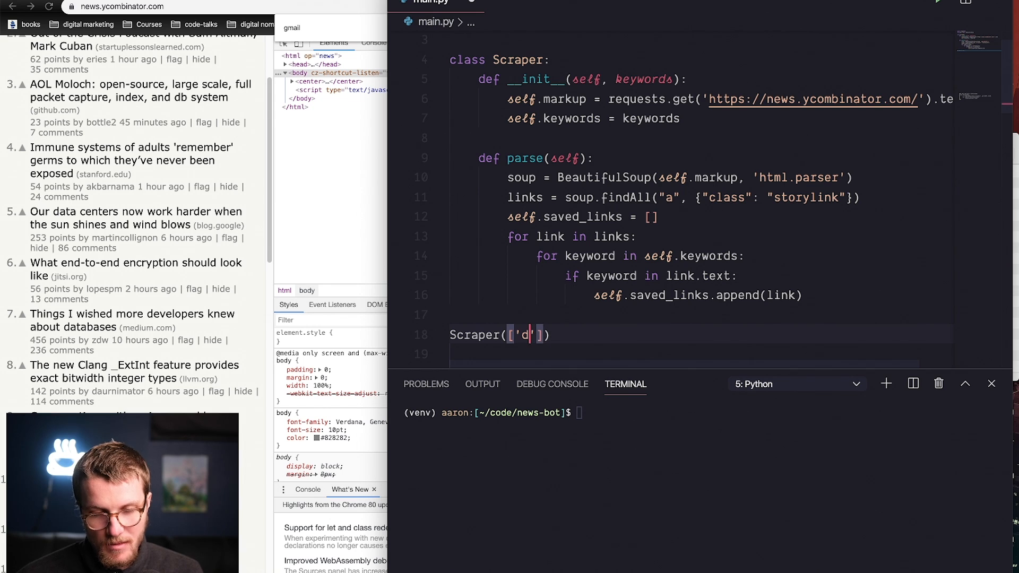
text(atabase)
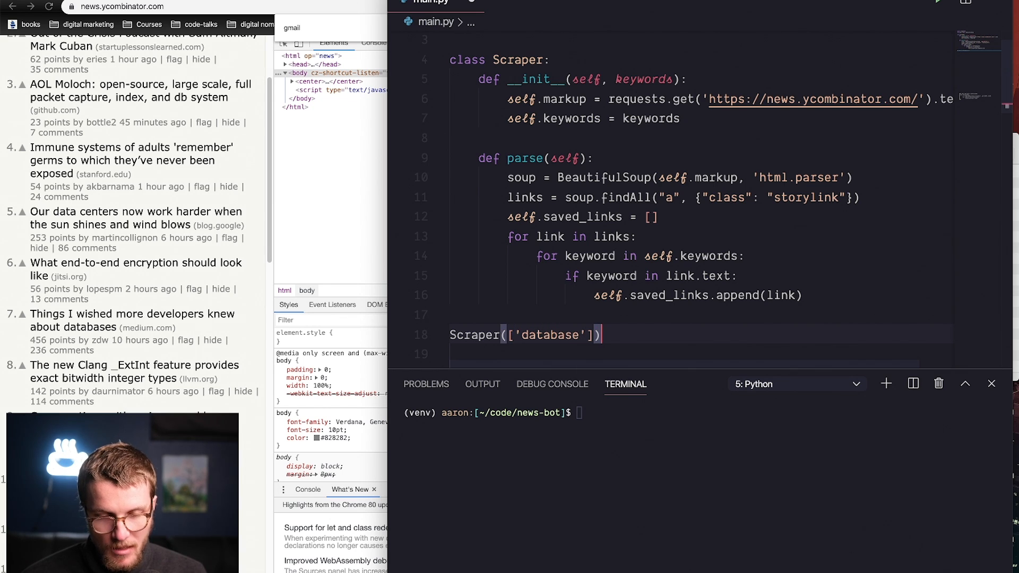
mouse_move(745, 112)
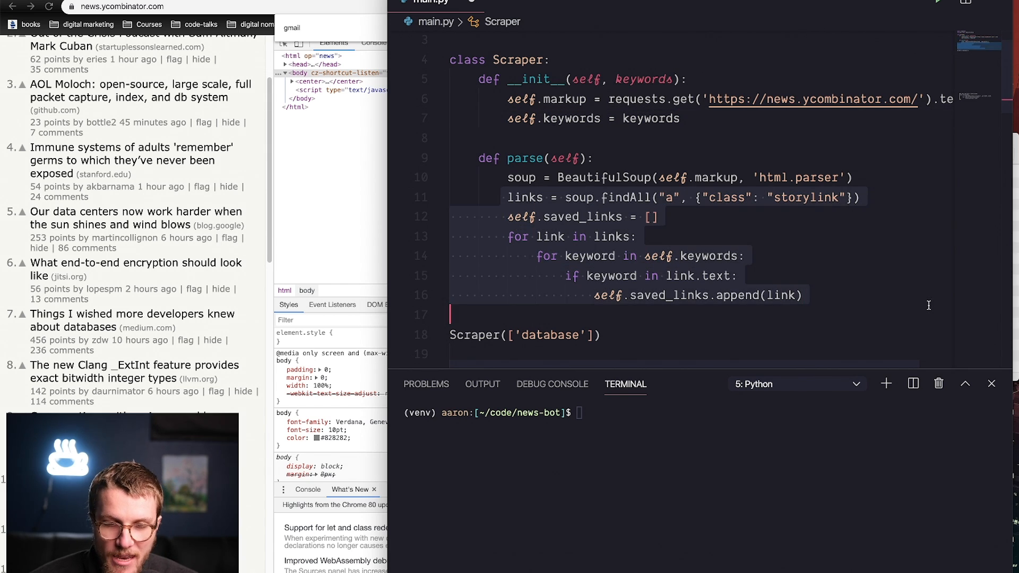
Review the matching loop in parse, highlighting every use of the link variable.
click(655, 217)
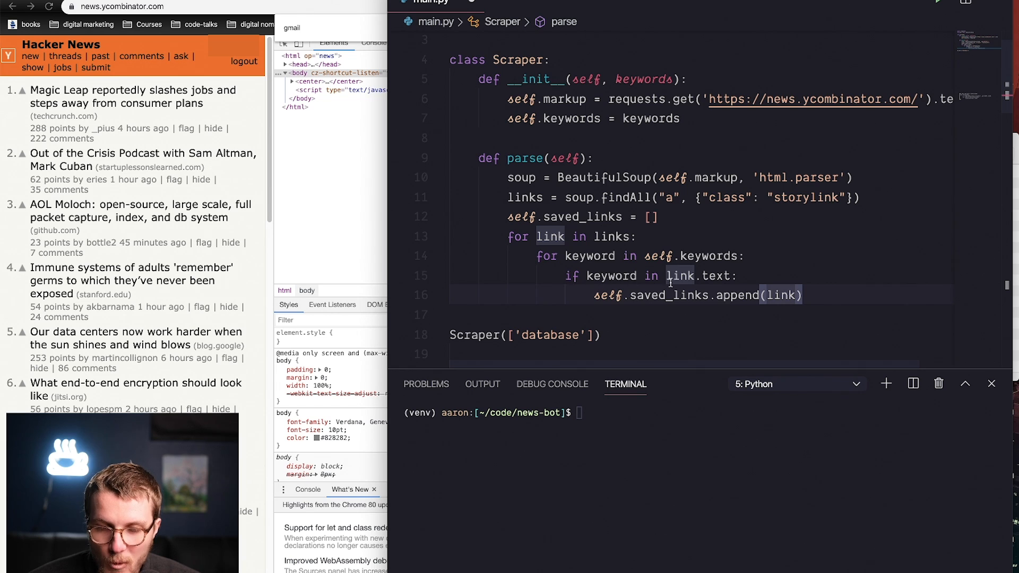
click(739, 276)
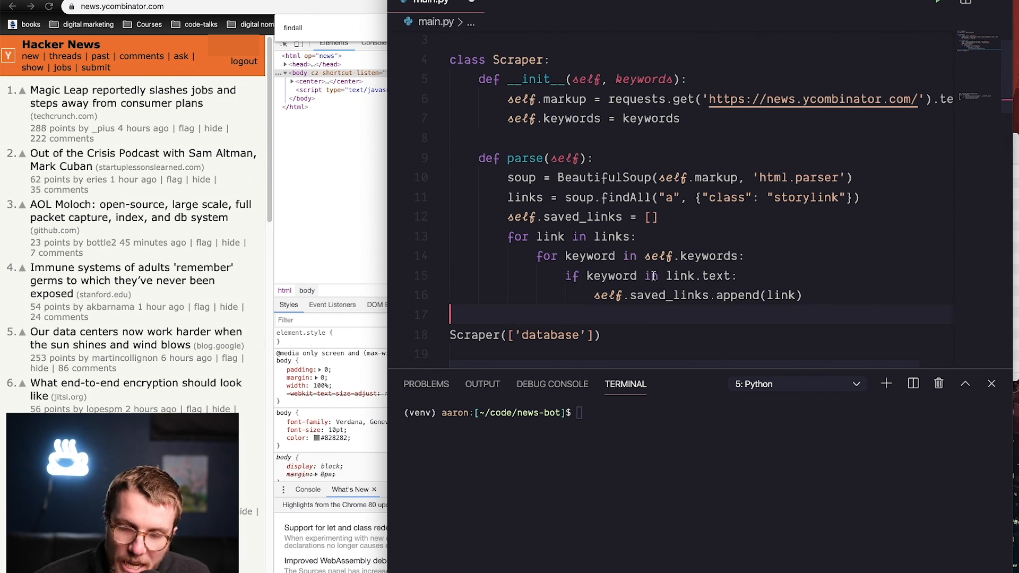
click(697, 276)
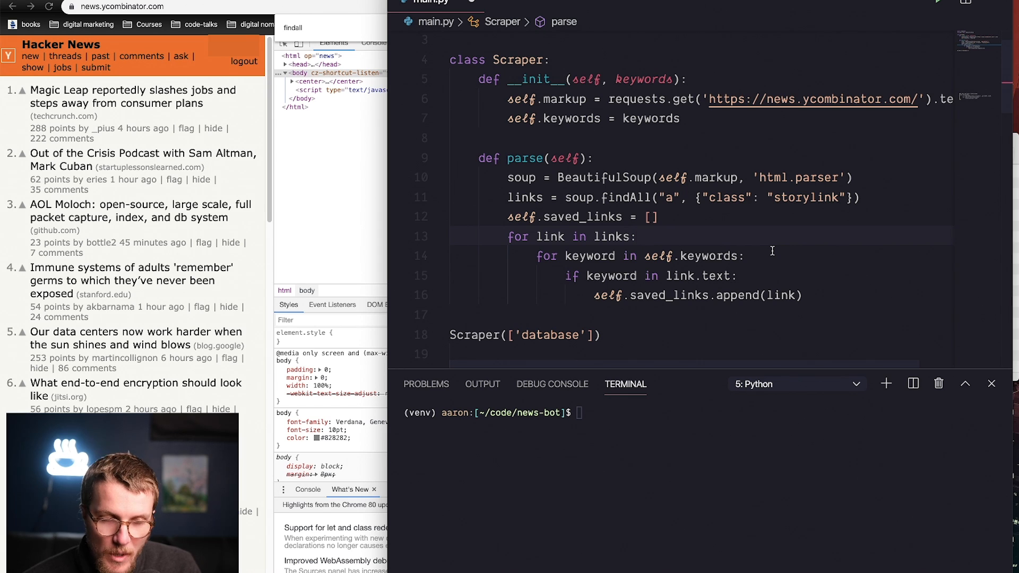
mouse_move(654, 222)
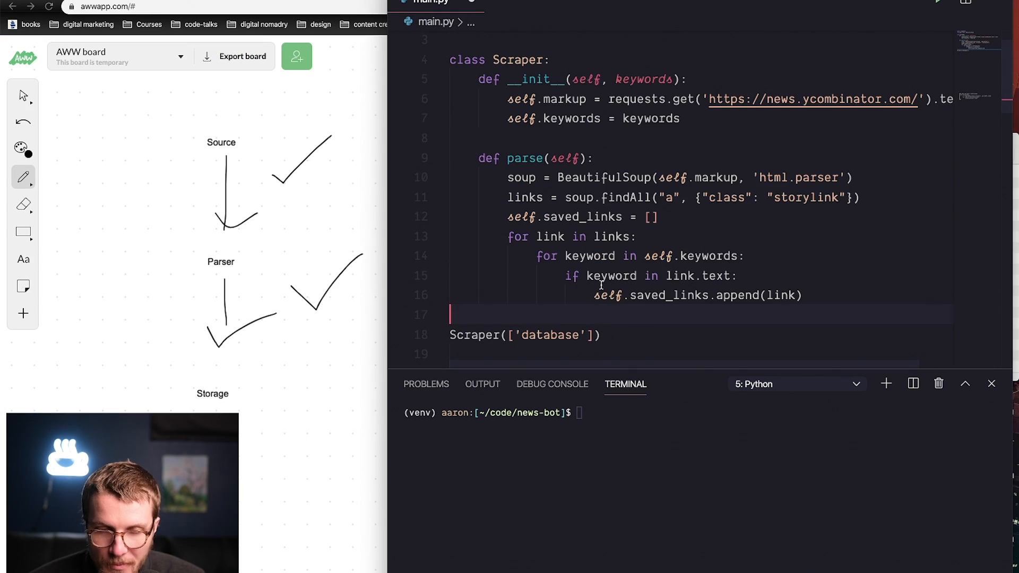
Begin a new method with def below parse in the Scraper class.
text(d)
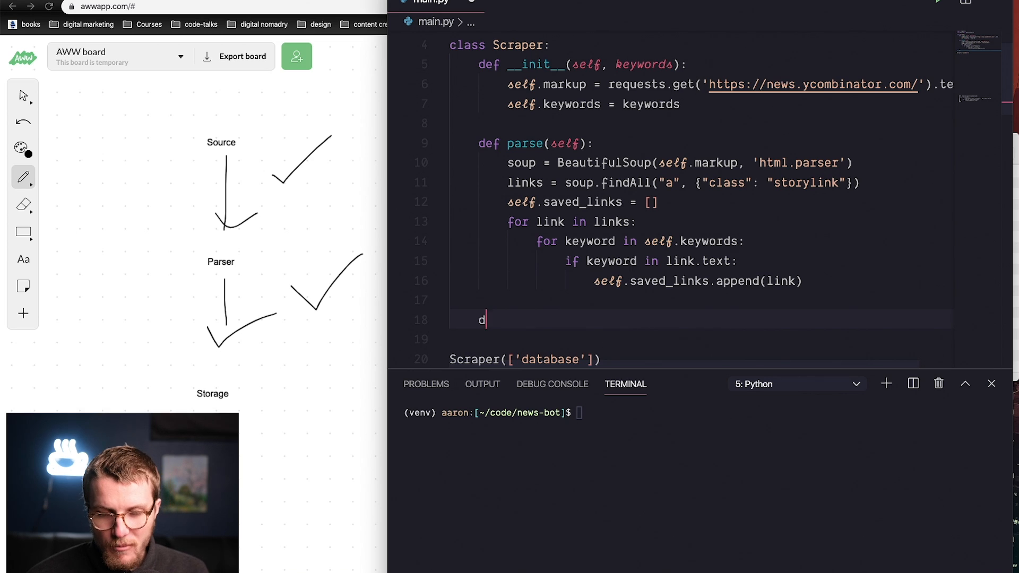
text(ef)
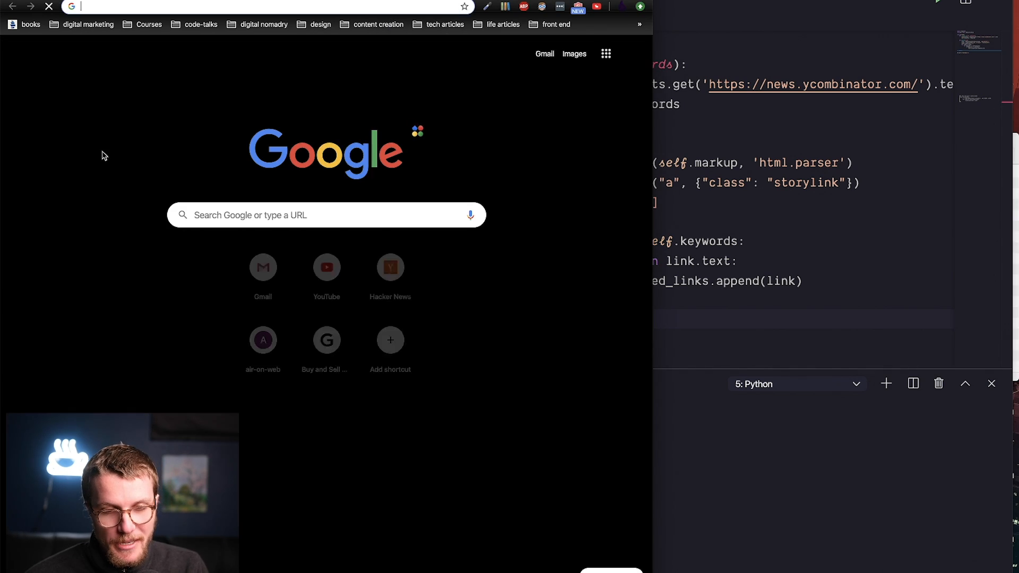
Search Google for the Redis docs and land on the official Redis documentation page.
text(redis d)
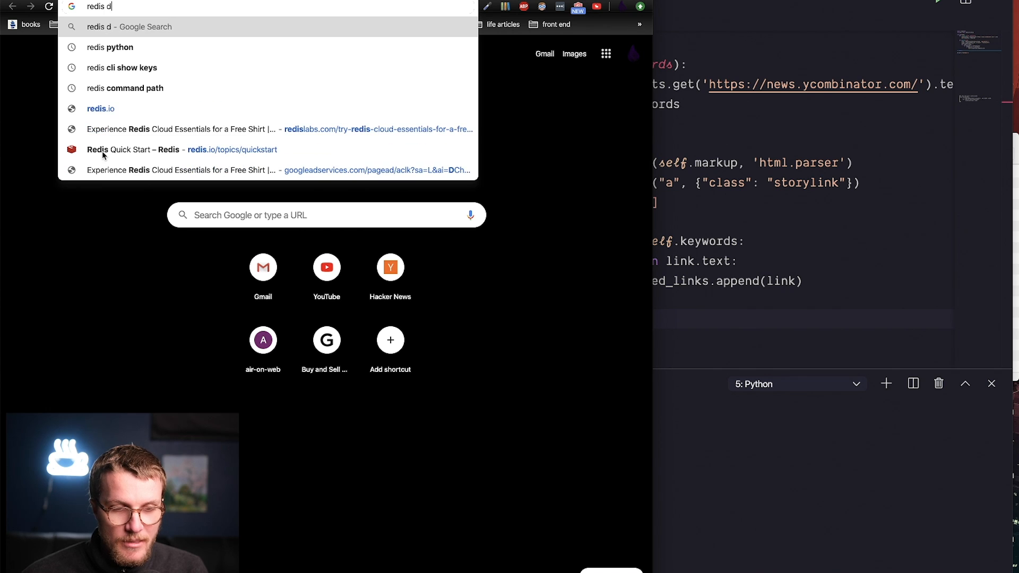
key(Return)
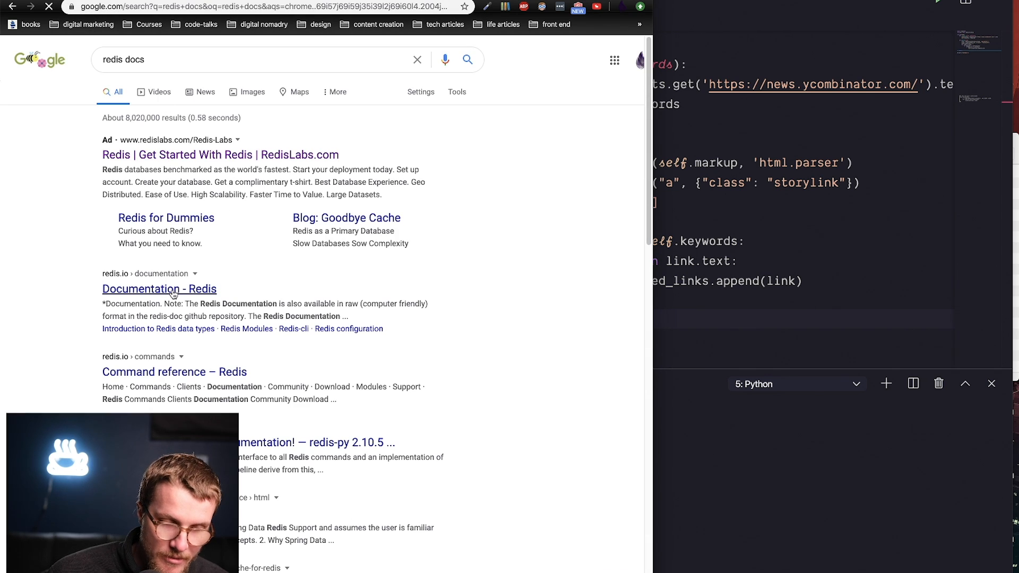
click(159, 289)
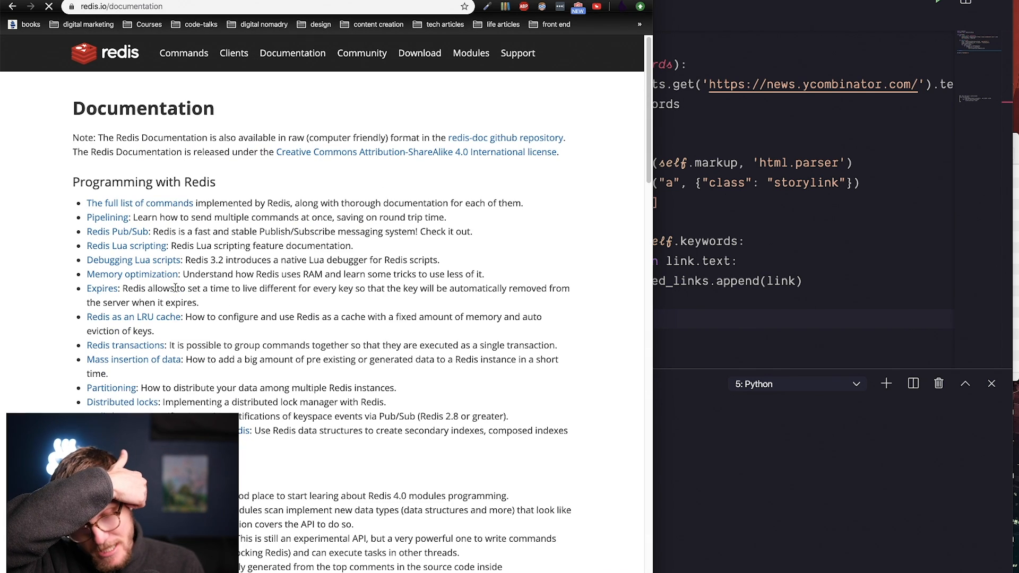
mouse_move(670, 508)
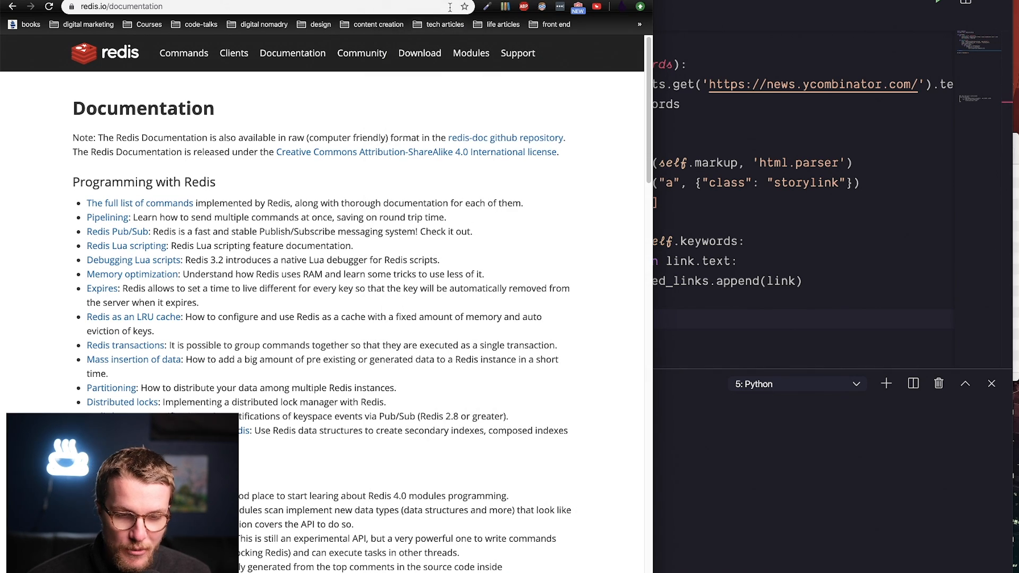
Run further Google searches on redis-cli showing keys and using Redis from Python.
text(reddit.com)
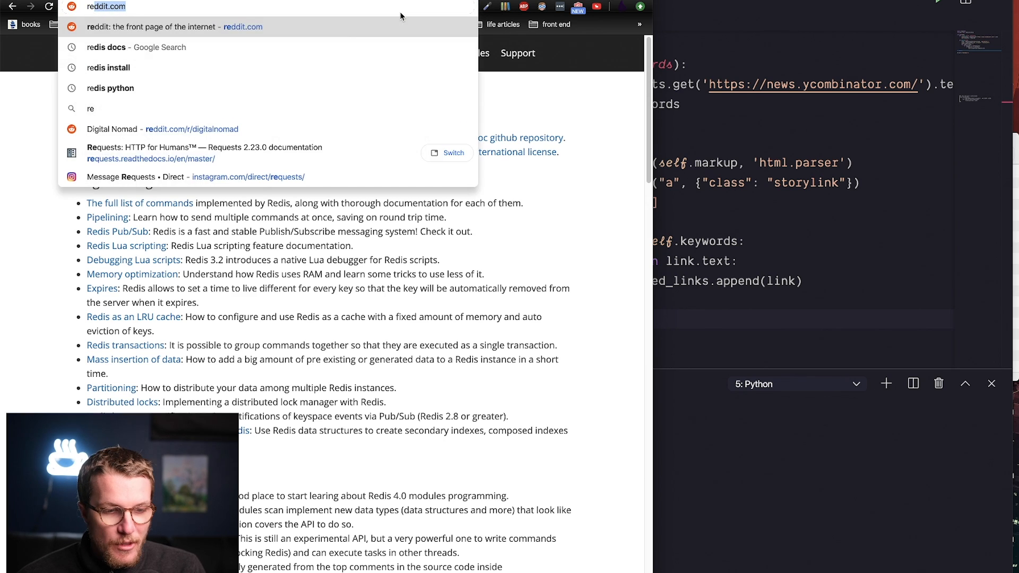
text(redis cli show keys)
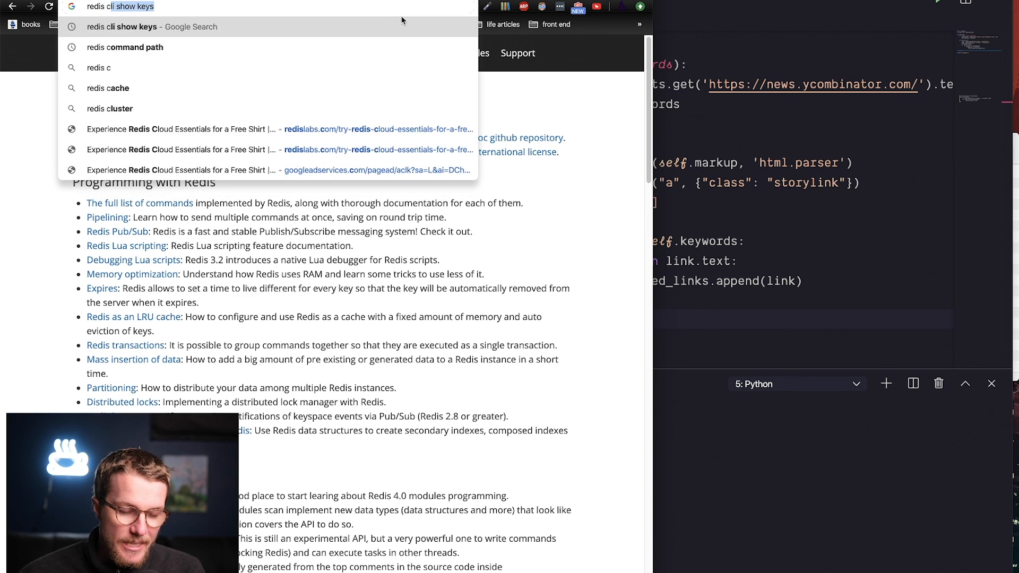
key(Return)
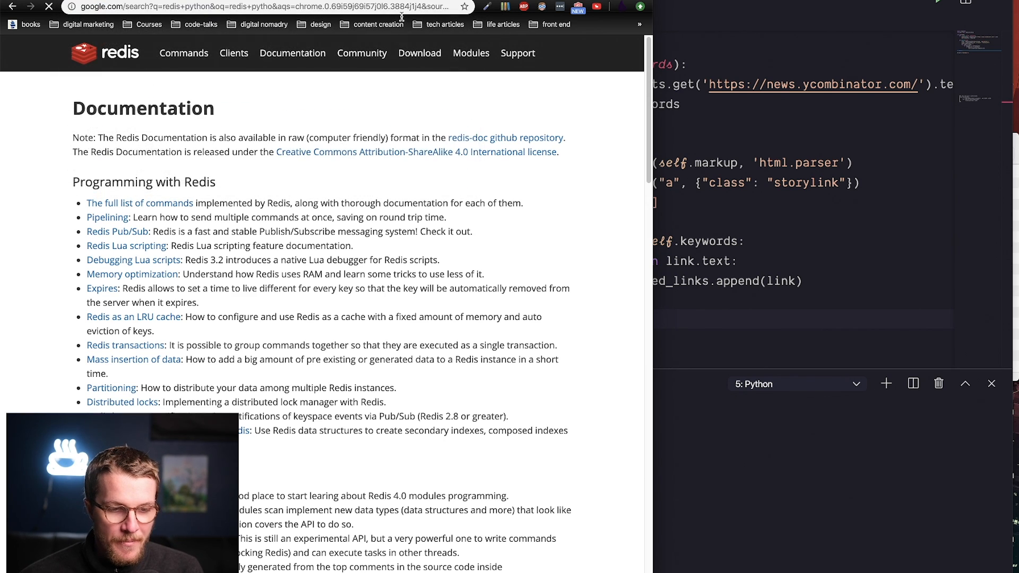
click(12, 8)
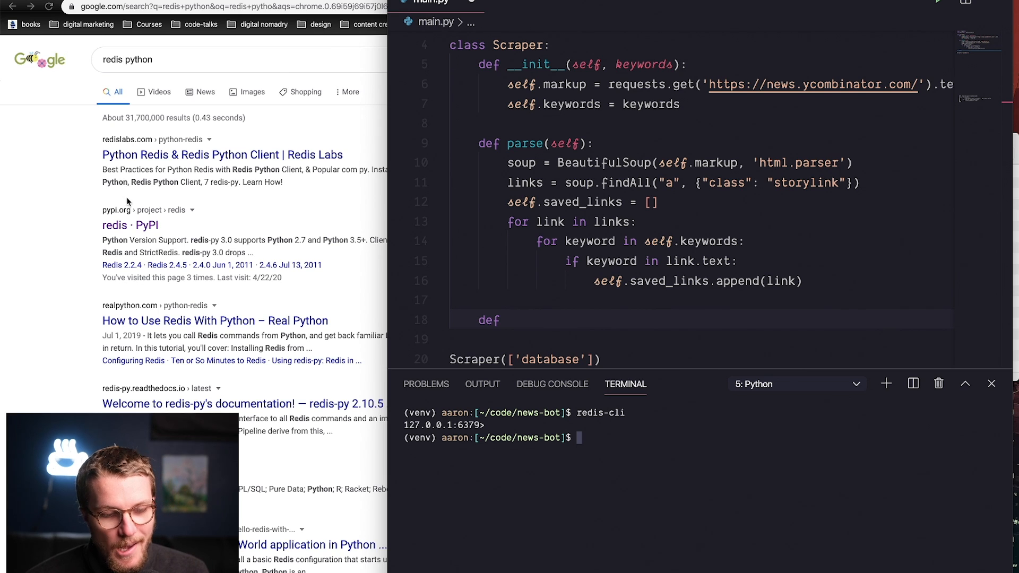
From the redis PyPI page, run pip install redis in the project's terminal.
click(115, 225)
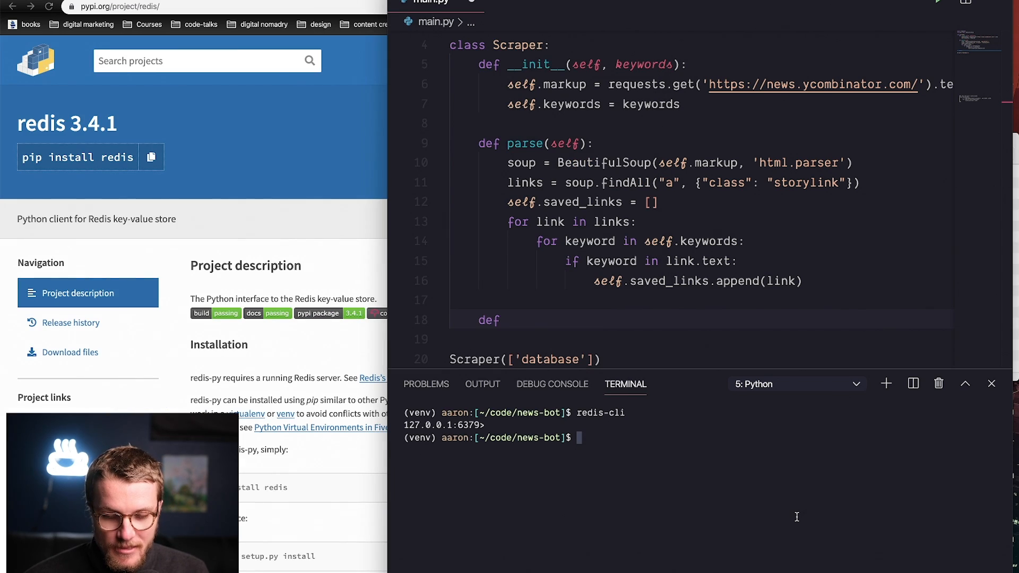
text(pip install)
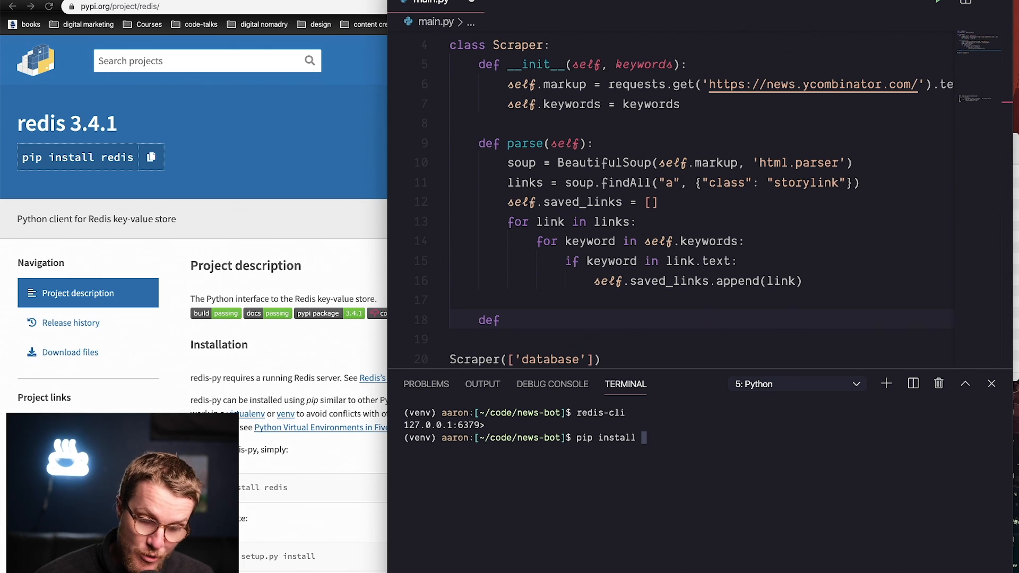
text(redis)
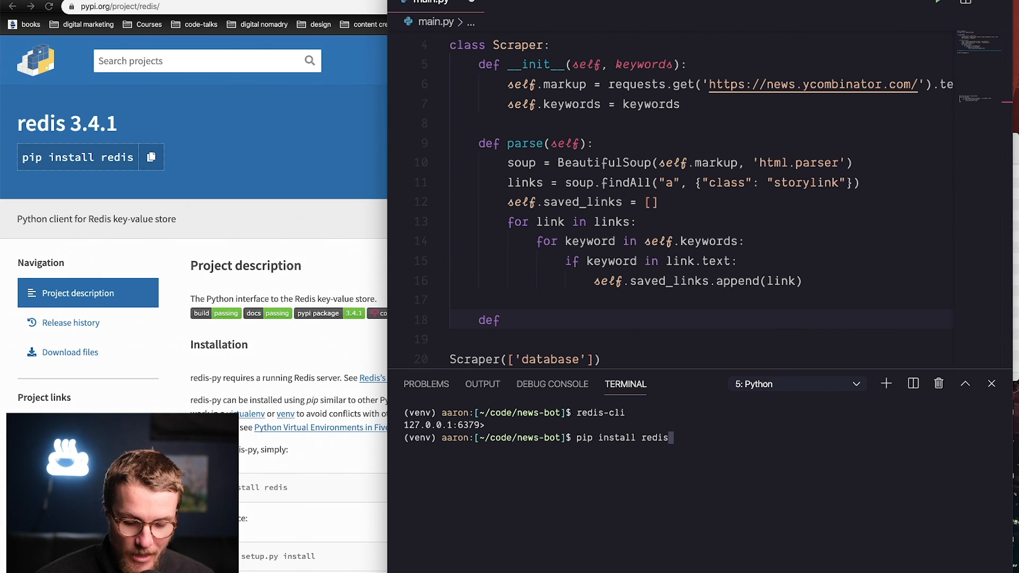
key(Return)
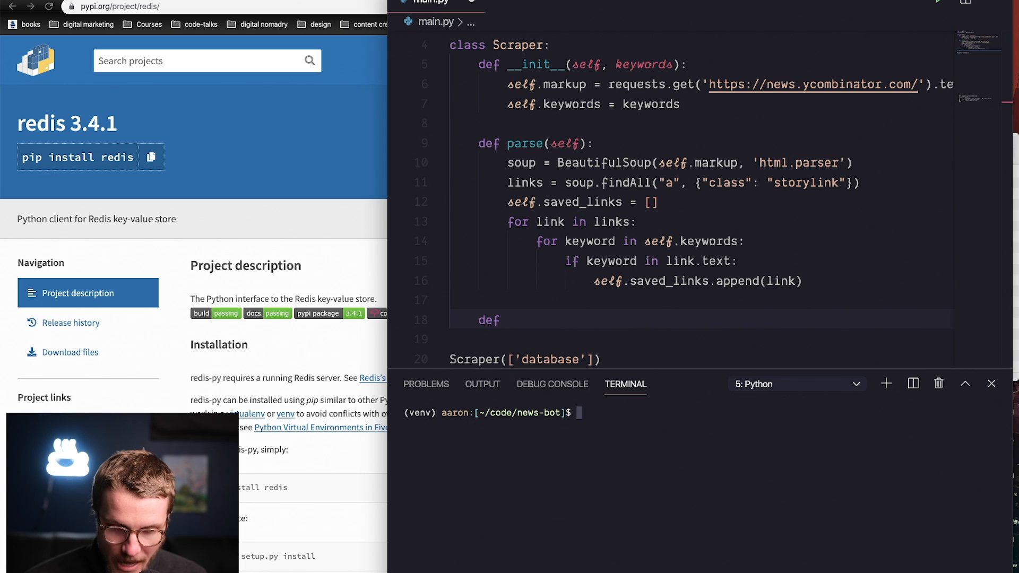
scroll(up, 3)
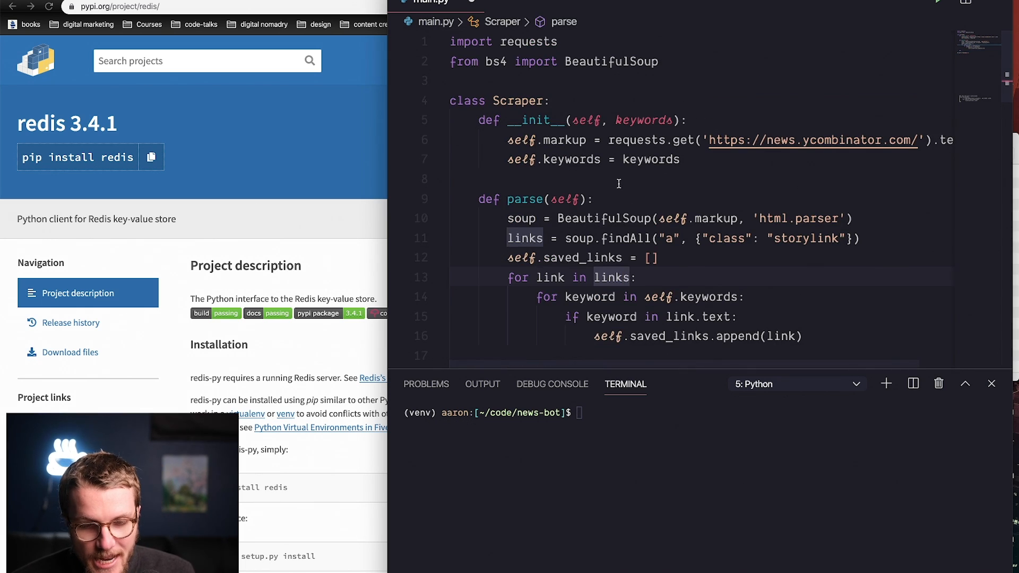
Add import redis at the top of main.py and start a def store(self) method.
text(impro)
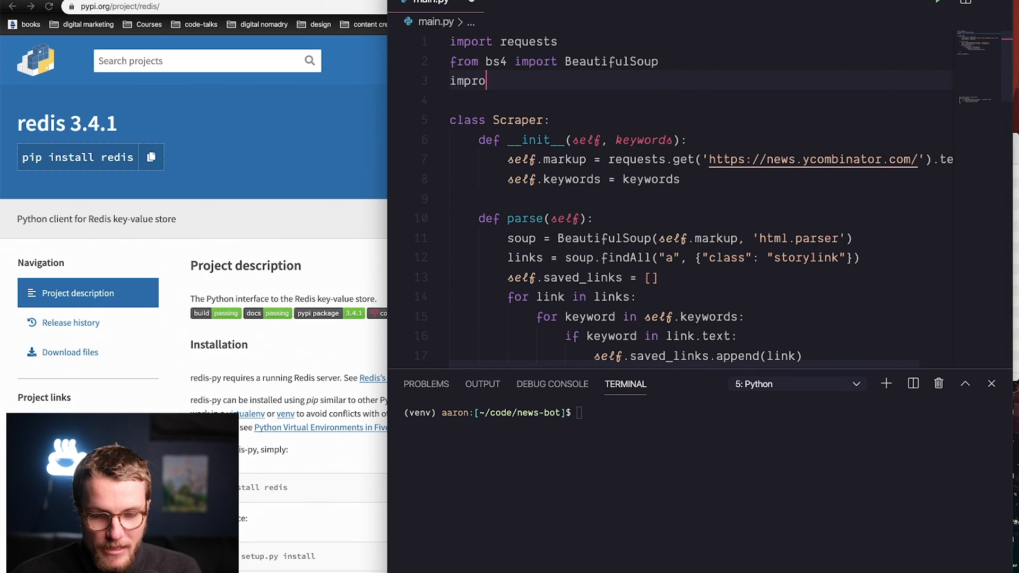
scroll(down, 3)
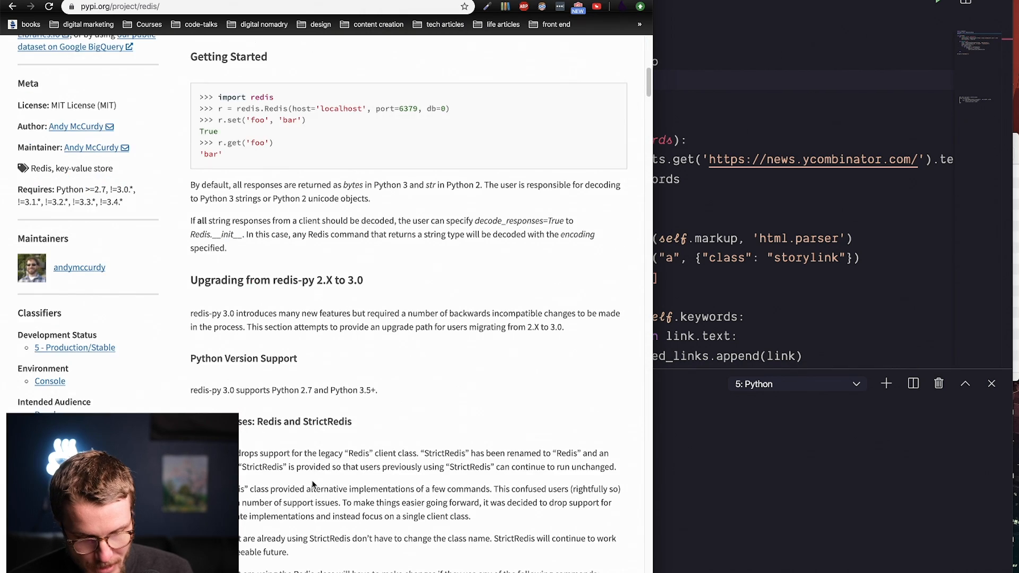
scroll(up, 3)
text(def s)
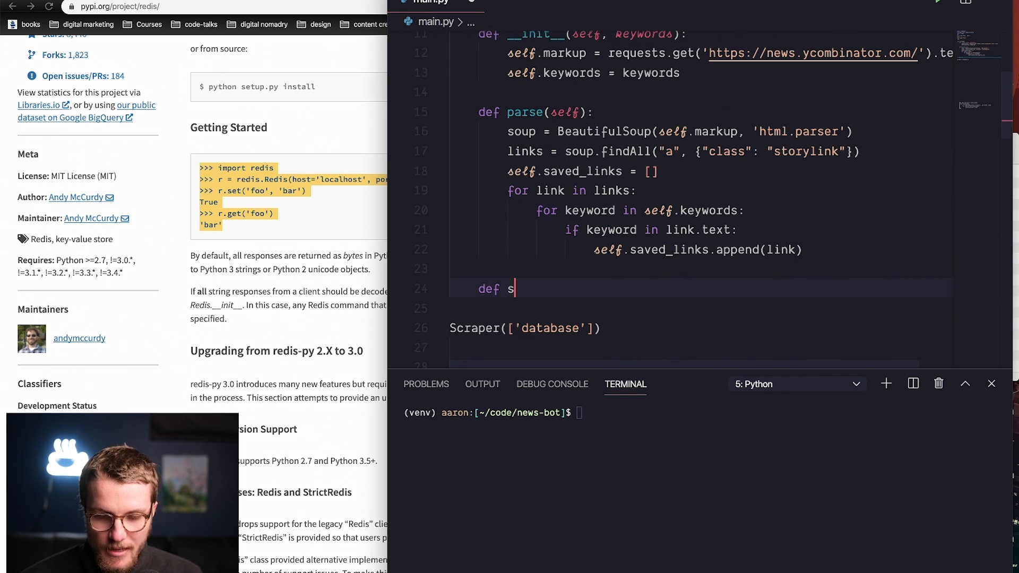
text(tore(self):)
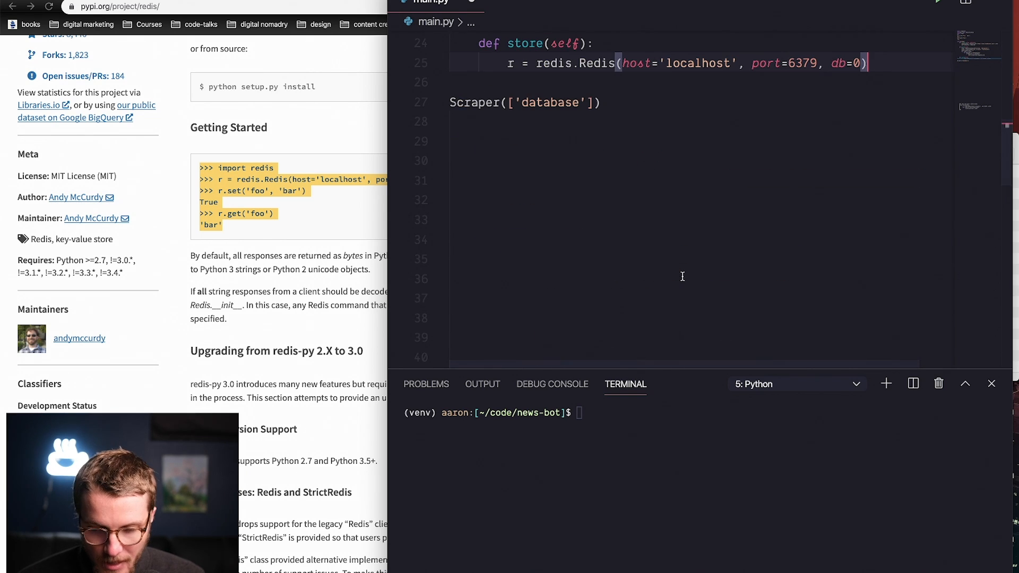
scroll(up, 3)
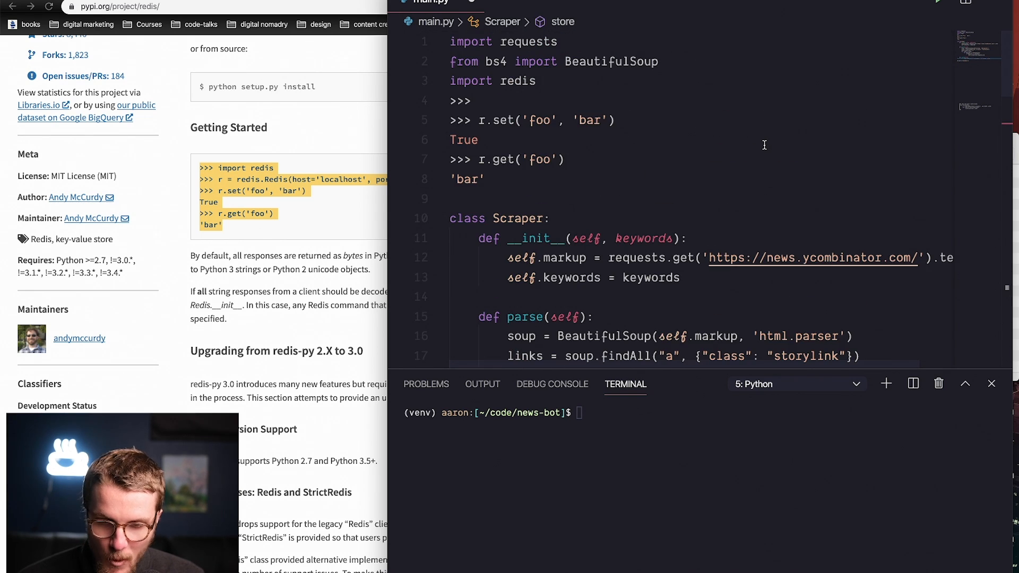
click(481, 101)
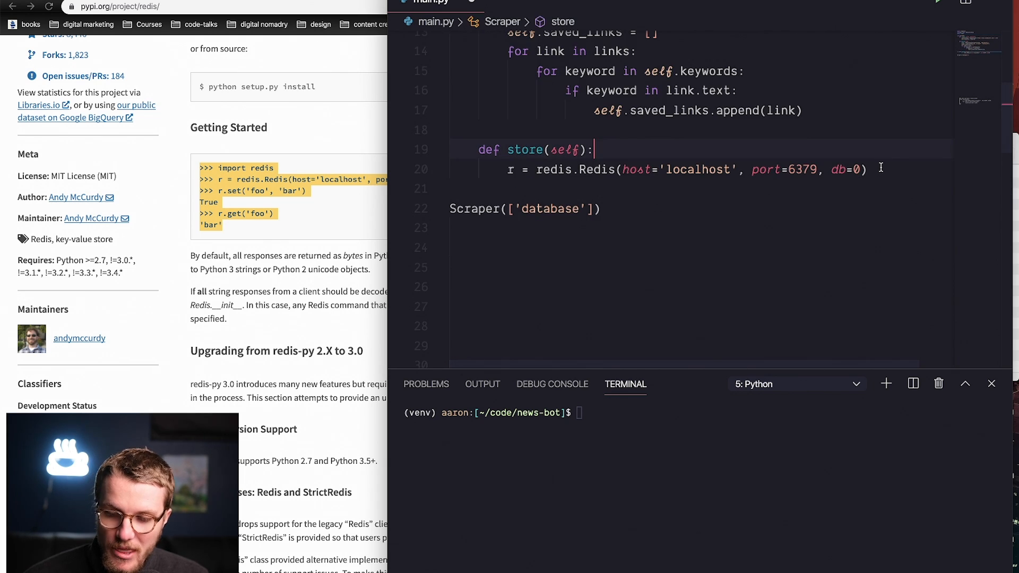
Inside store, connect to Redis on localhost:6379 db 0 and call r.set('foo', 'bar').
text(r.set('foo', 'bar'))
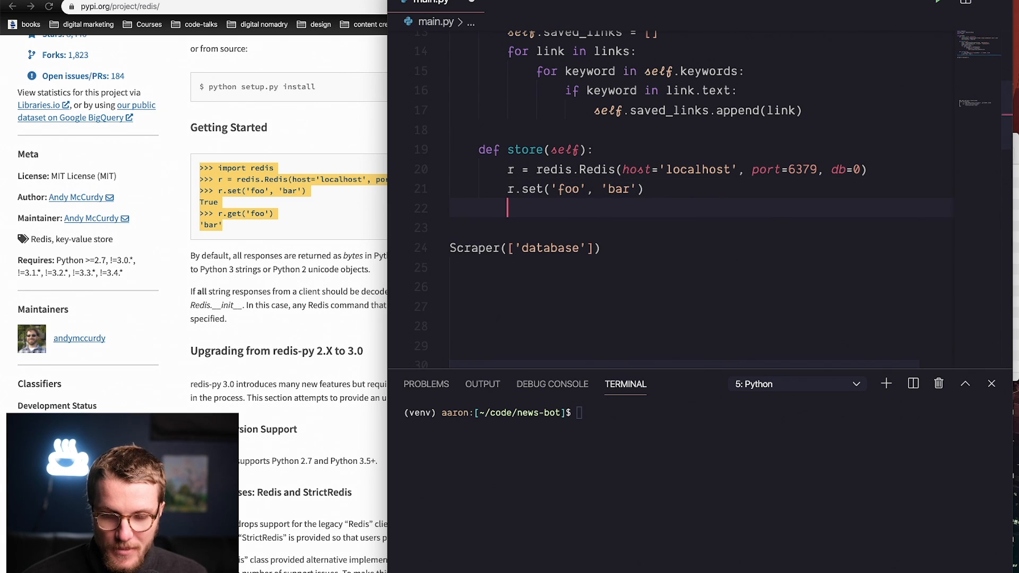
text({'foo':})
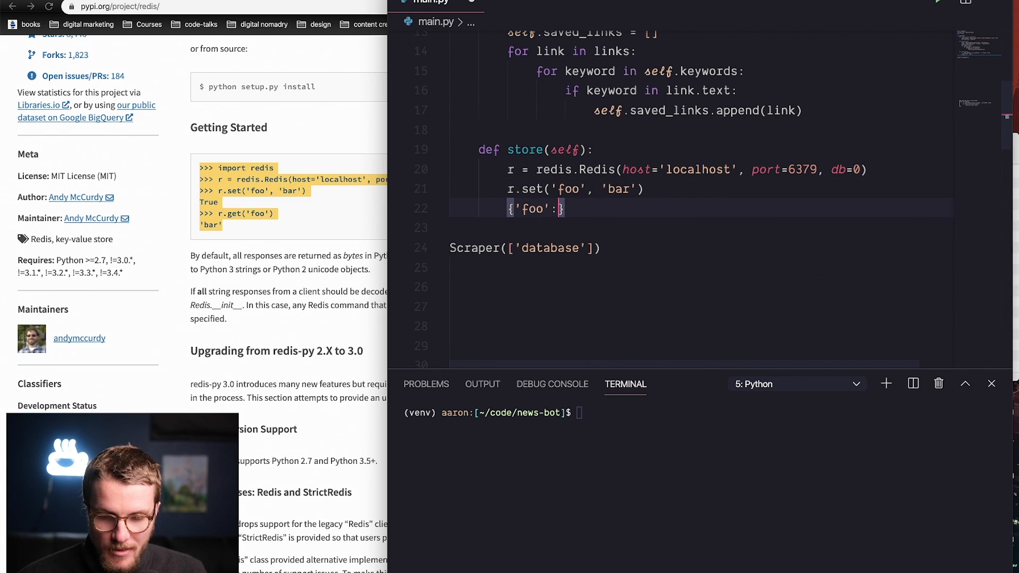
text('bar'})
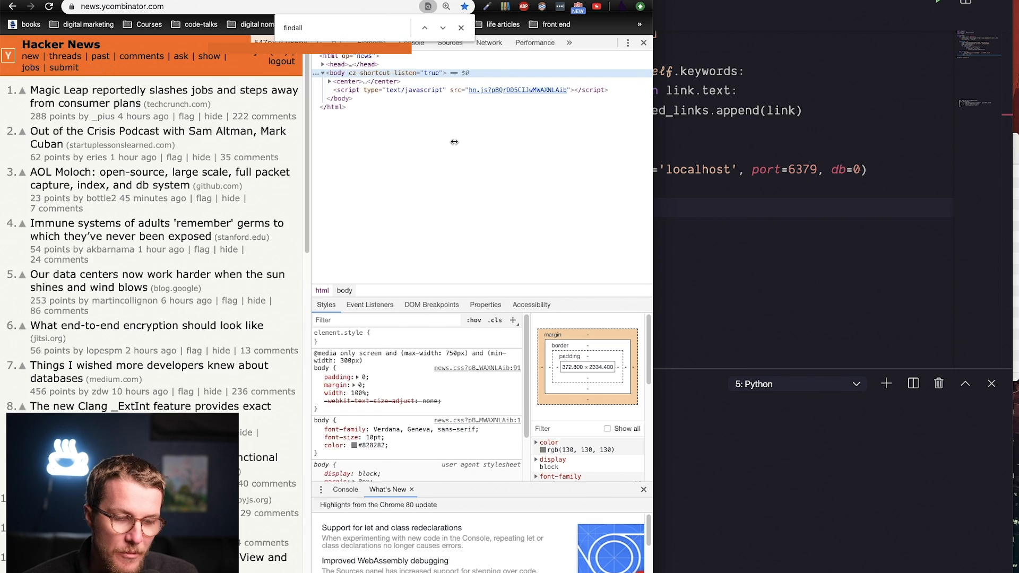
Scroll through main.py to review the new store method and its Redis connection.
scroll(down, 3)
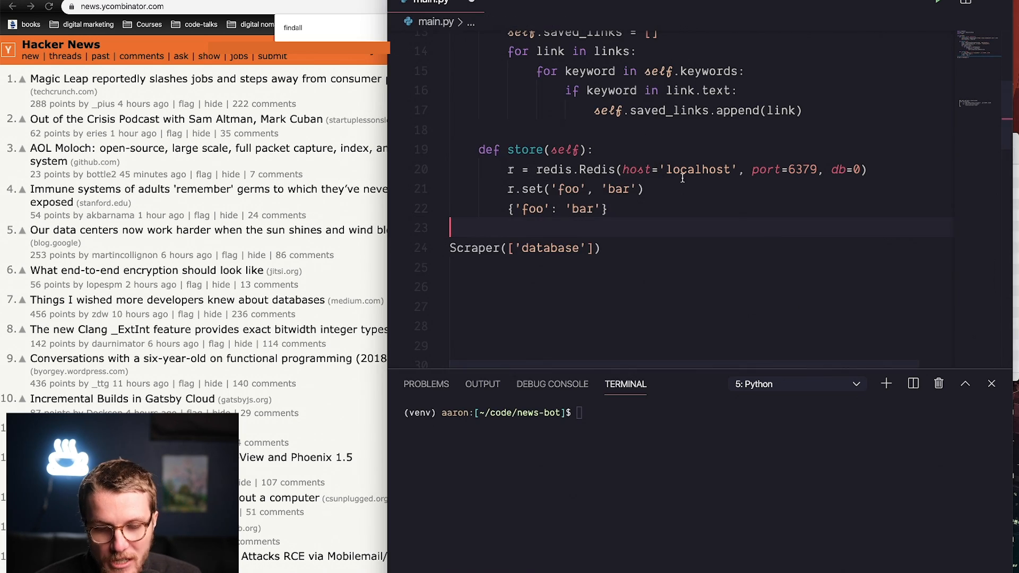
scroll(up, 3)
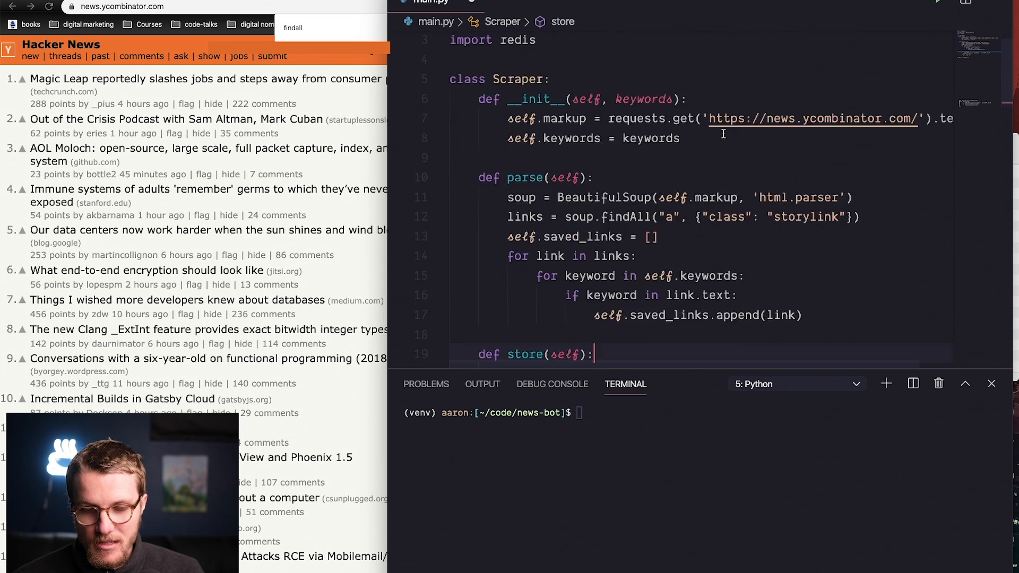
scroll(down, 3)
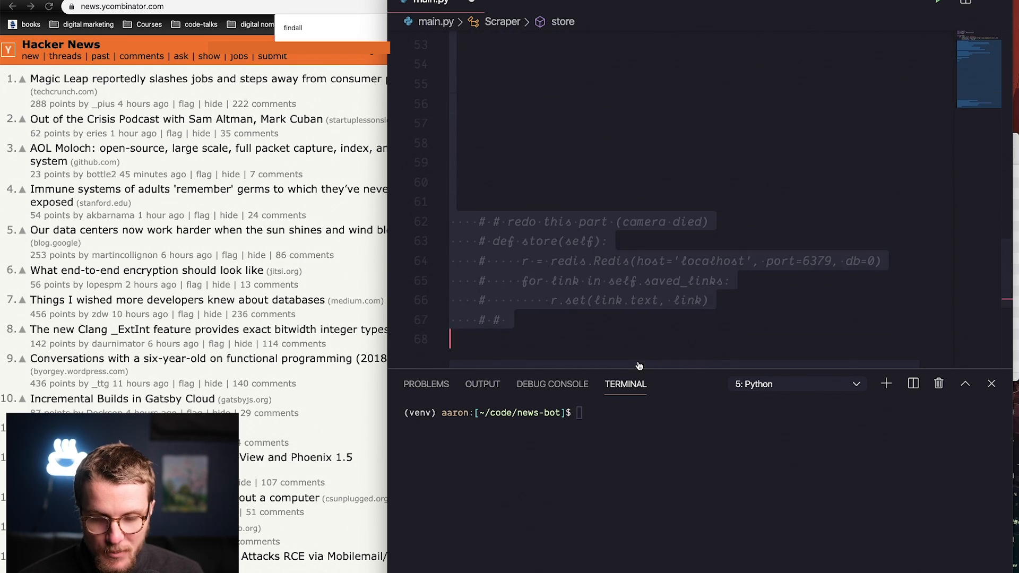
scroll(up, 3)
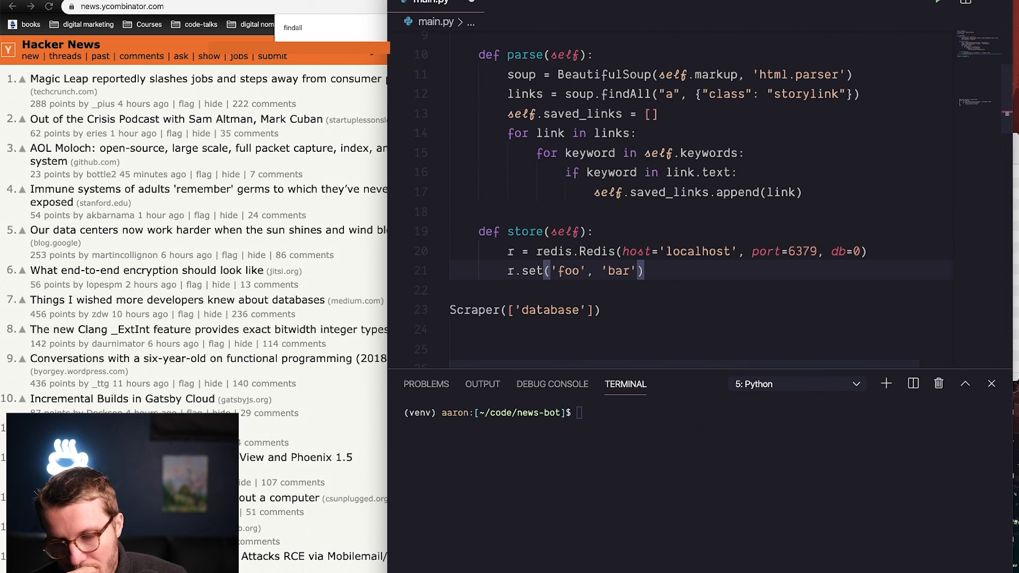
mouse_move(307, 140)
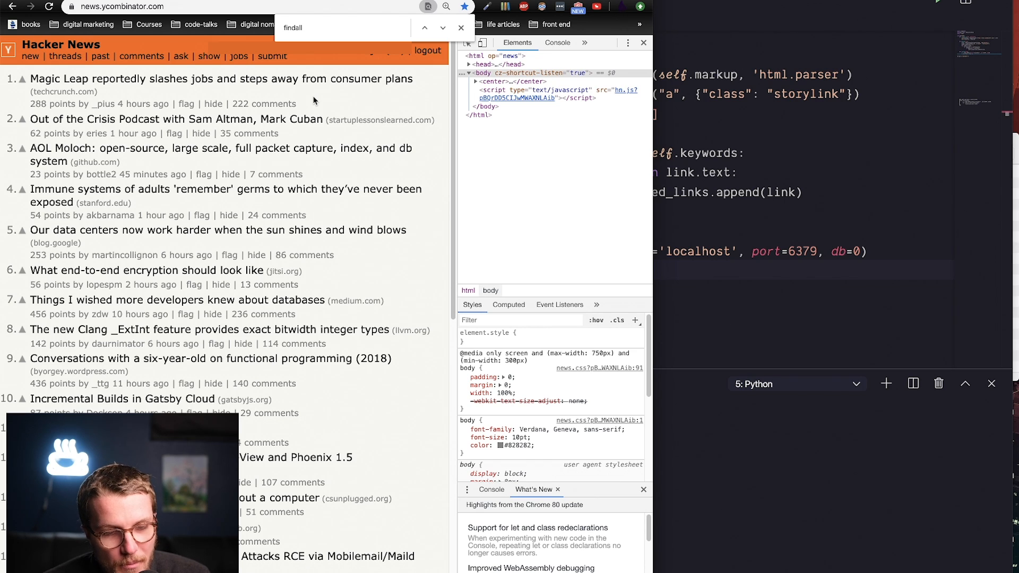
mouse_move(678, 222)
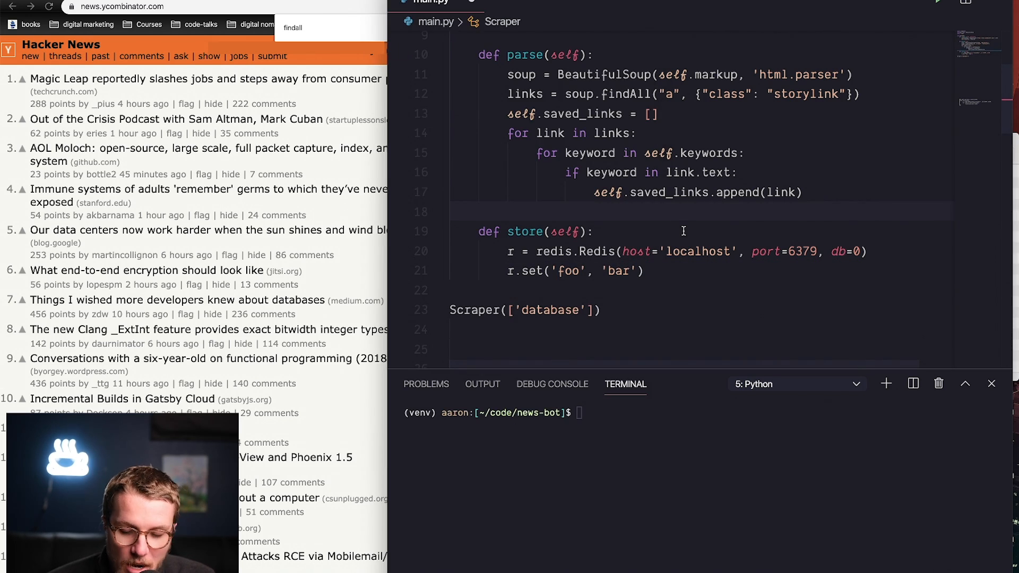
Replace the foo/bar test with for link in self.saved_links: r.set(link.text, link).
click(694, 271)
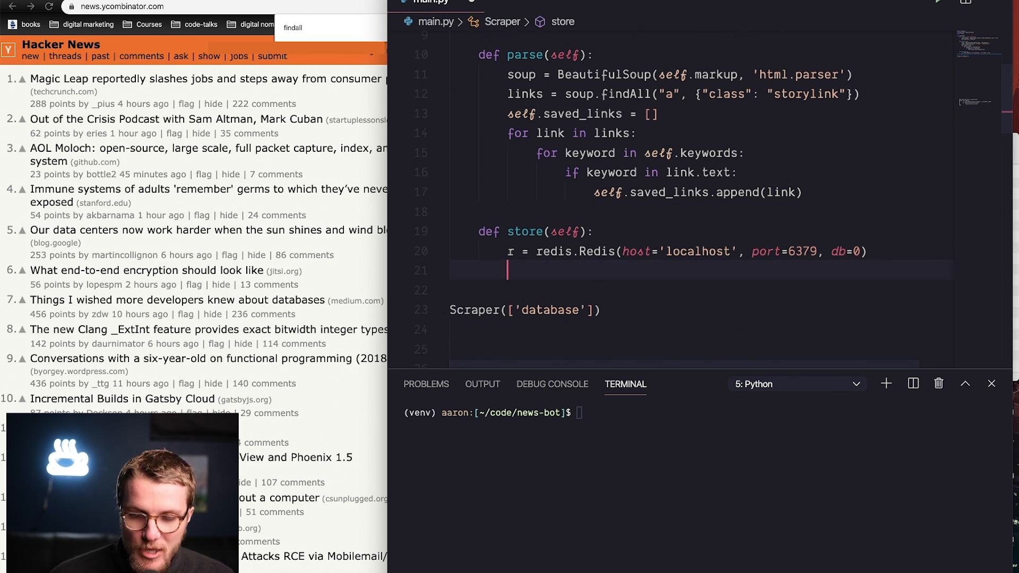
text(for l)
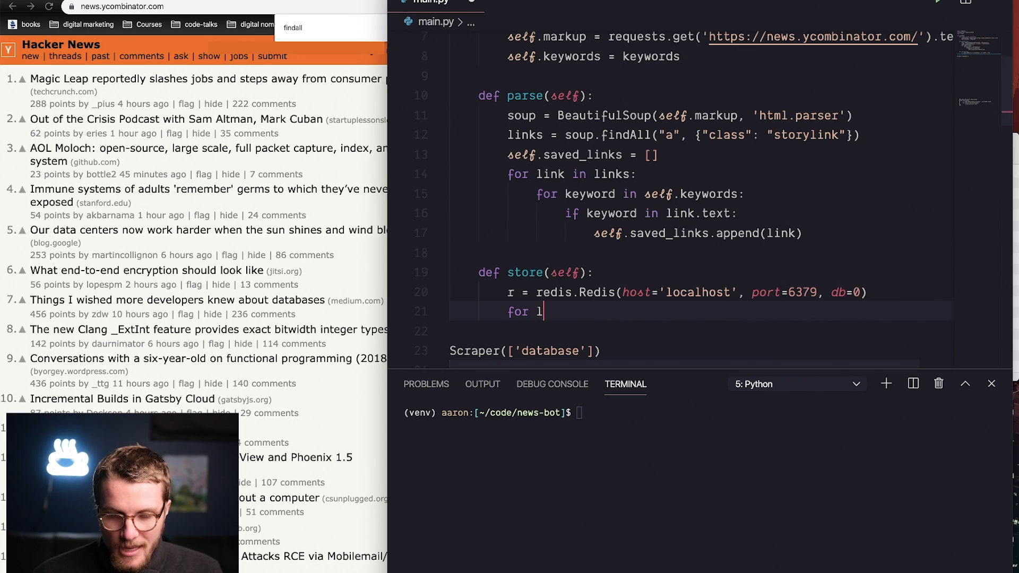
text(ink in self.saved_links:)
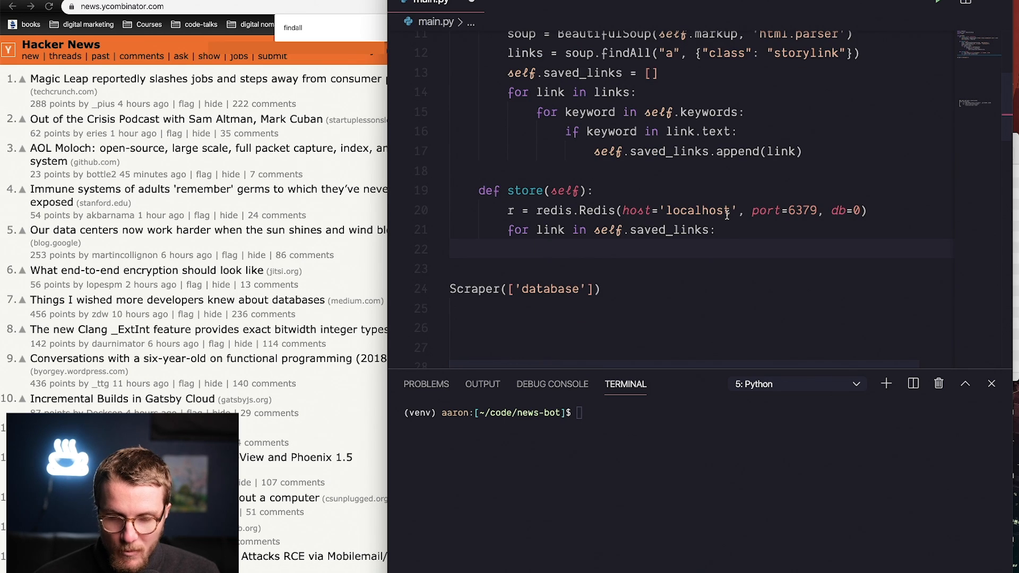
text(r.set())
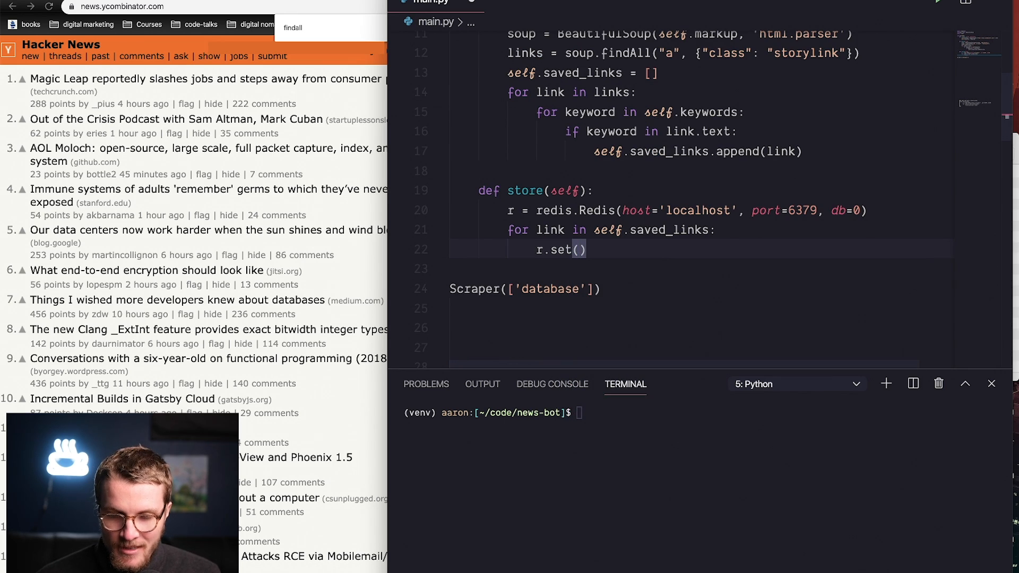
text(link)
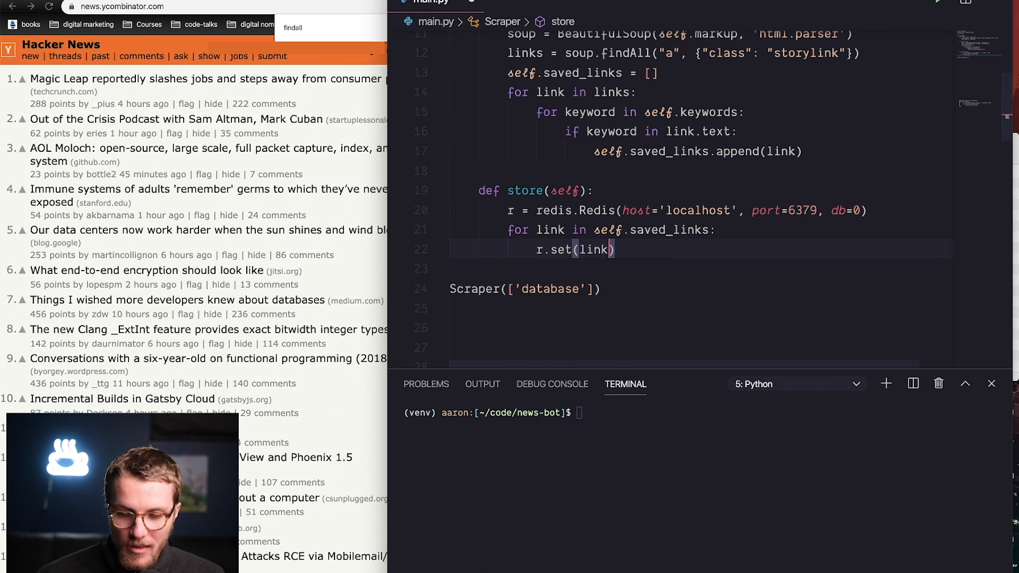
text(.text,)
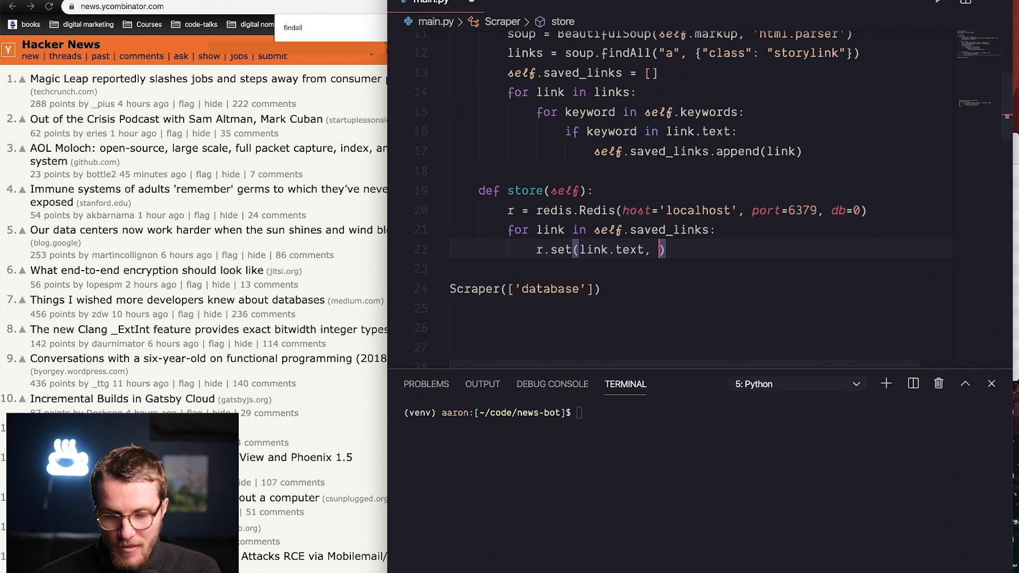
text(link)
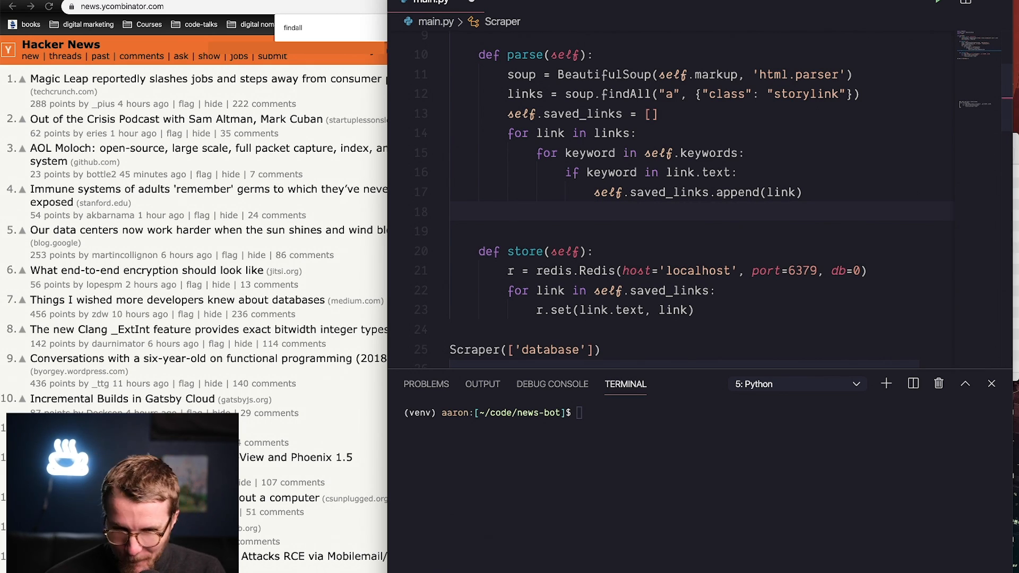
click(480, 213)
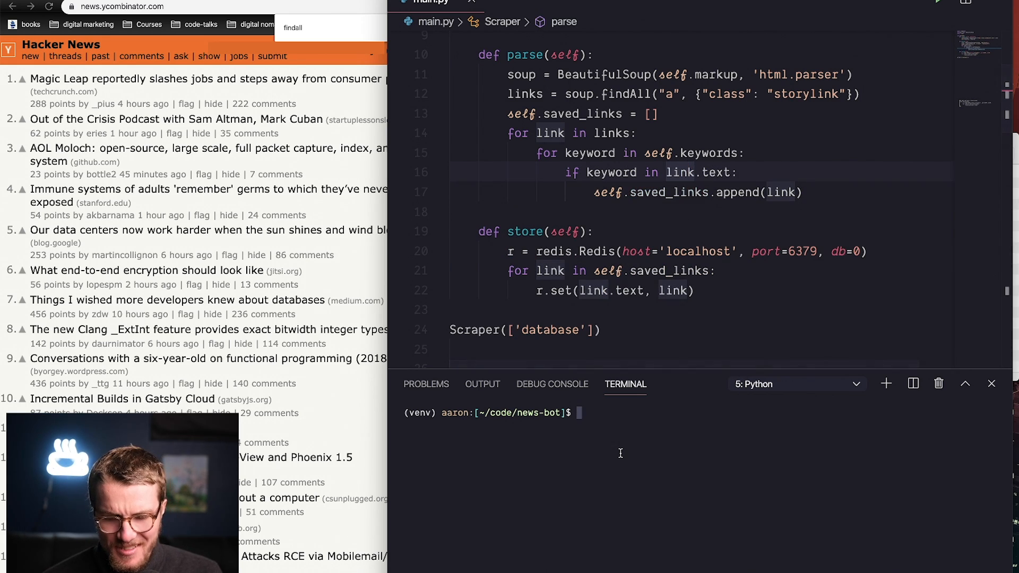
Start python -i main.py and create s = Scraper(['database']).
text(python -i main.py)
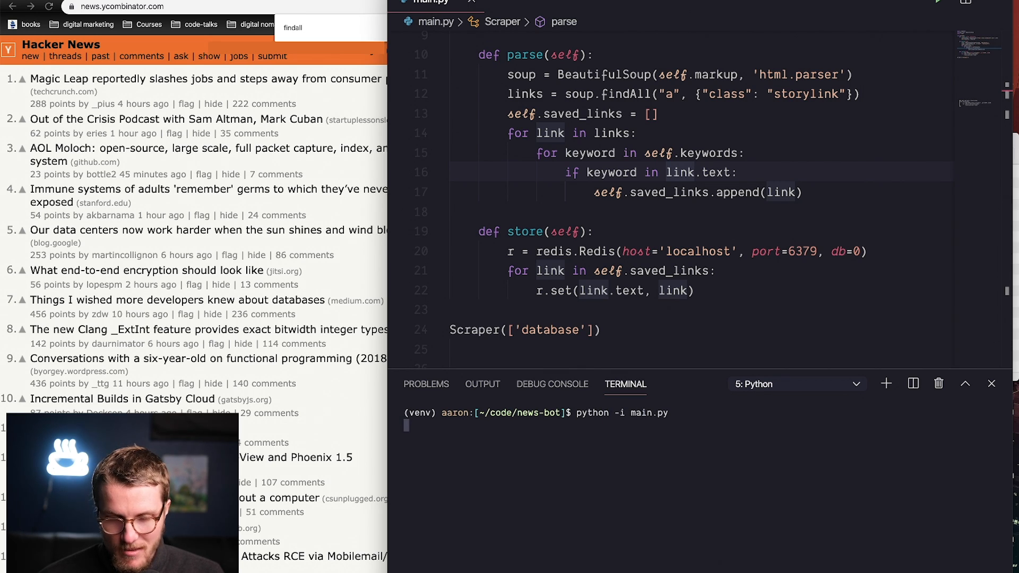
key(Return)
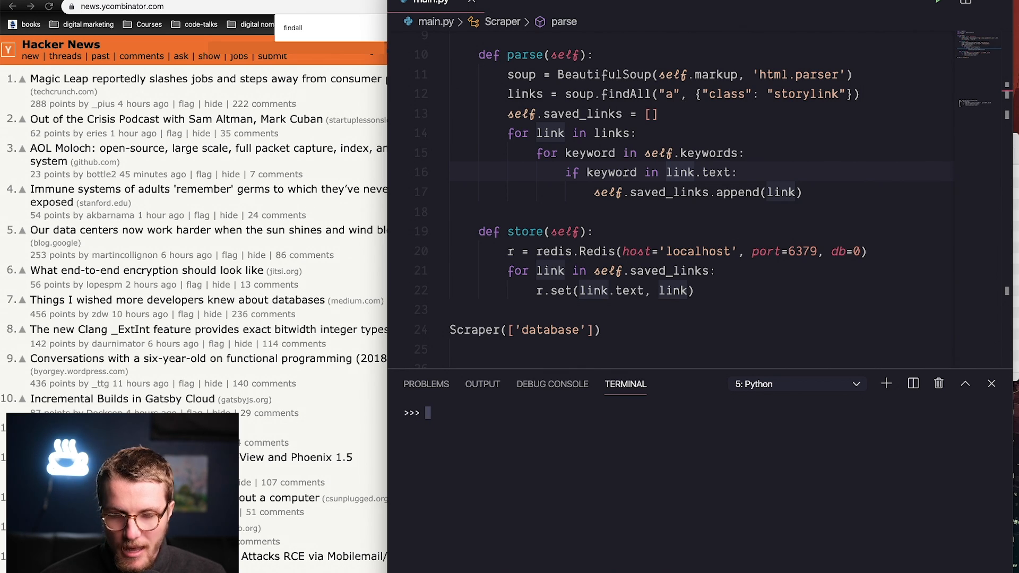
text(s)
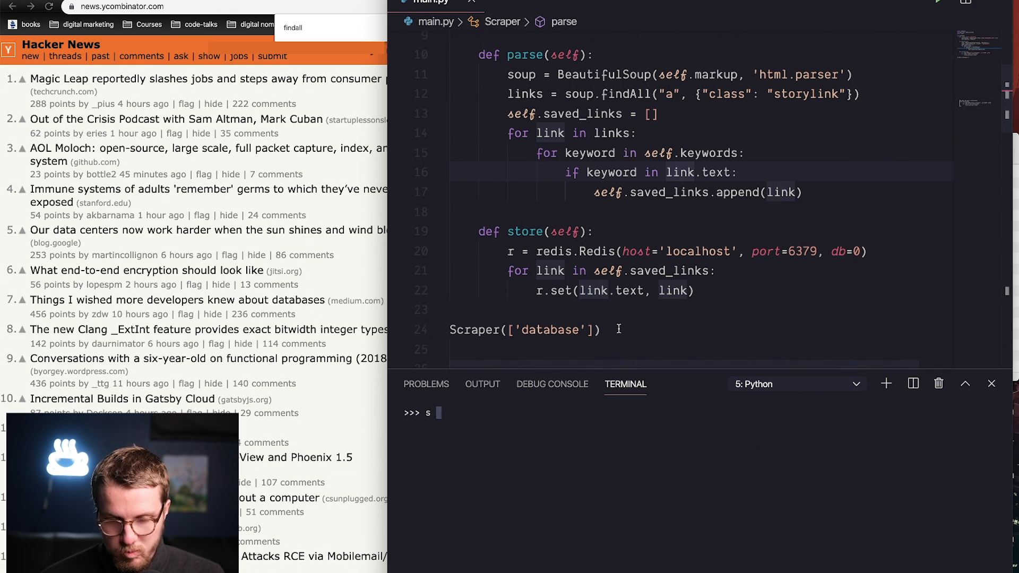
text(=)
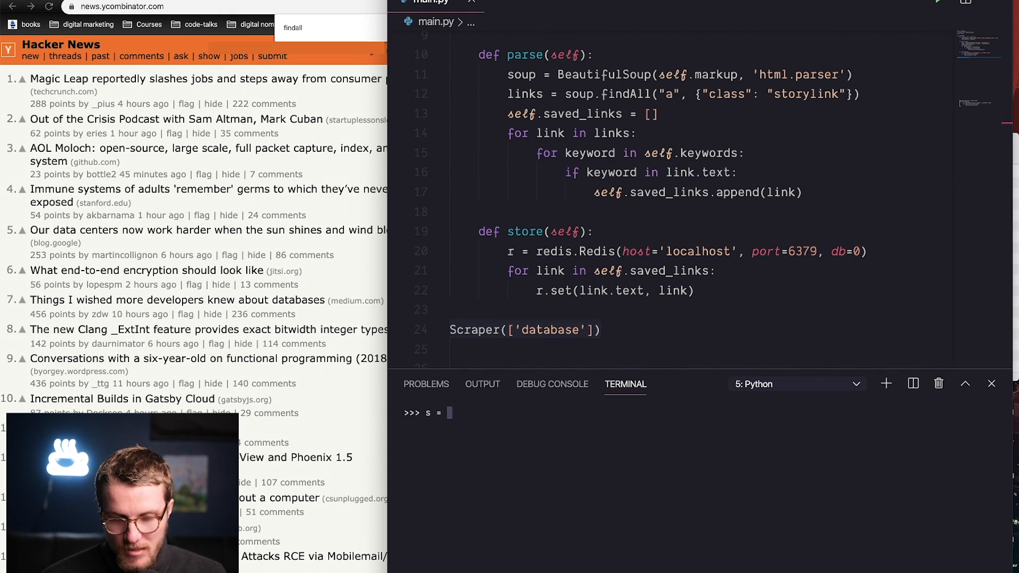
key(Return)
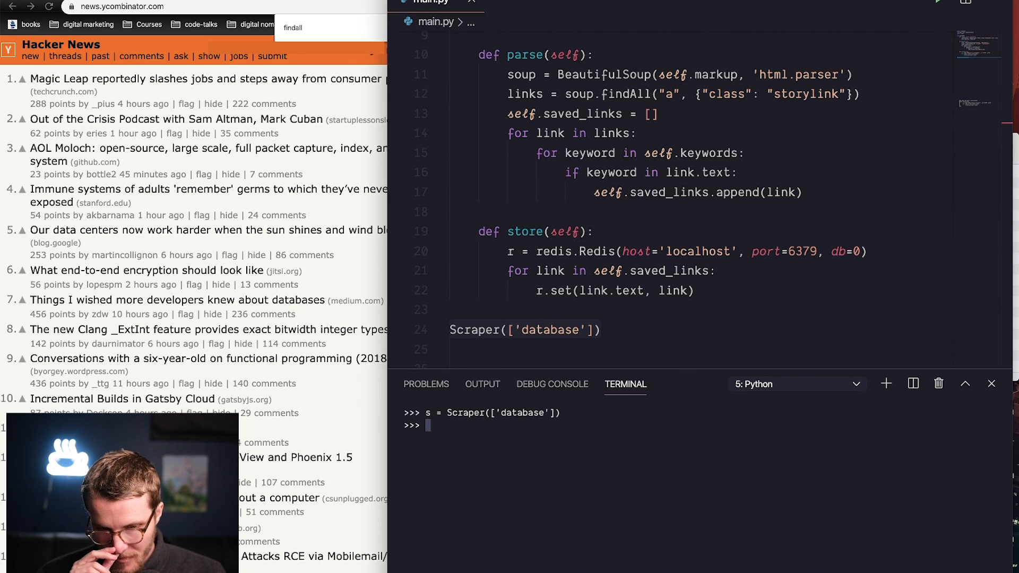
Run s.parse(), inspect s.saved_links, then call s.store(), which raises a Redis encoding error.
text(s;)
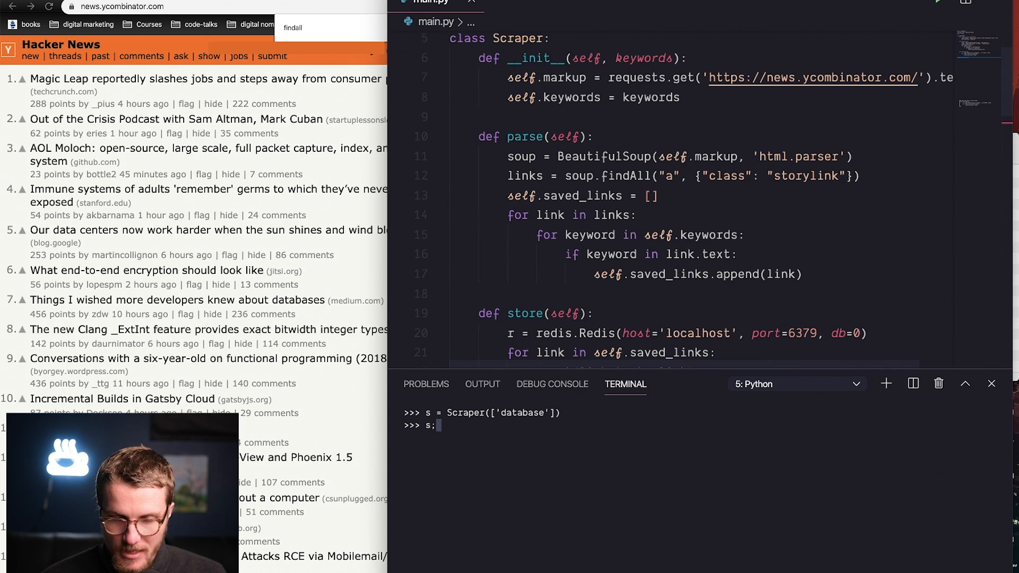
text(.parse())
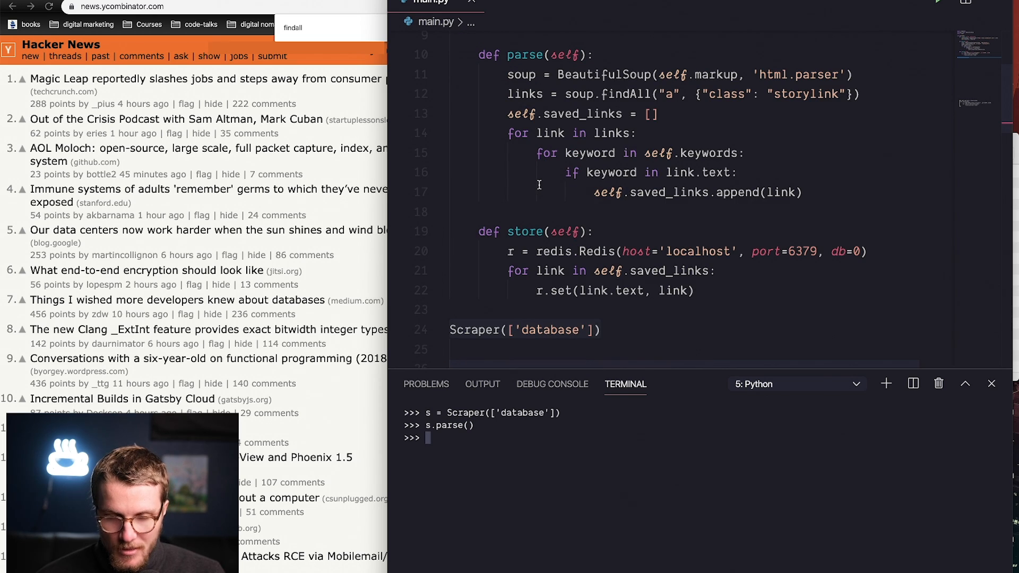
text(s.saved)
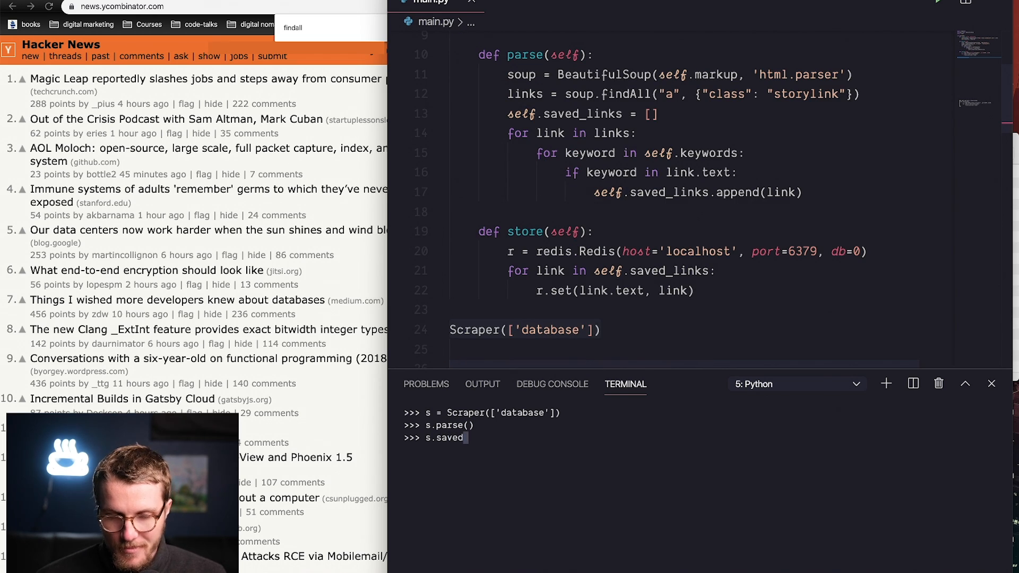
key(Return)
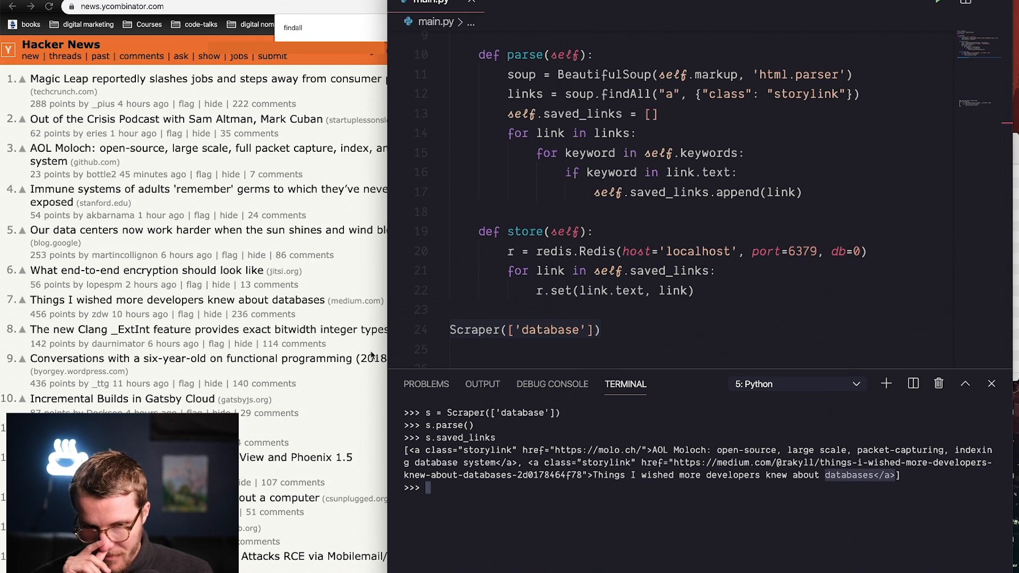
text(s.s)
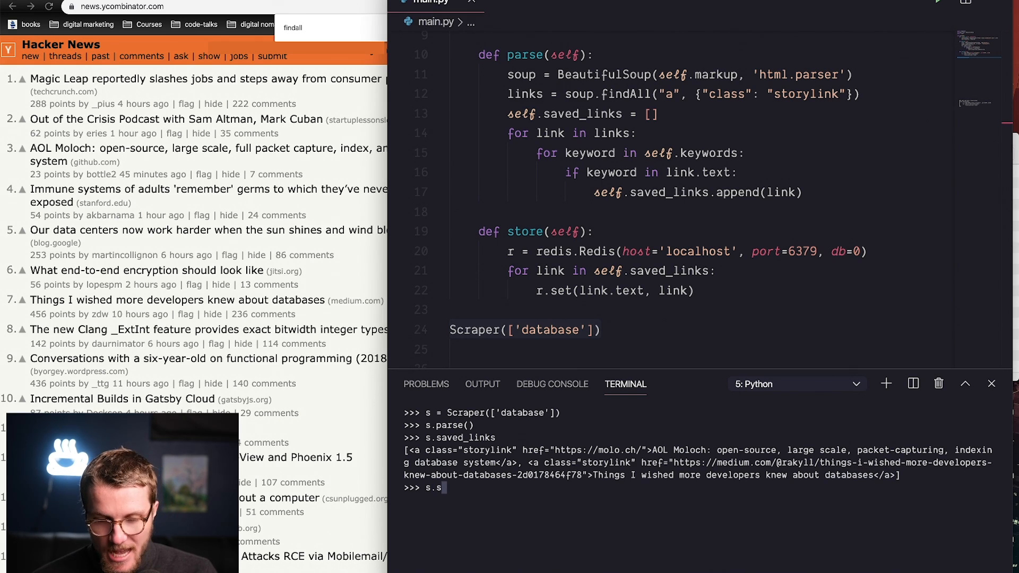
key(Return)
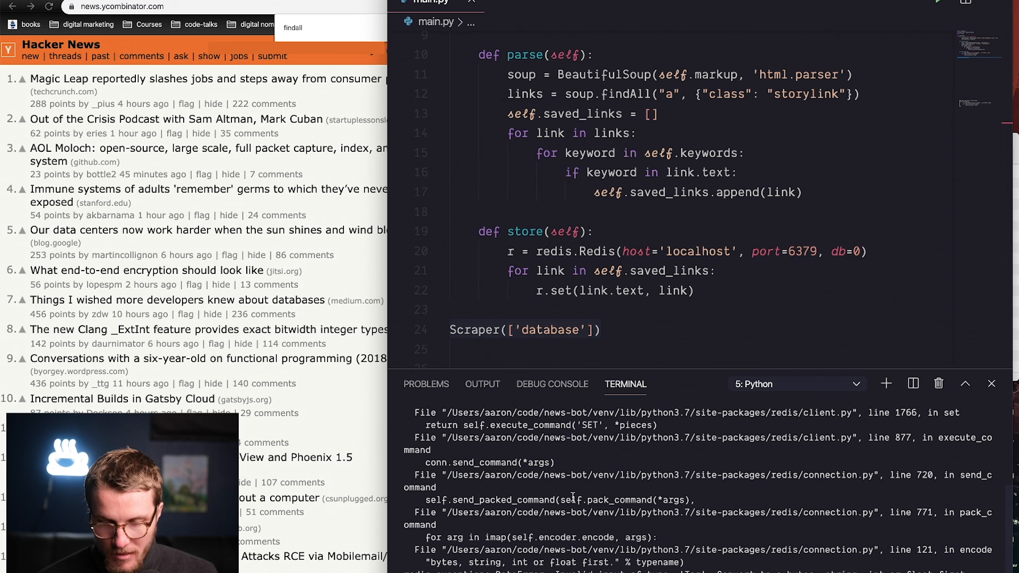
mouse_move(595, 500)
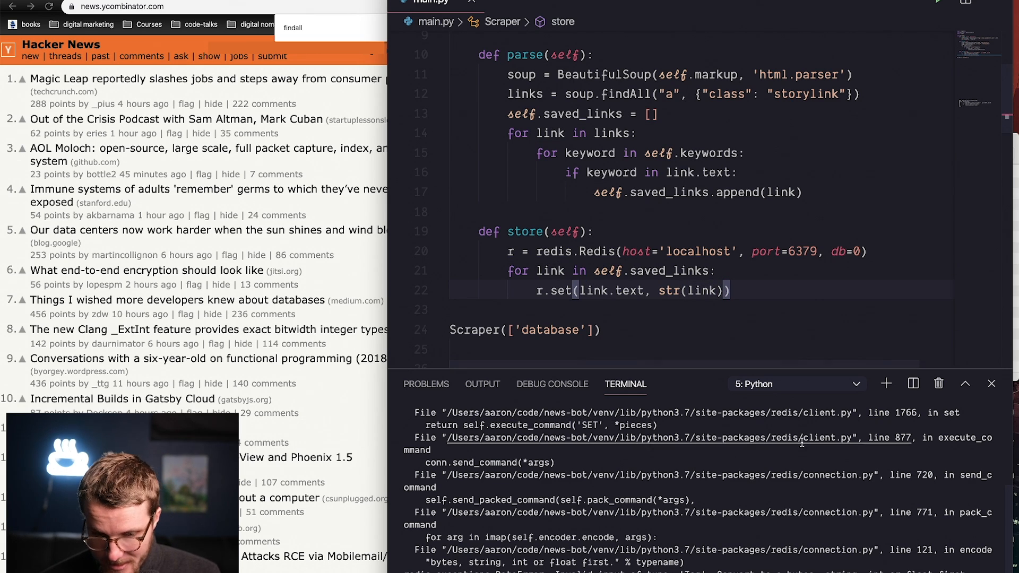
With r.set(link.text, str(link)), rerun Scraper(['database']), parse and store without error.
scroll(down, 3)
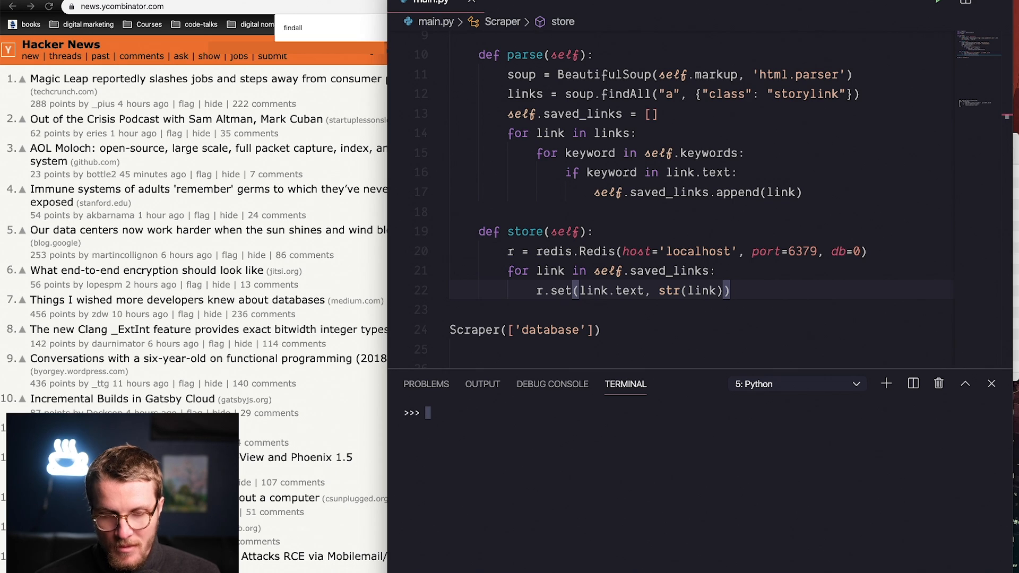
text(s = Sca)
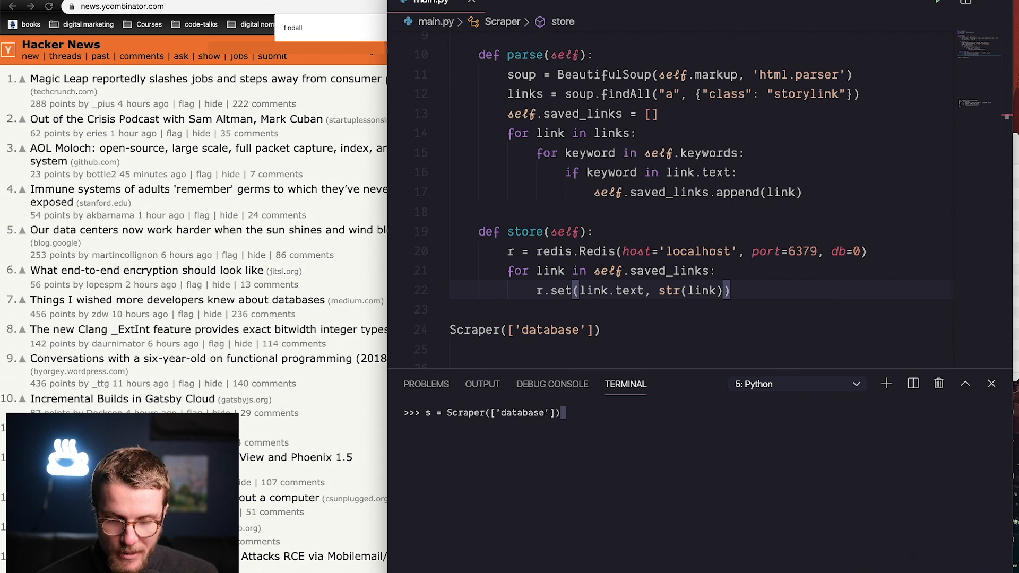
text(s.parse()
text(s.stor)
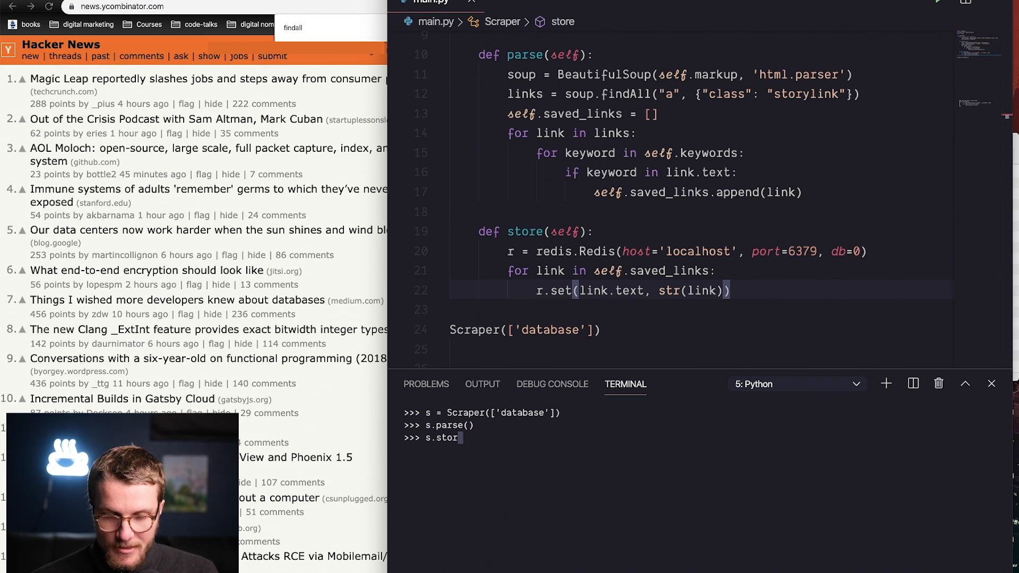
key(Return)
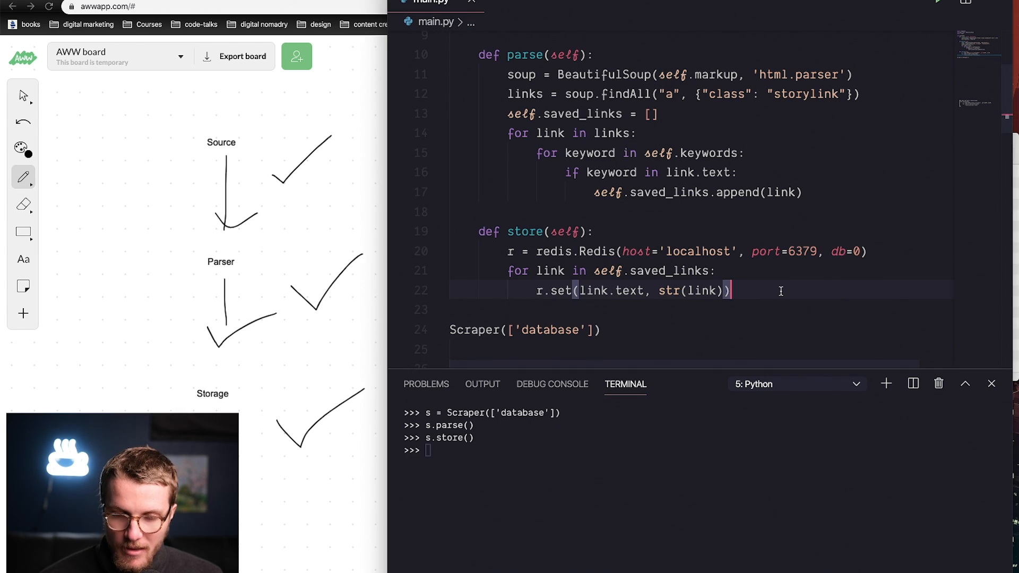
Stub def email(self): below store and start googling how to get all Redis keys and values.
text(def email)
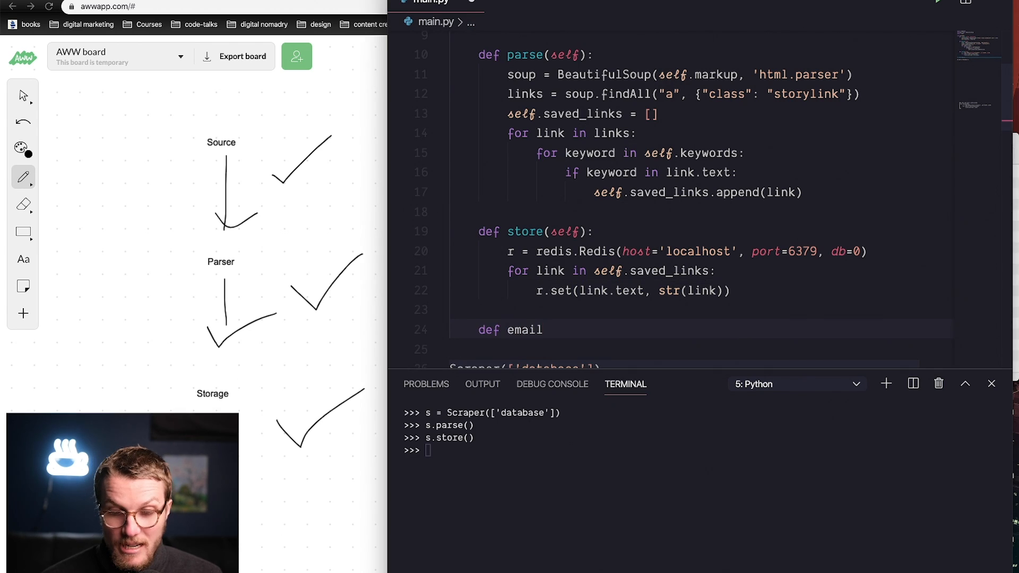
text((self))
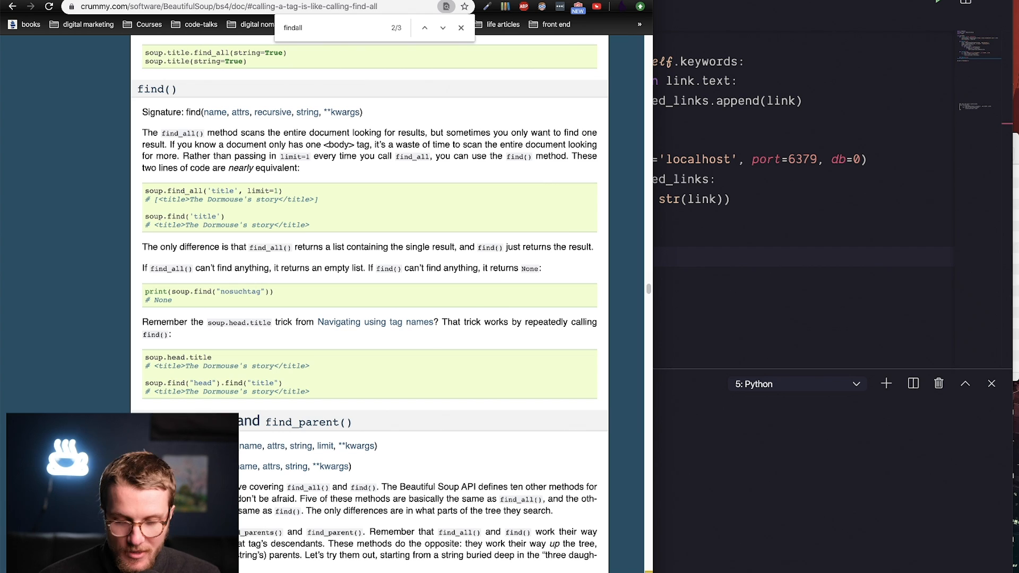
text(get all keys and values redis)
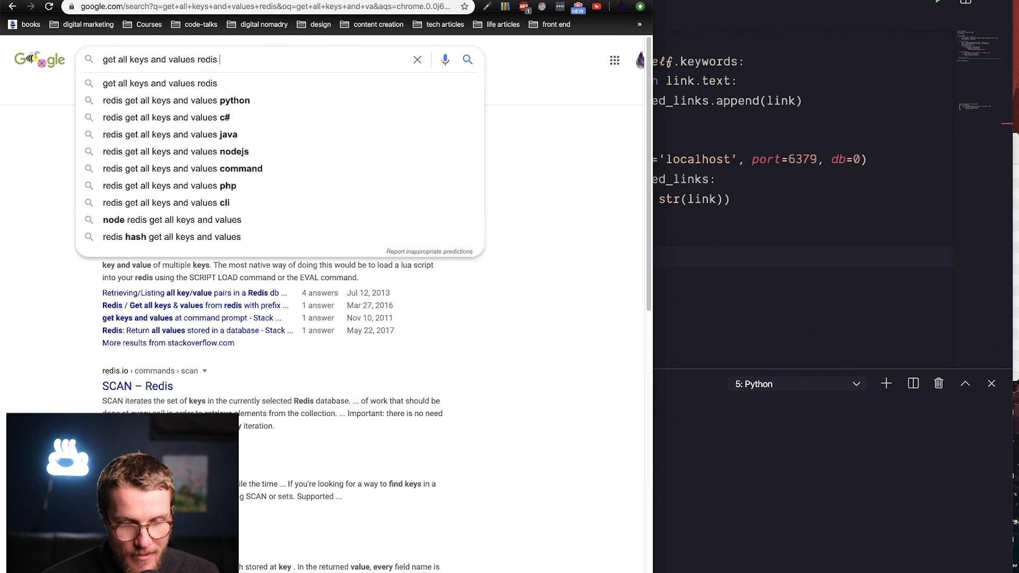
Search 'redis get all keys and values python' and open the Stack Overflow question on r.keys().
click(177, 100)
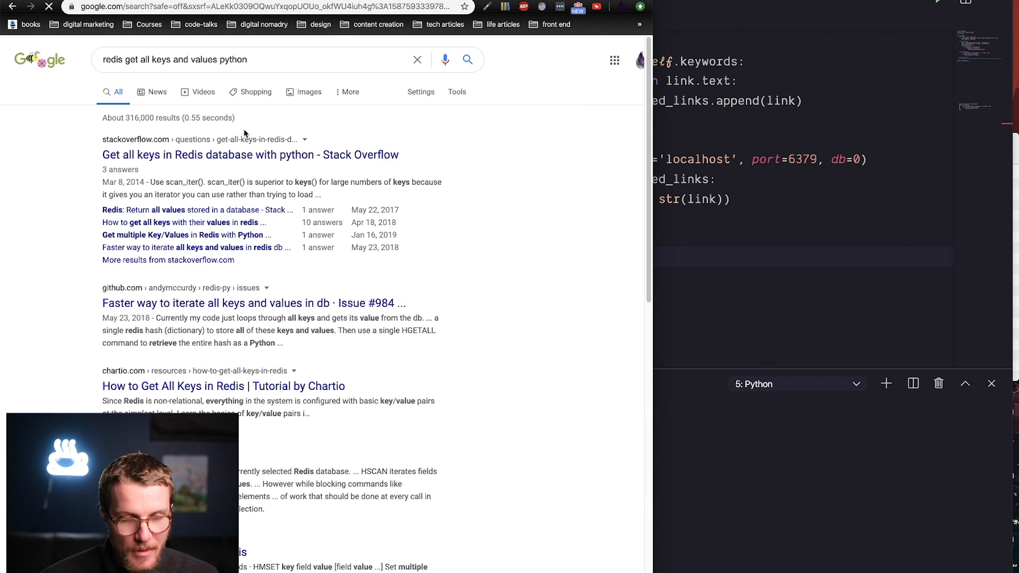
click(251, 155)
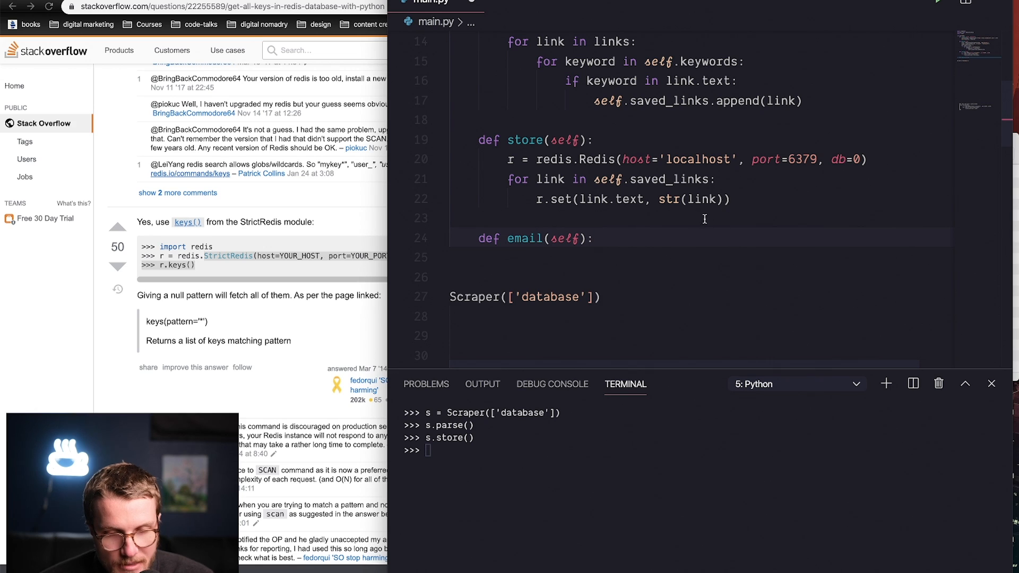
Make email connect to Redis on localhost:6379 db 0 and print(r.keys()).
click(592, 239)
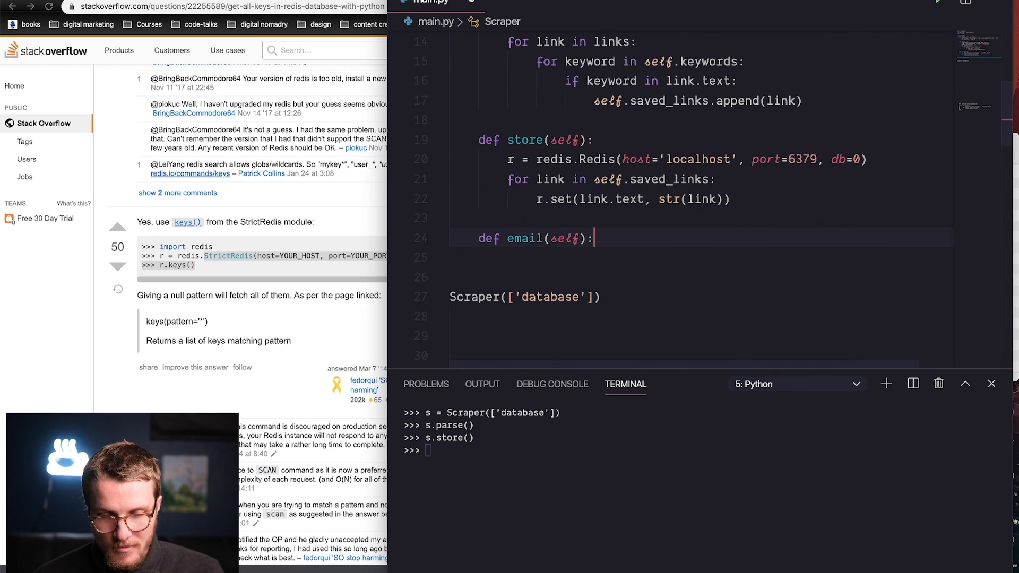
click(509, 159)
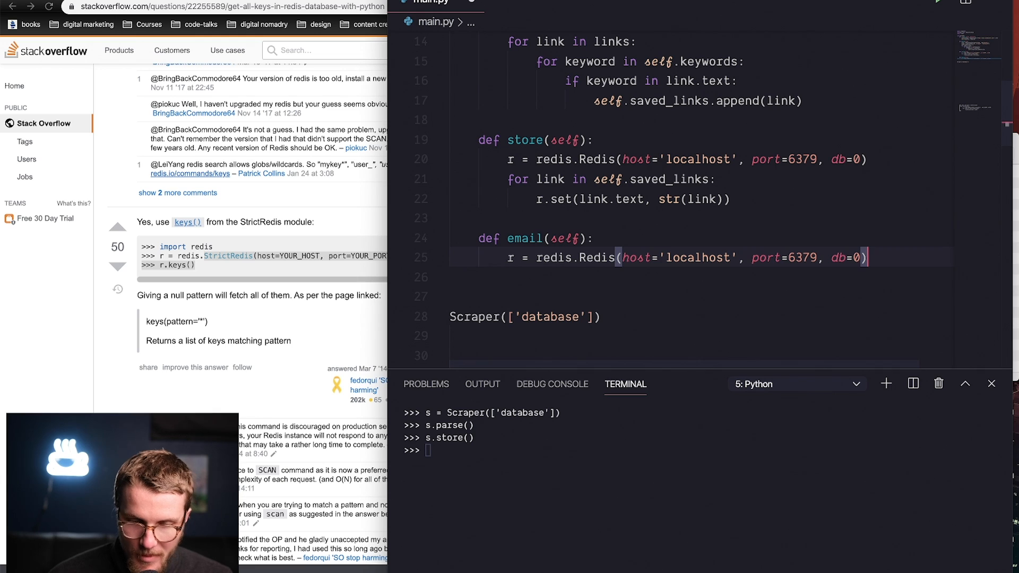
text(r.keys()
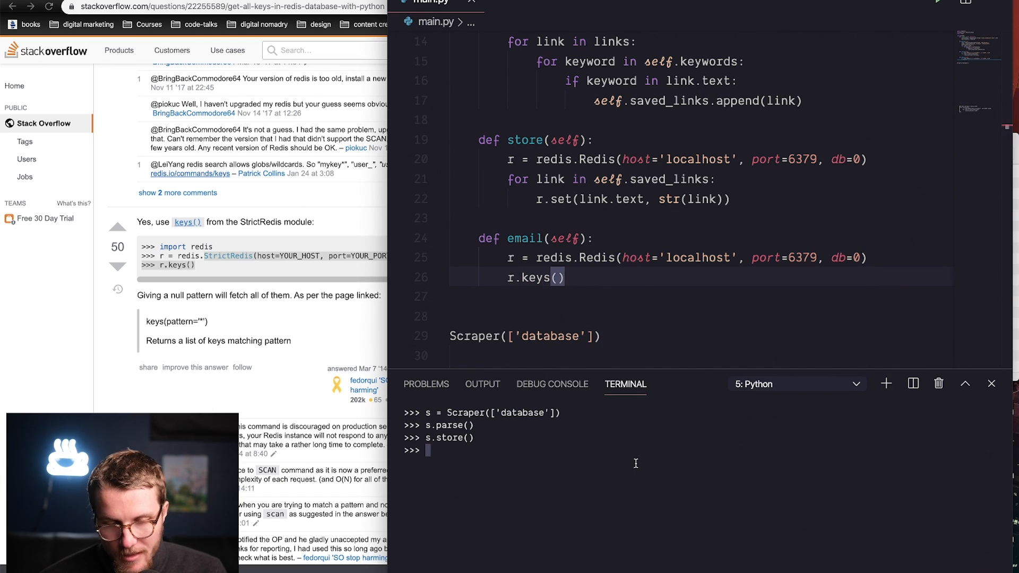
key(Return)
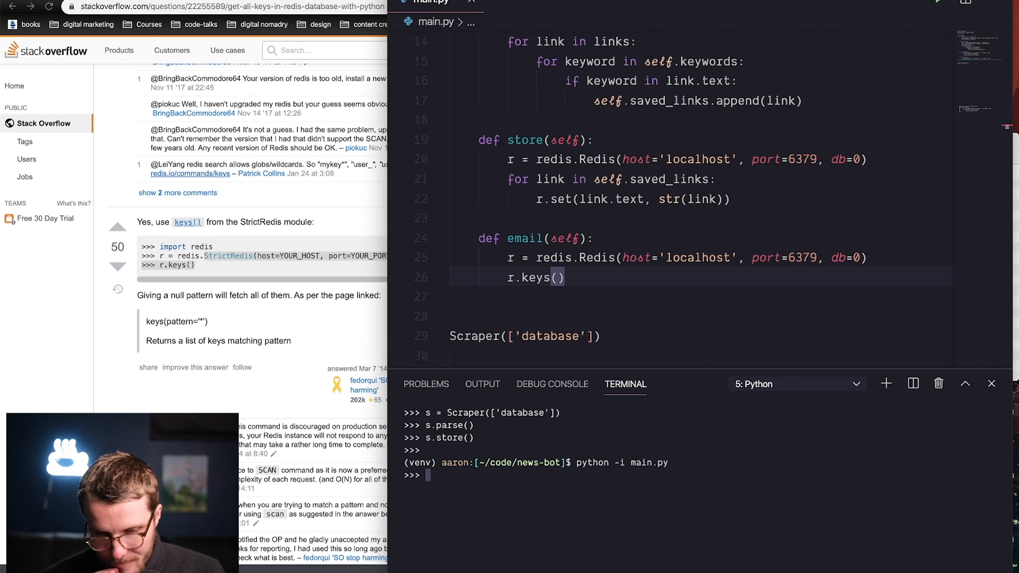
click(508, 277)
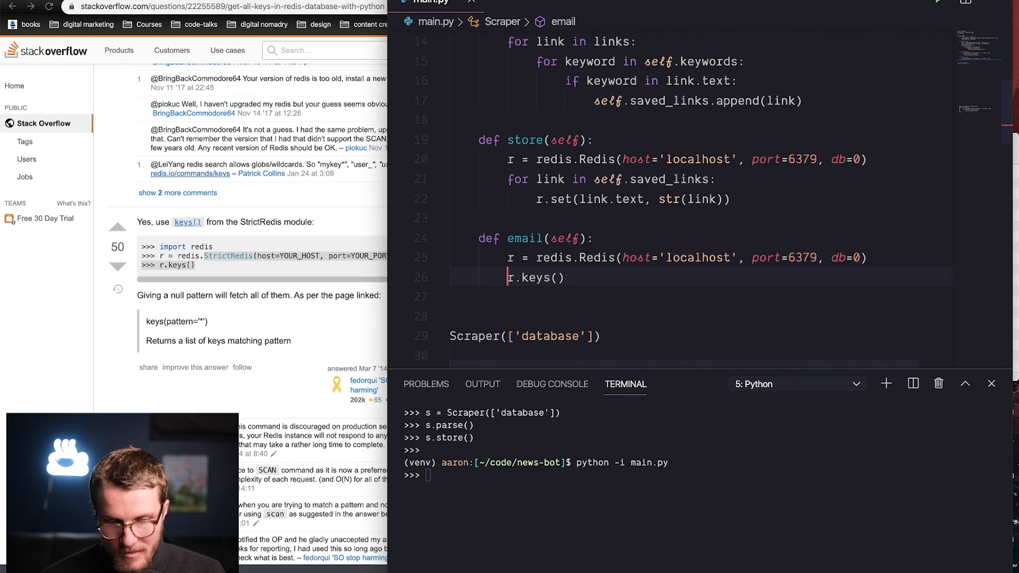
text(print()
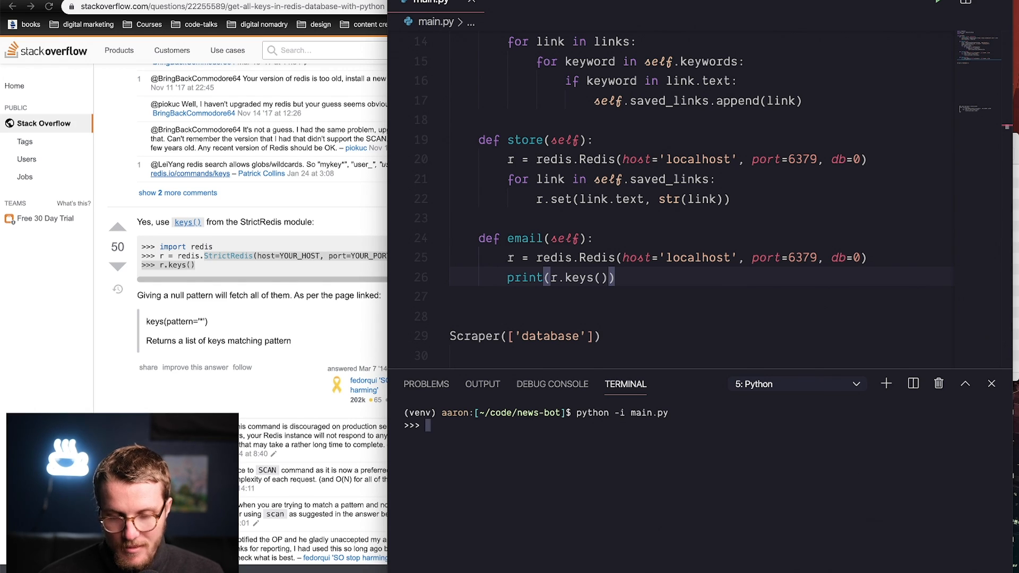
text(s = r = redis.Redis(host='localhost', port=6379, d)
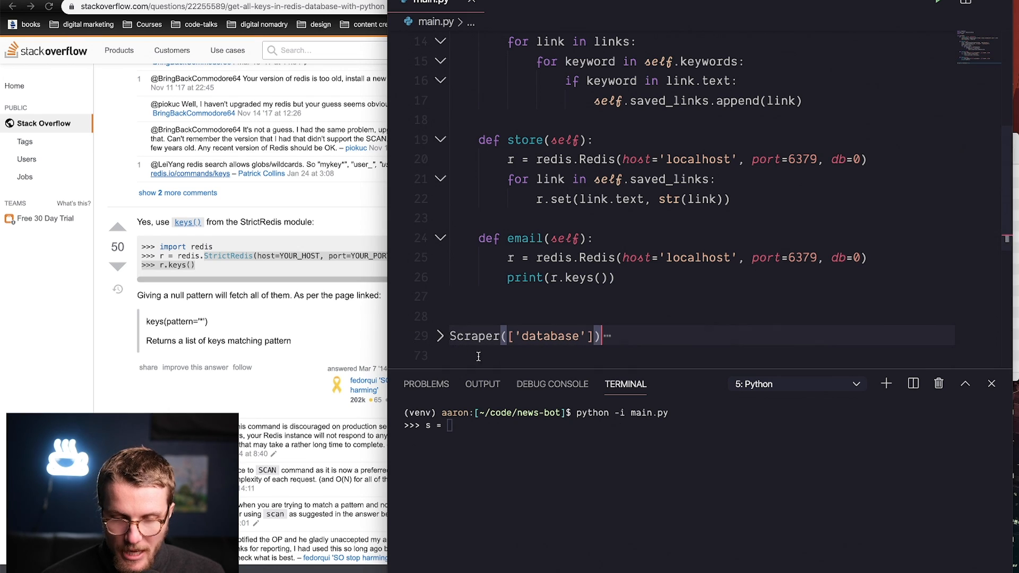
In a fresh session, create s = Scraper(['database']) and call s.email() to list the stored keys.
click(439, 337)
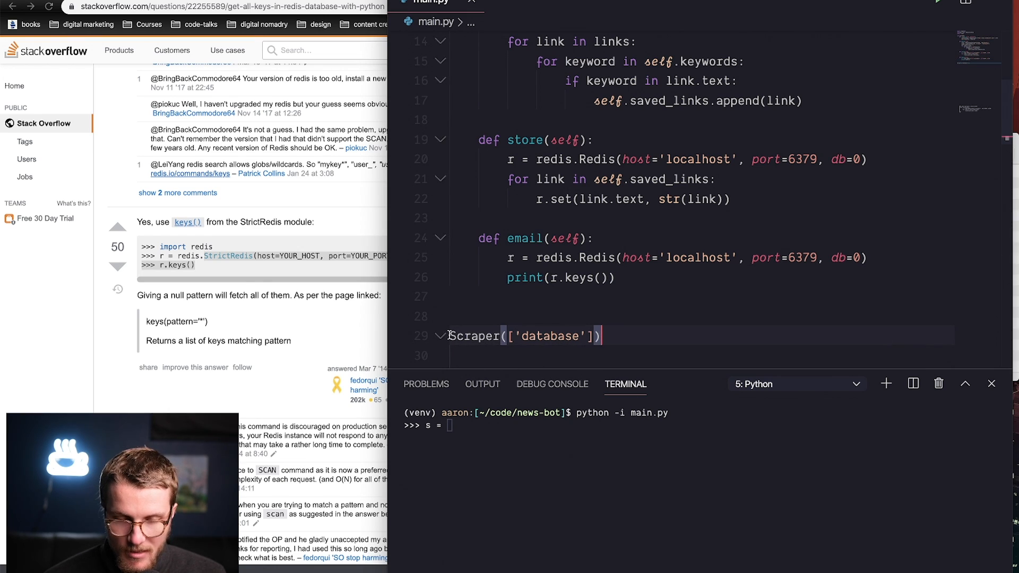
text(s =)
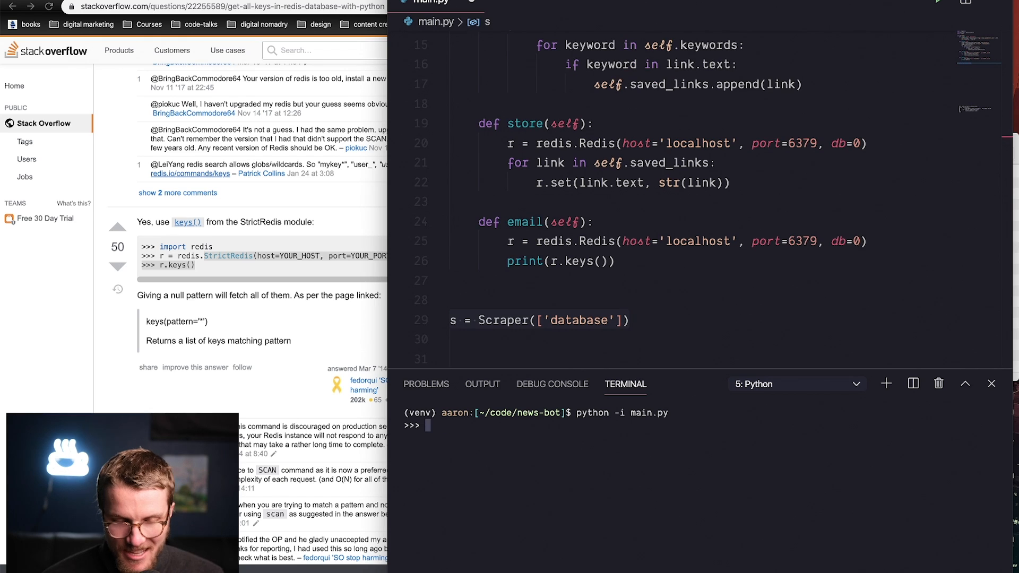
text(s = Scraper(['database']))
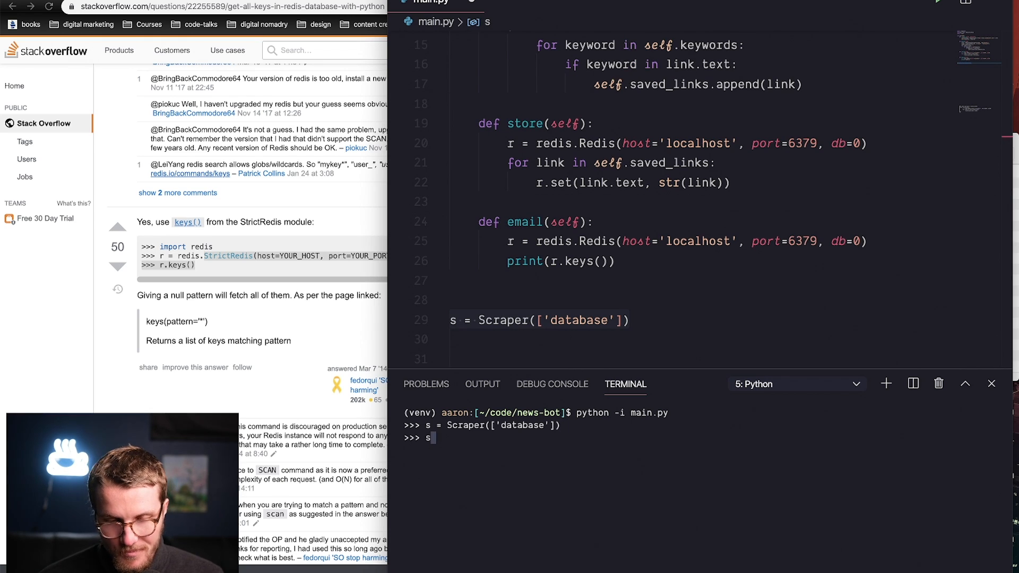
text(.ema)
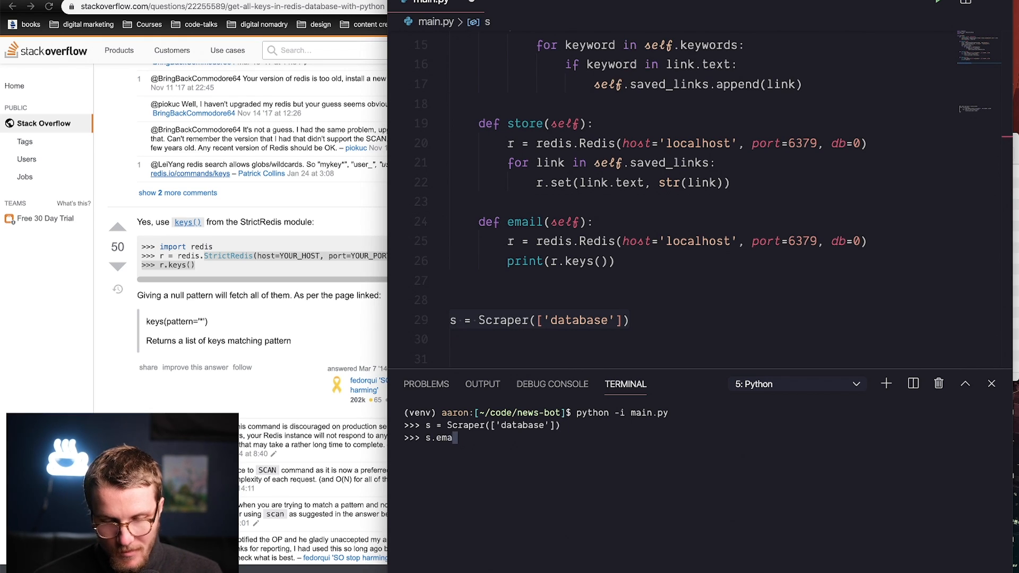
key(Return)
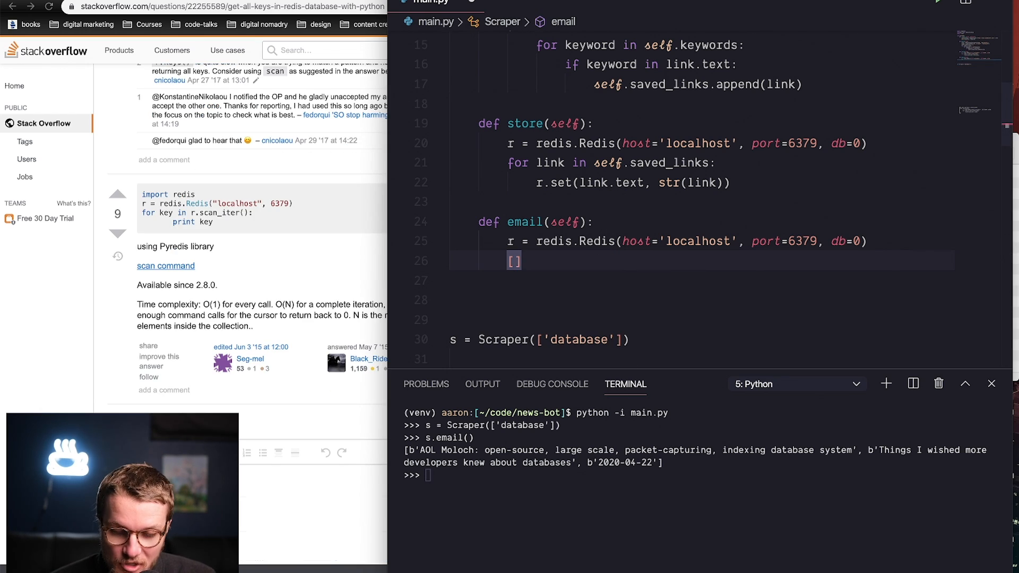
Write links = [r.get(k) for k in r.keys()] and print(links) in the email method.
text(r.get(k)
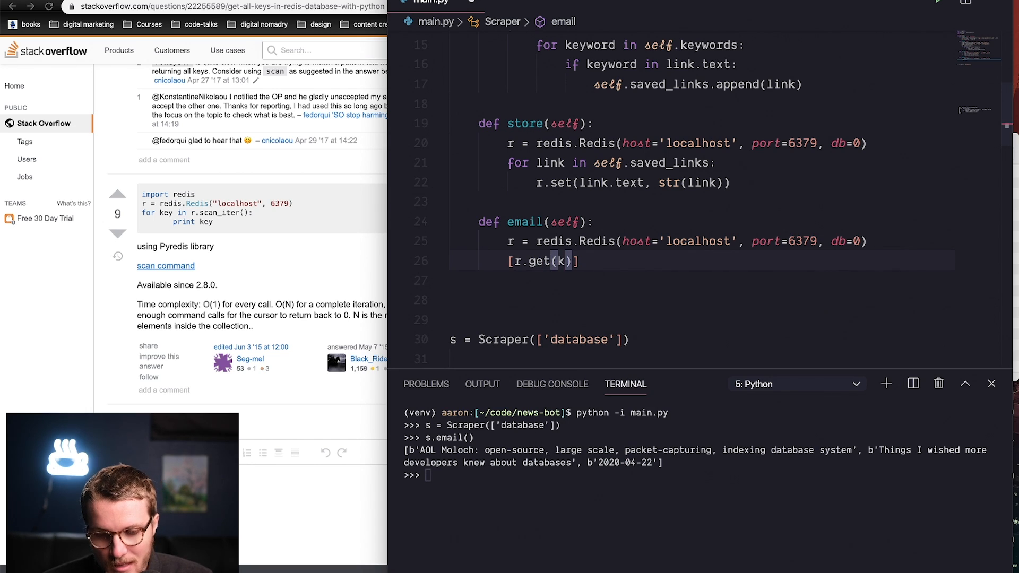
text(for k in)
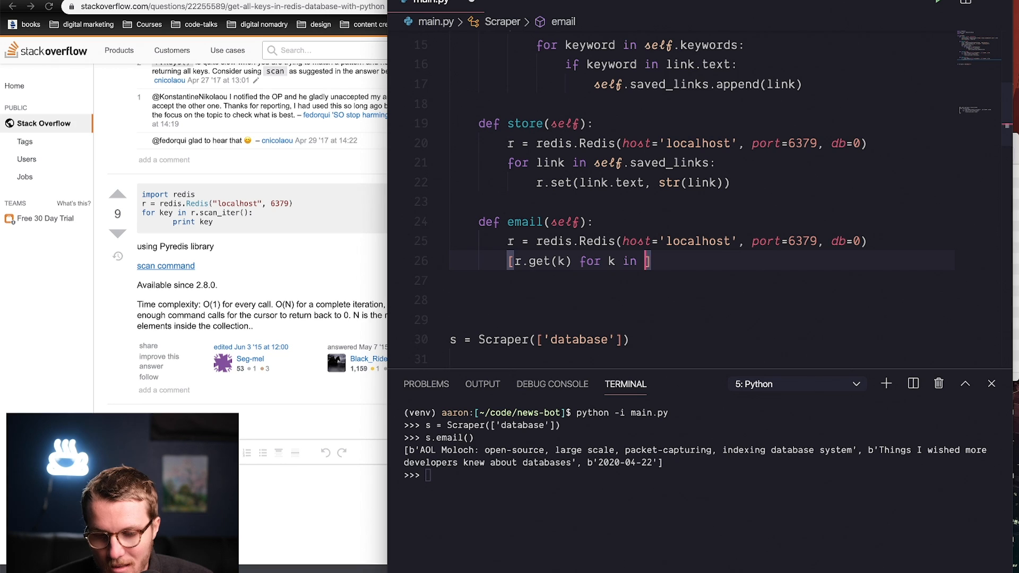
text(r.keys())
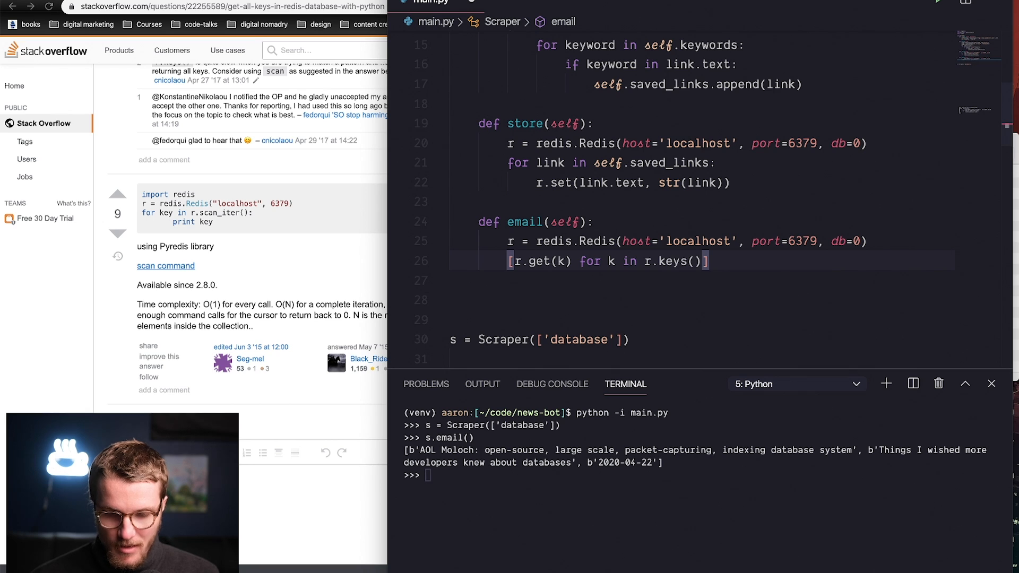
text(links =)
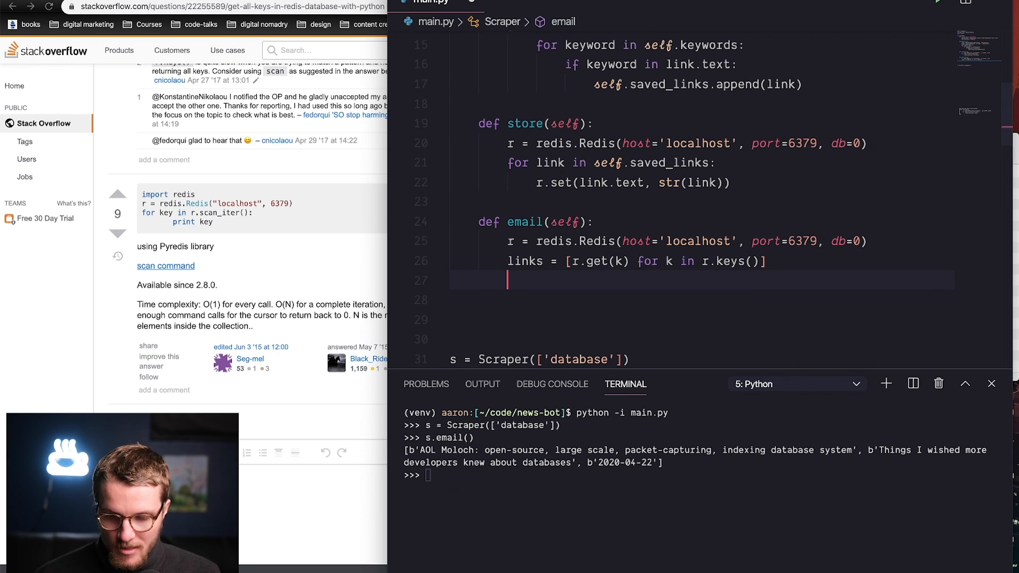
text(print(l)
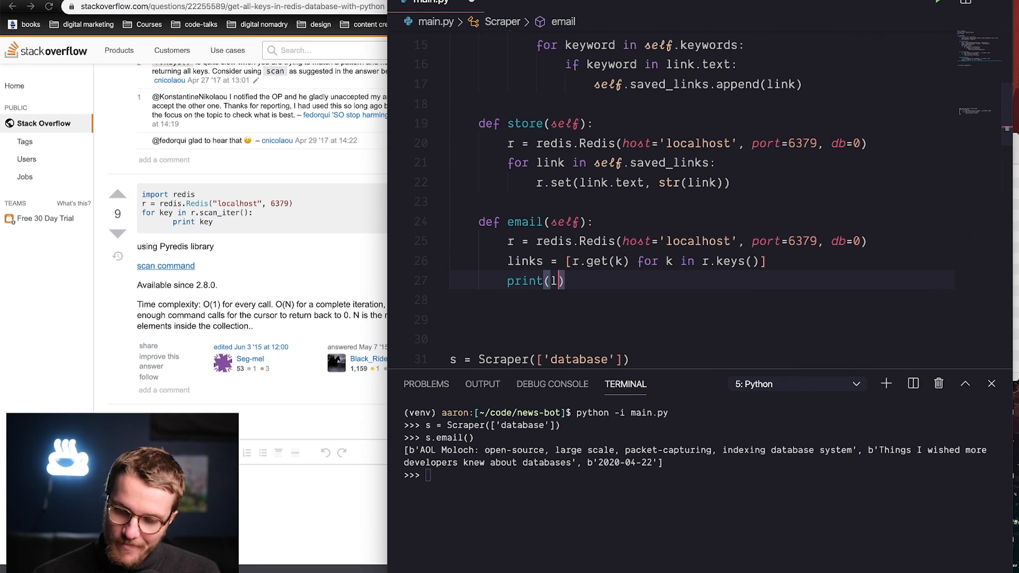
text(inks)
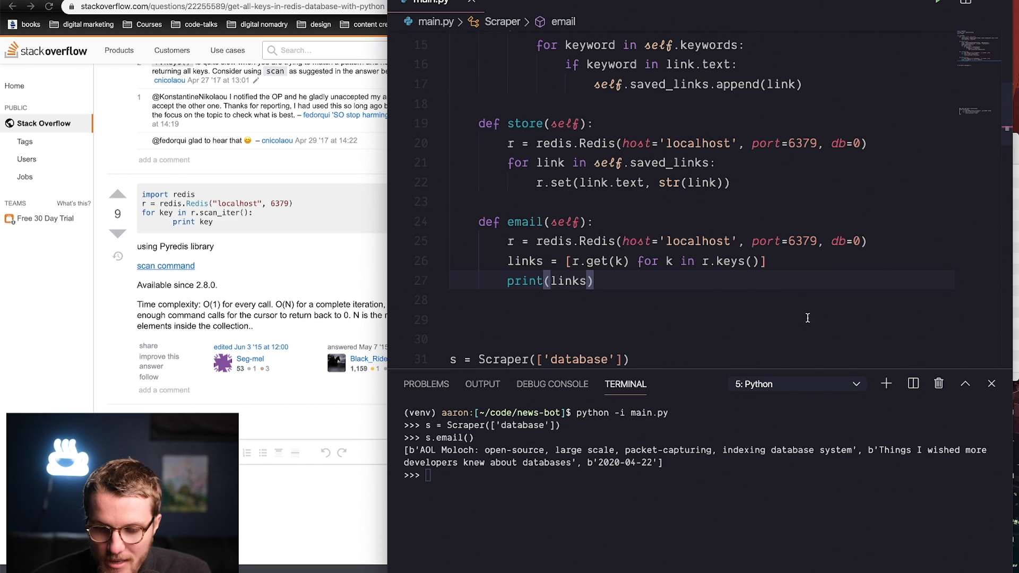
Restart python -i main.py and run s.email() to see the stored storylink HTML.
click(564, 261)
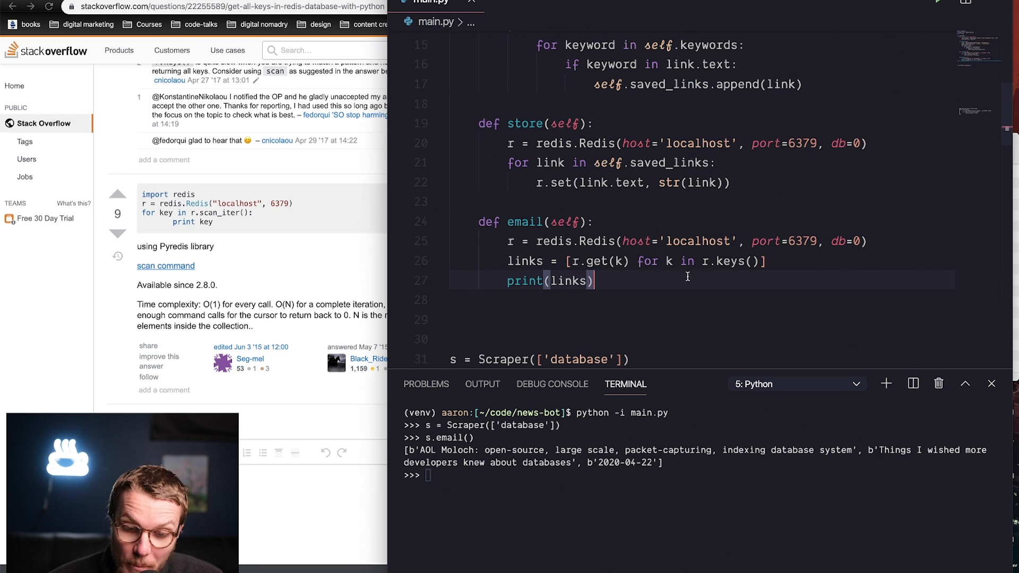
key(Return)
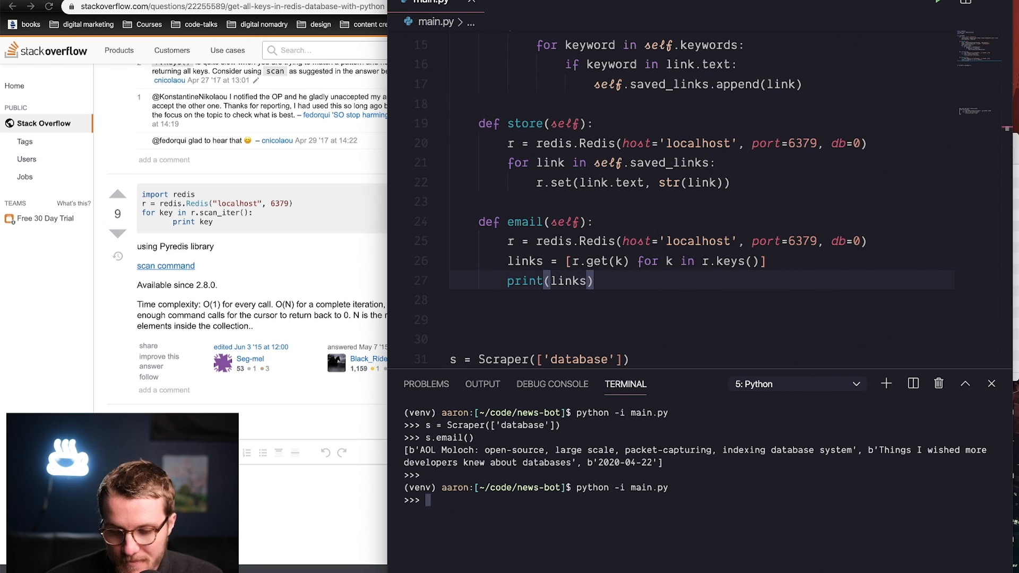
text(s.emai)
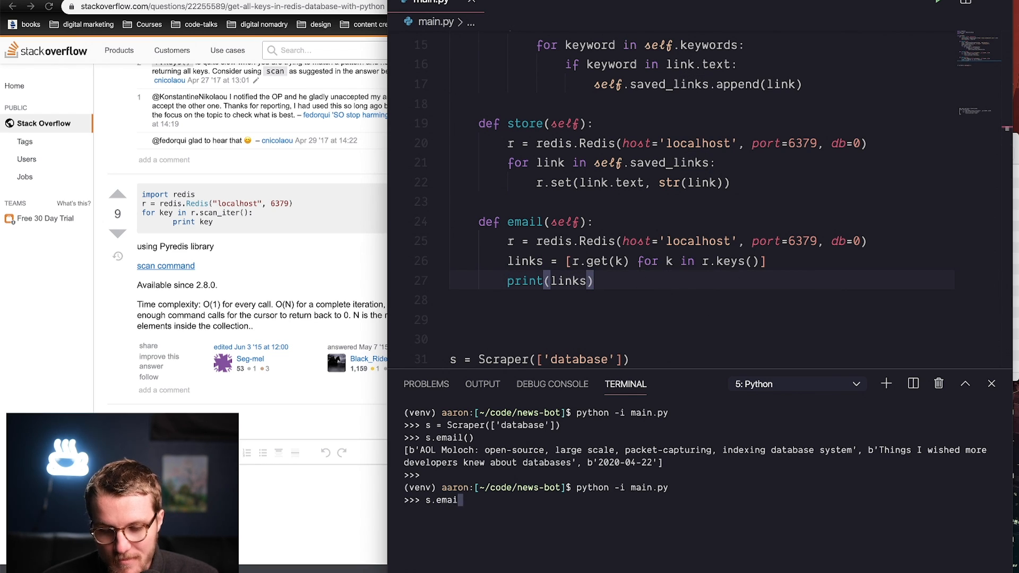
key(Return)
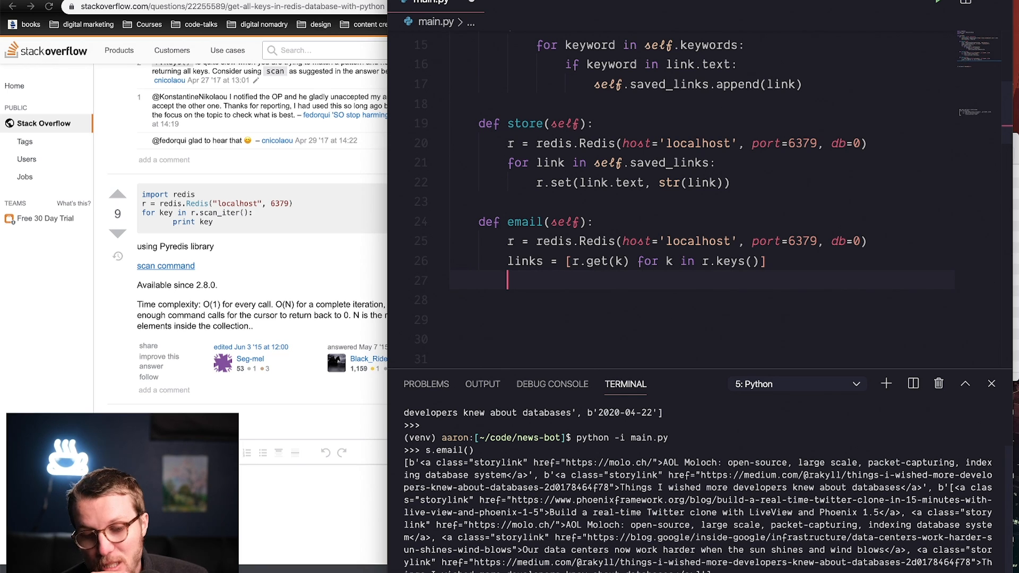
mouse_move(408, 207)
text(# email)
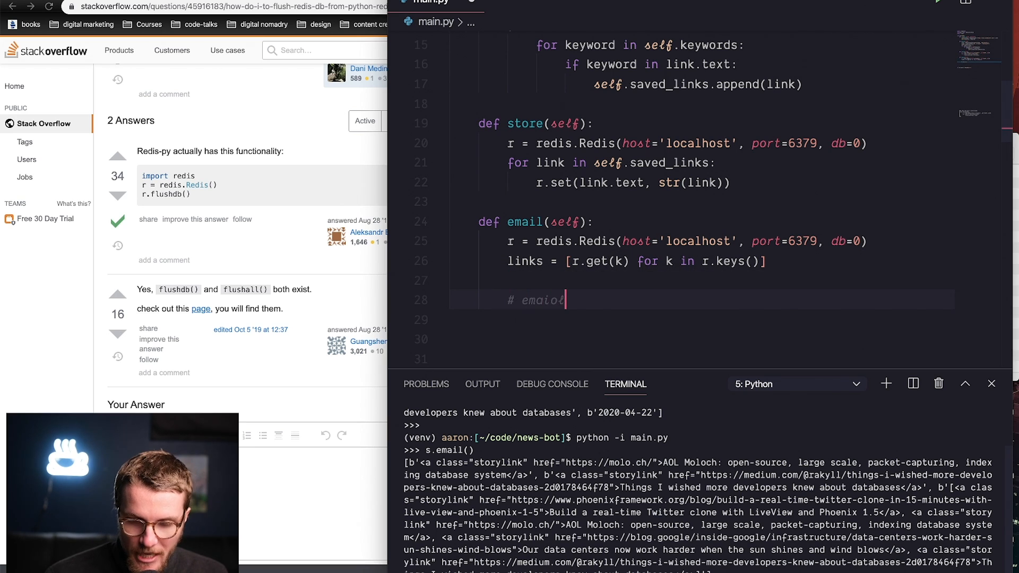
Add r.flushdb() on a new line below the # email comment to clear Redis.
key(Enter)
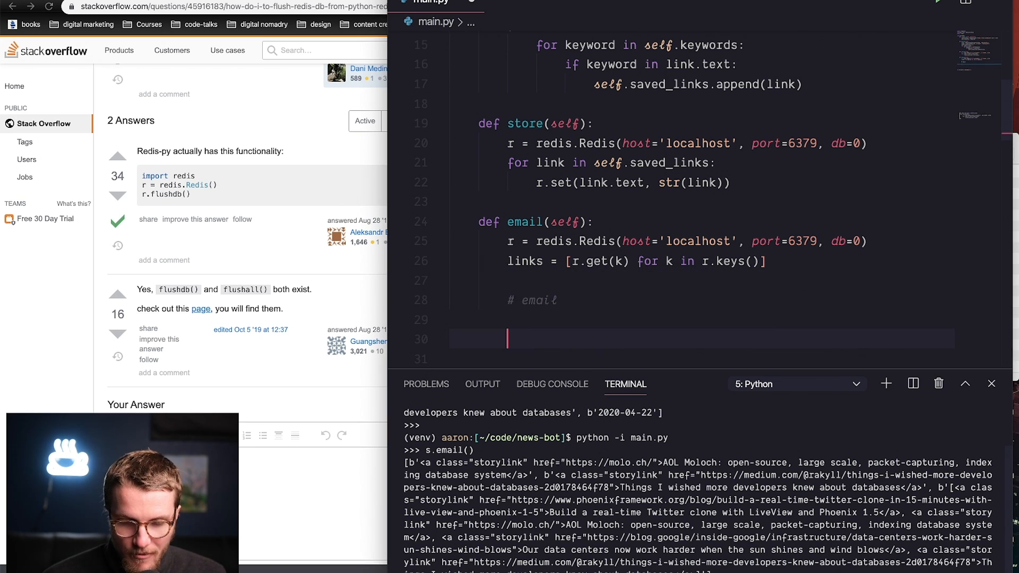
text(r.fl)
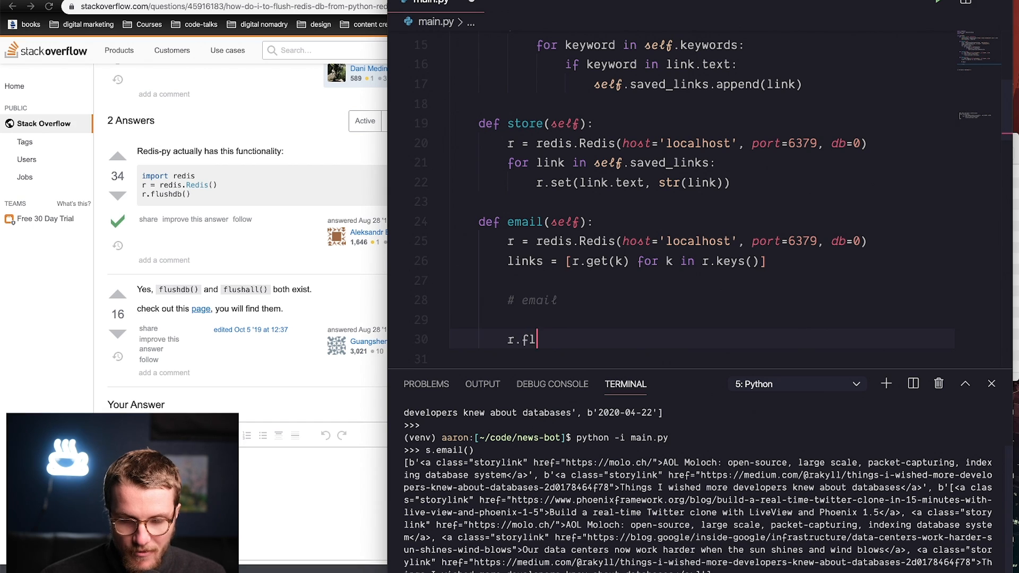
text(ushdb)
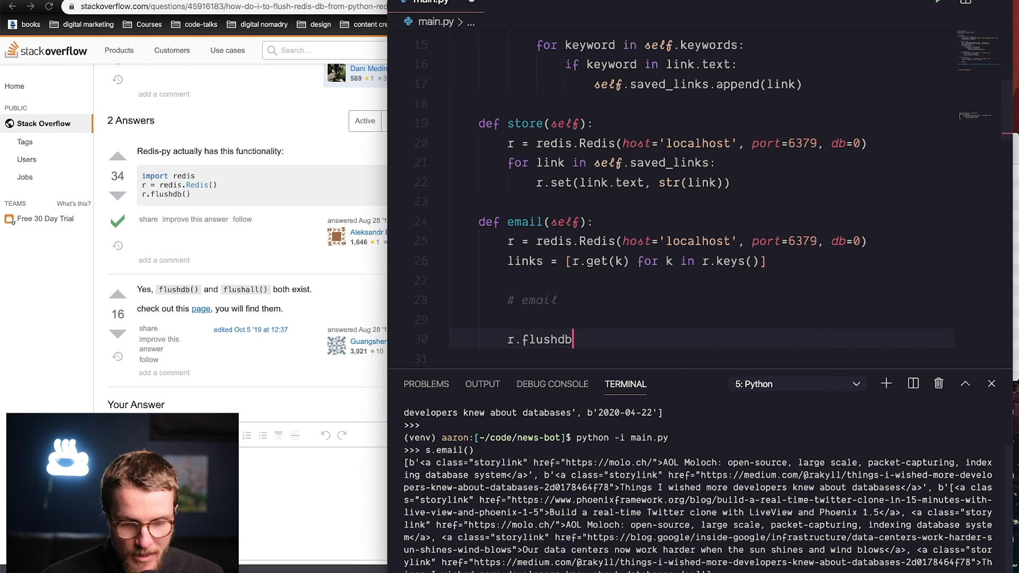
text(())
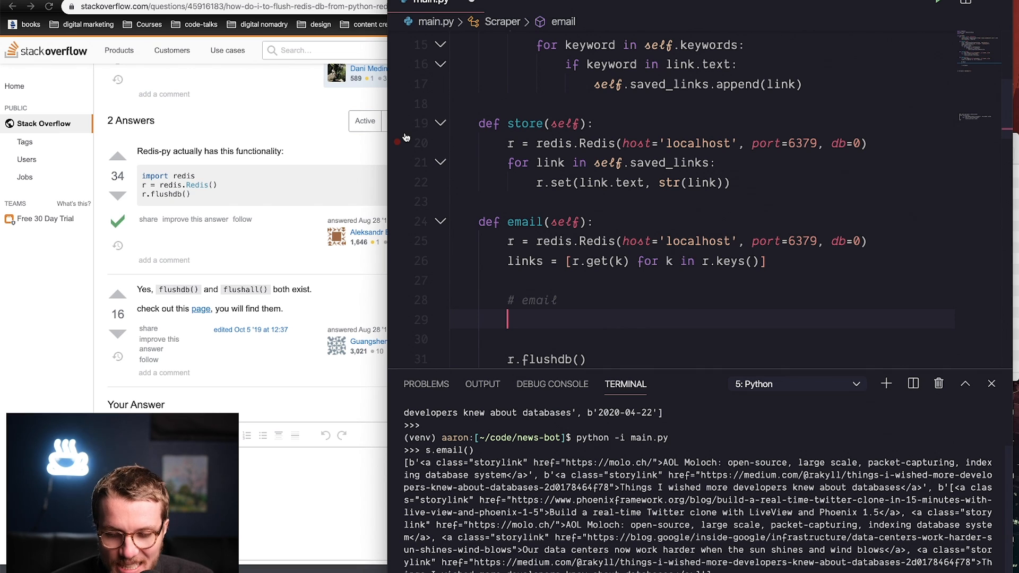
mouse_move(698, 383)
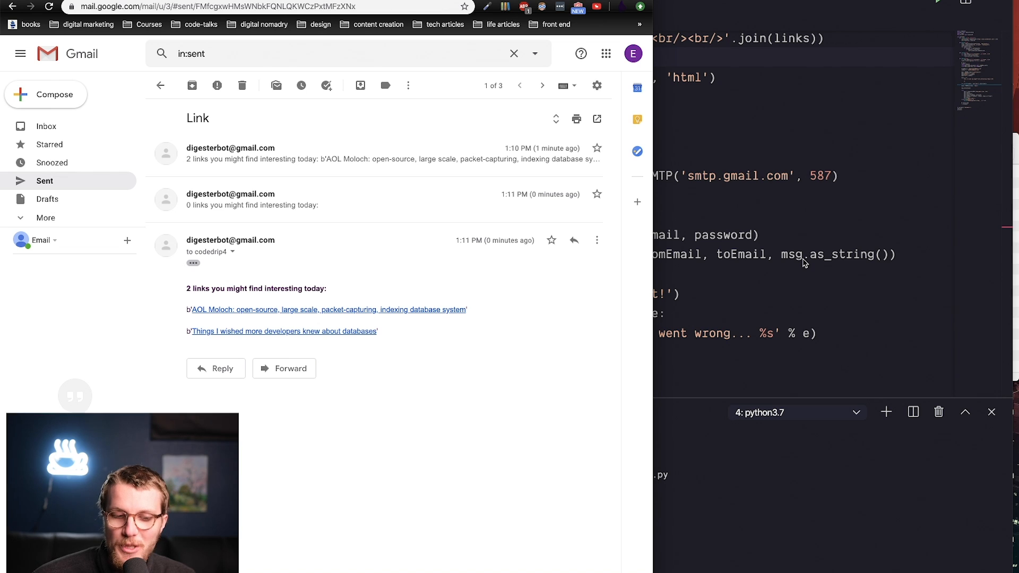
Bring up the Stack Overflow 'sending html email using python' question and its import lines.
click(217, 6)
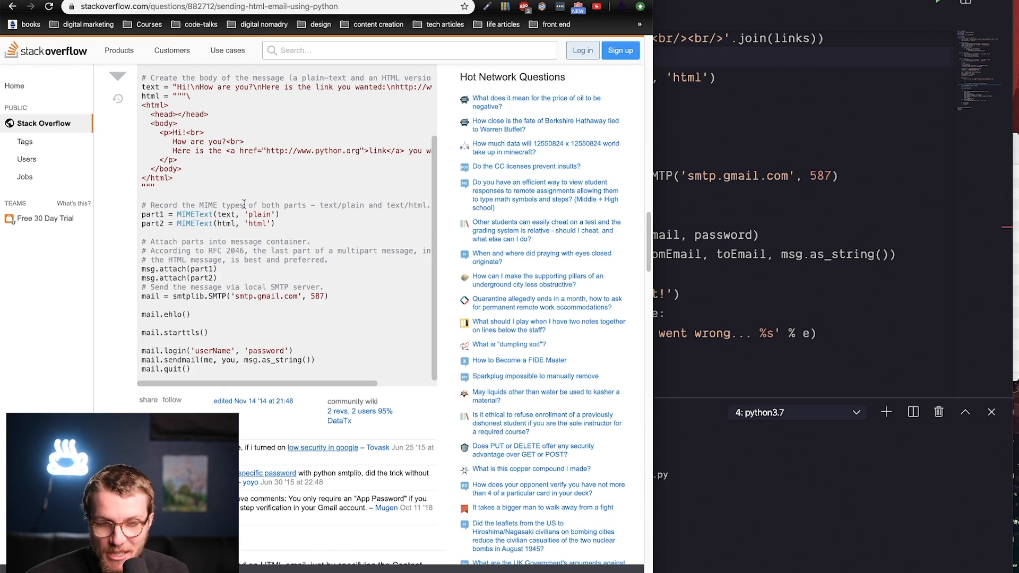
scroll(up, 3)
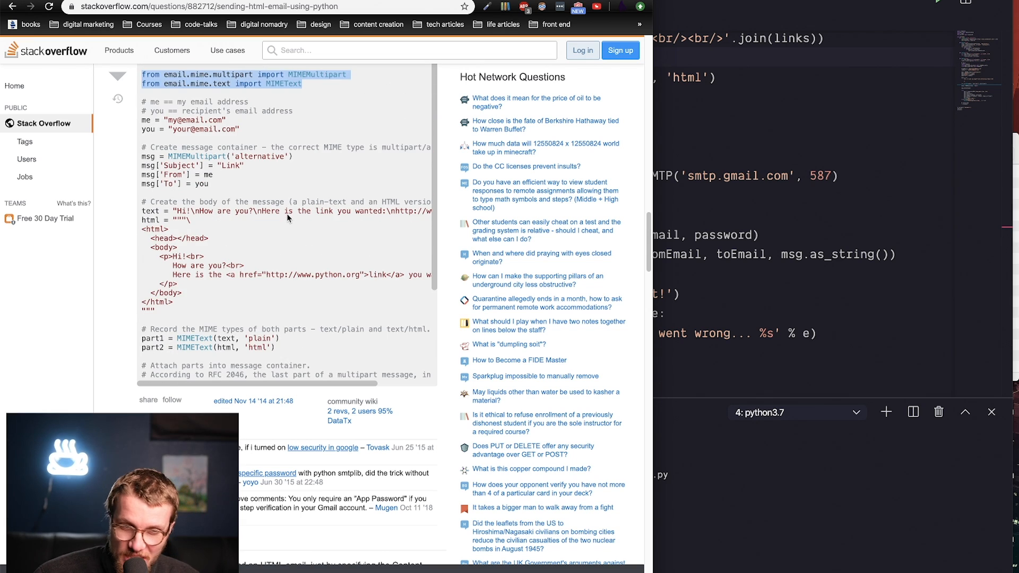
scroll(up, 3)
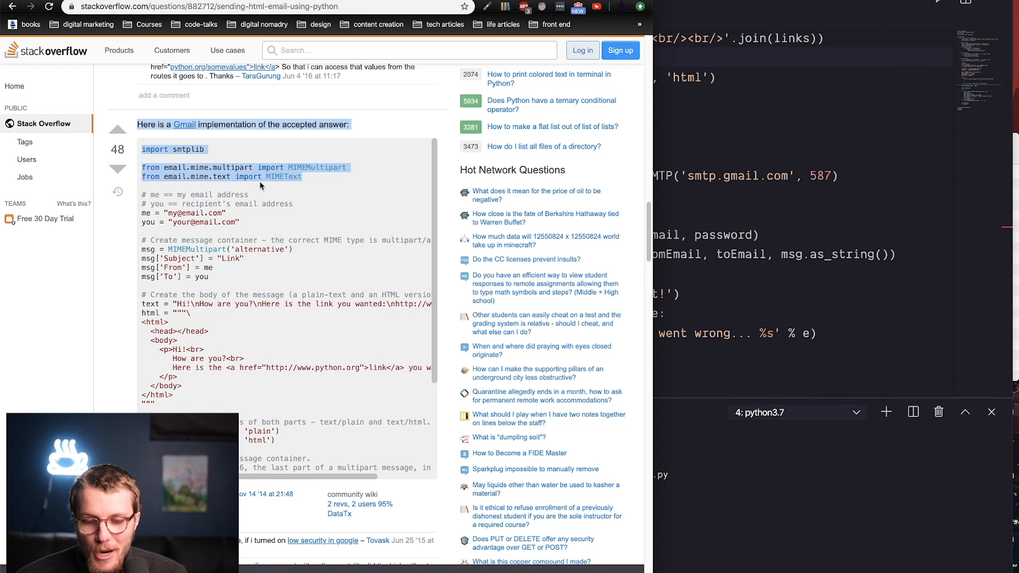
click(293, 221)
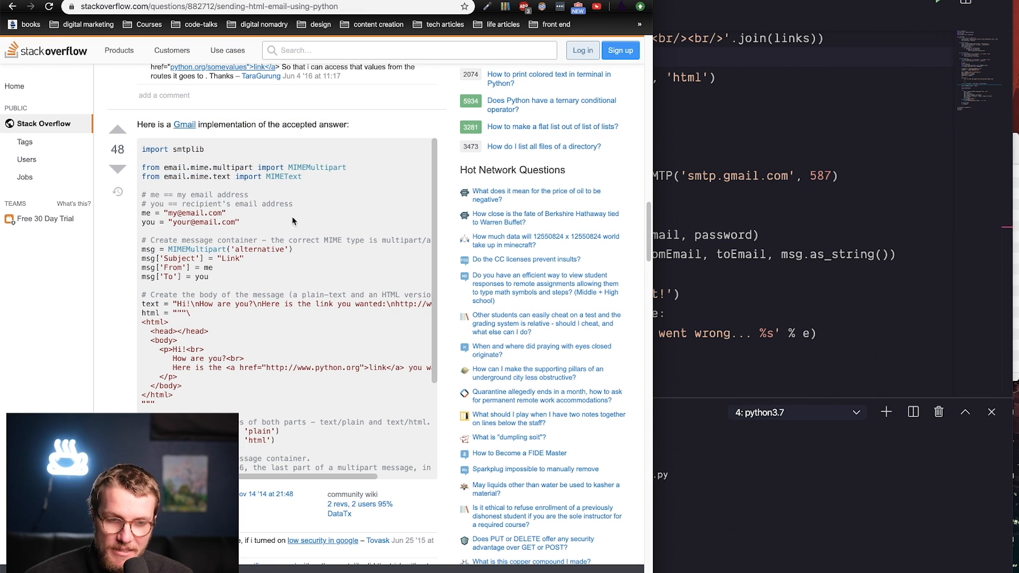
scroll(up, 3)
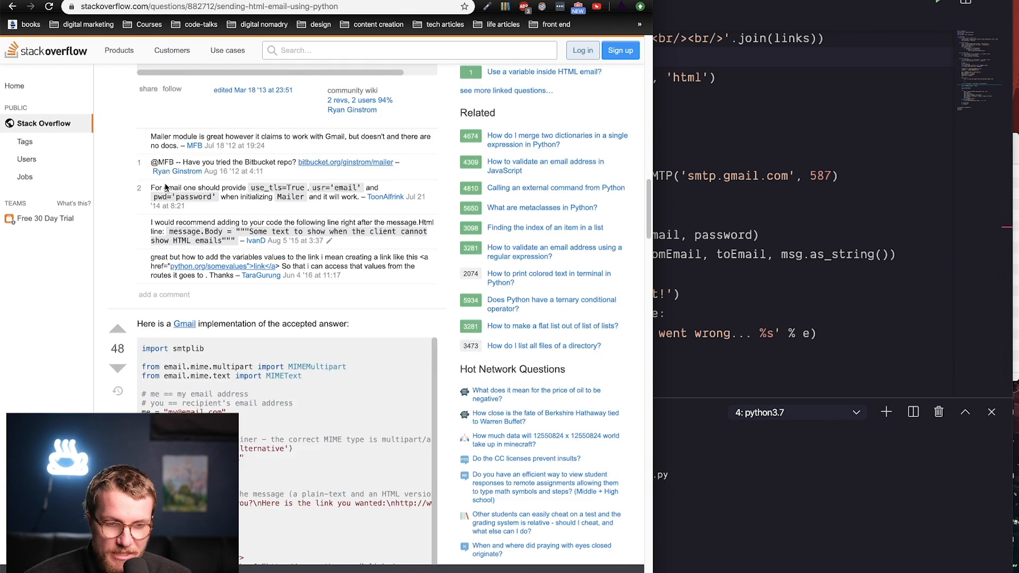
scroll(down, 3)
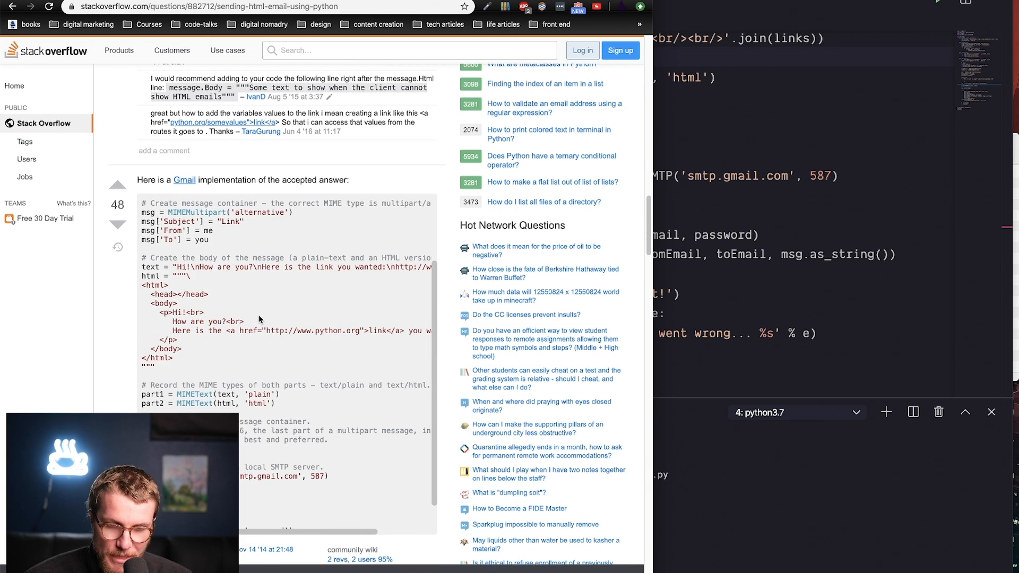
scroll(down, 3)
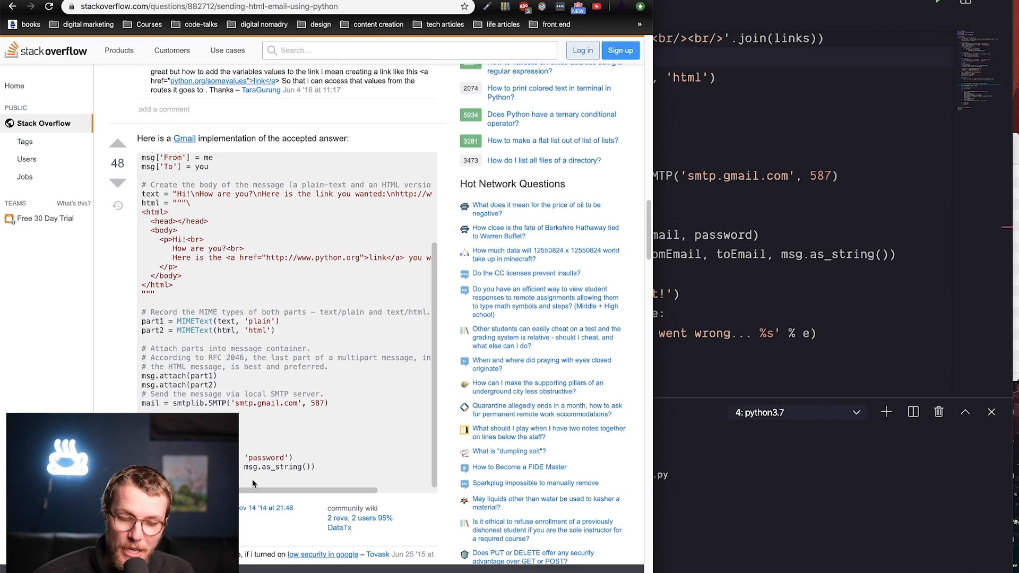
mouse_move(730, 354)
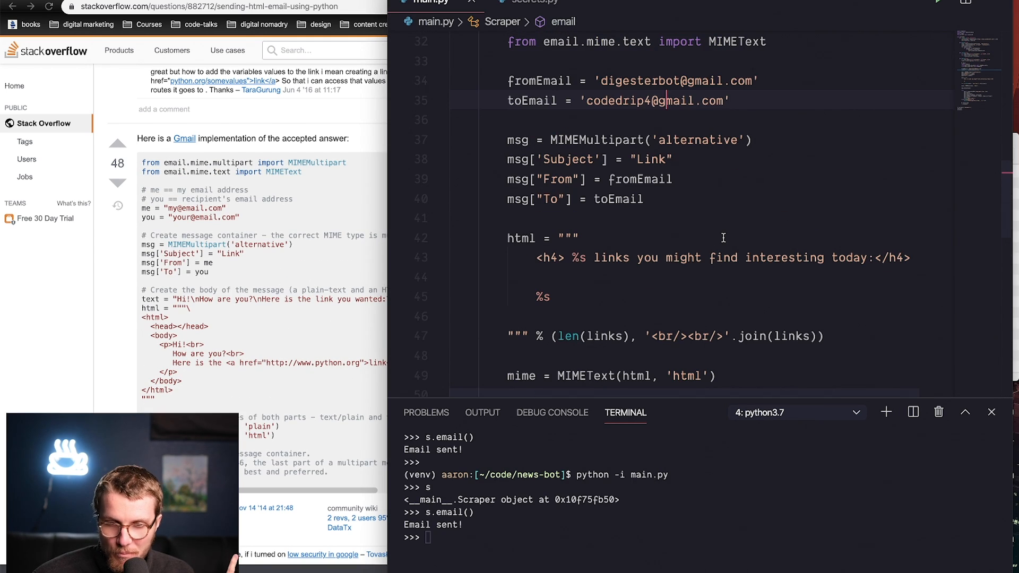
Scroll through the Gmail implementation answer while comparing it with main.py's email code.
scroll(up, 3)
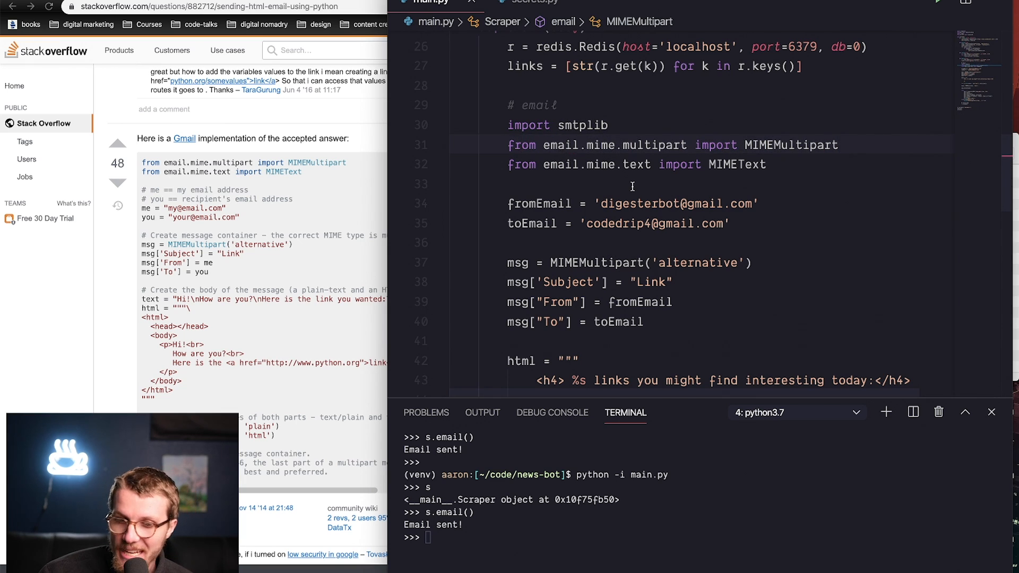
scroll(down, 3)
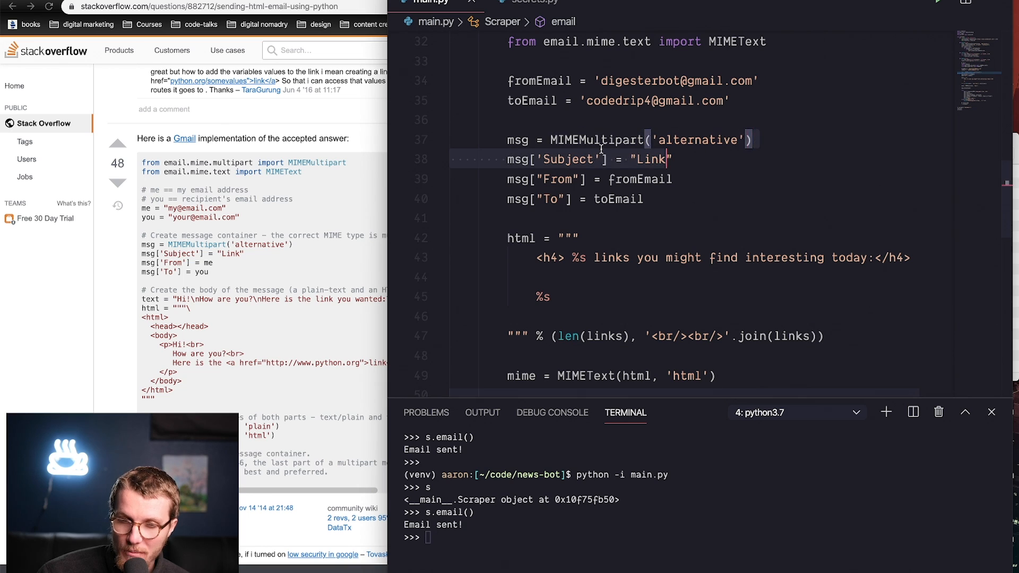
scroll(up, 3)
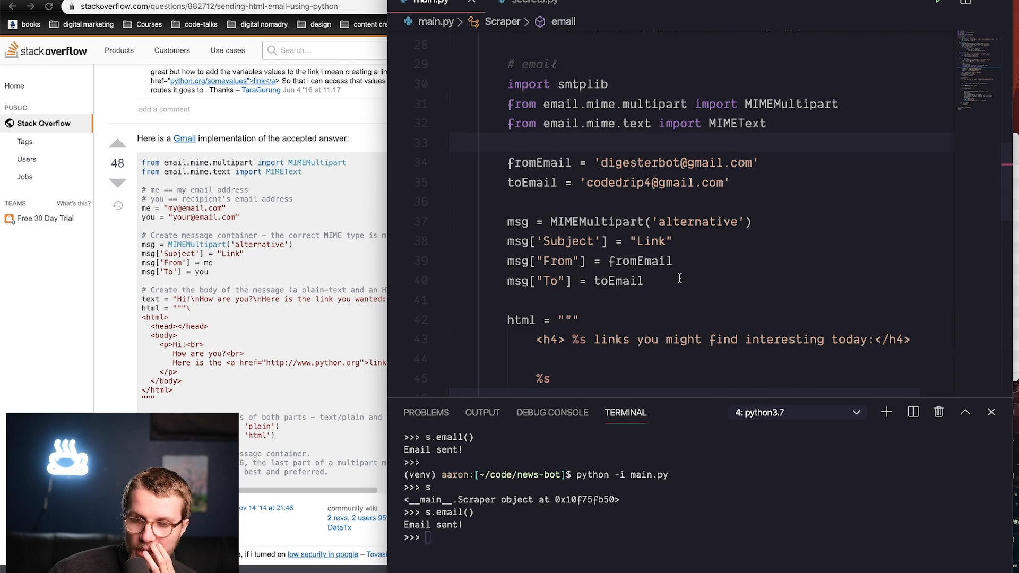
scroll(down, 3)
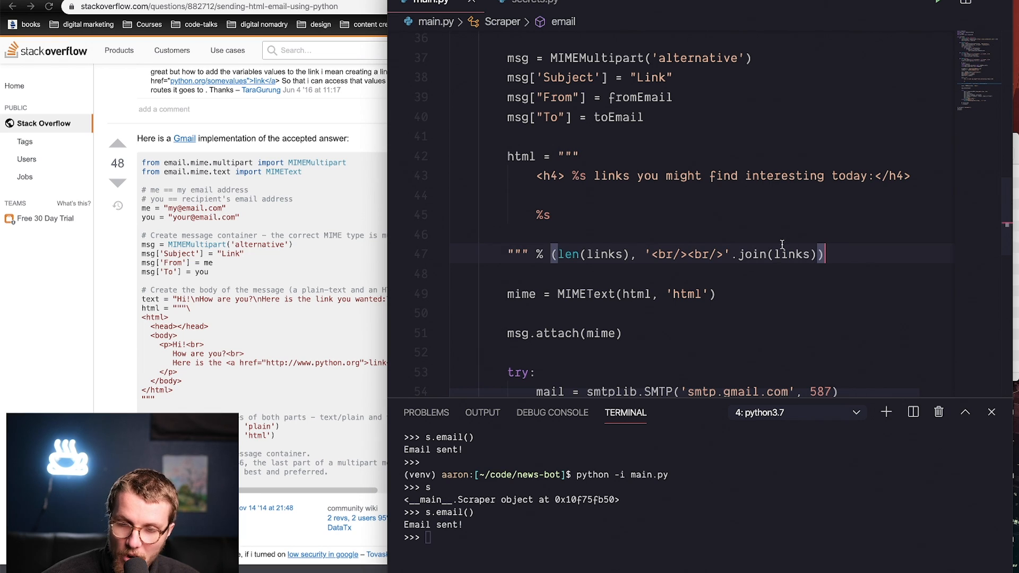
scroll(up, 3)
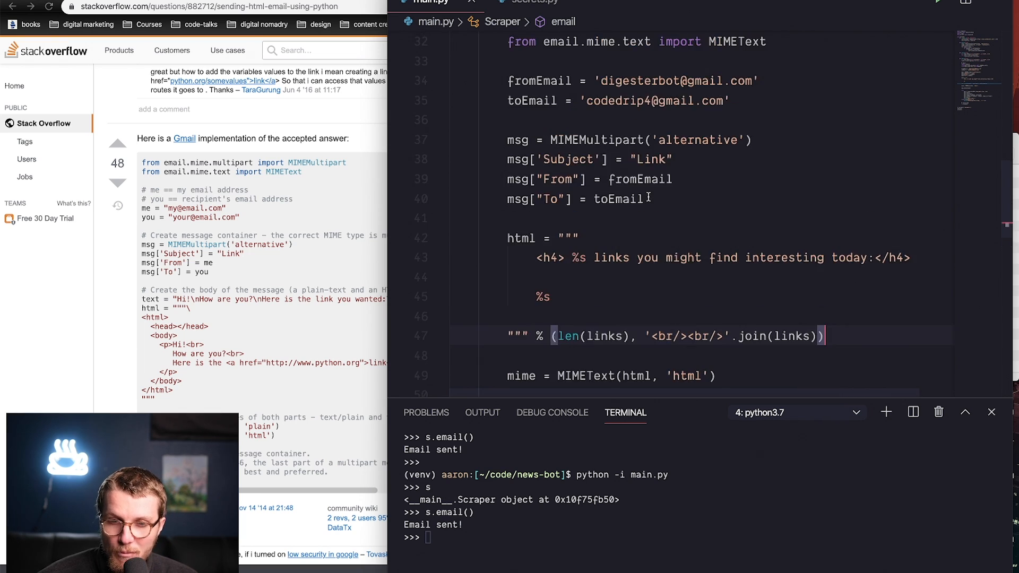
scroll(down, 3)
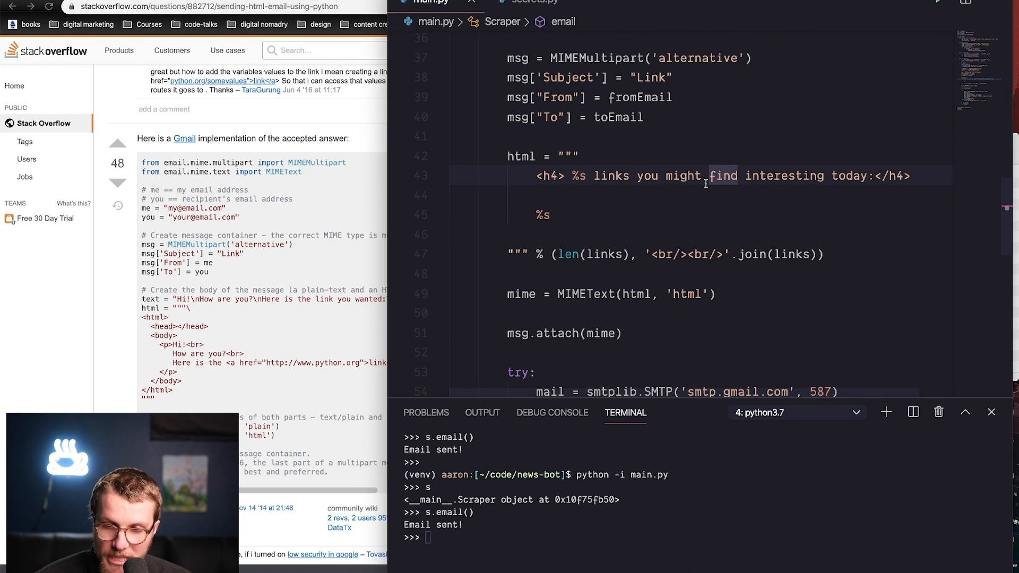
mouse_move(777, 253)
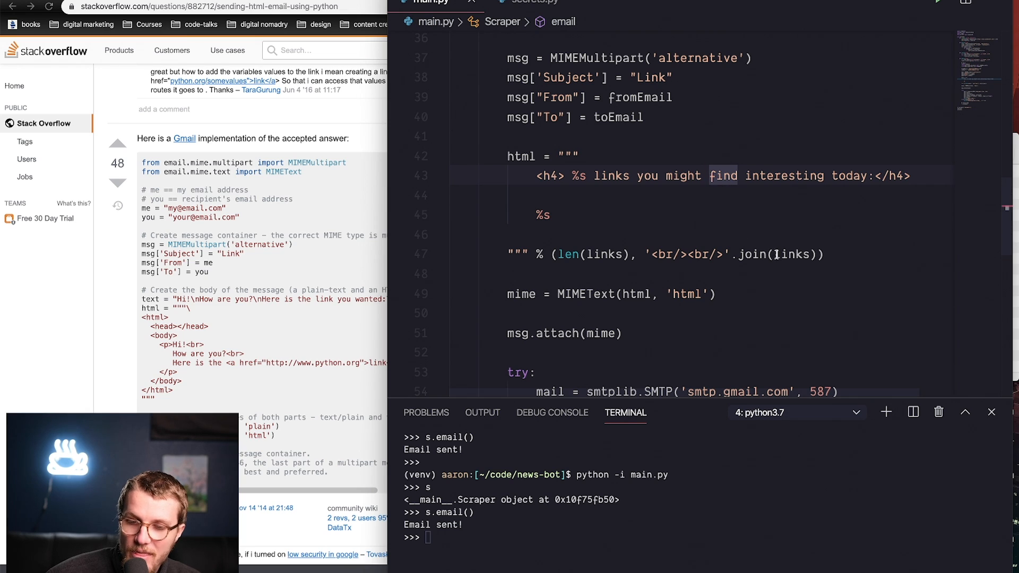
mouse_move(792, 254)
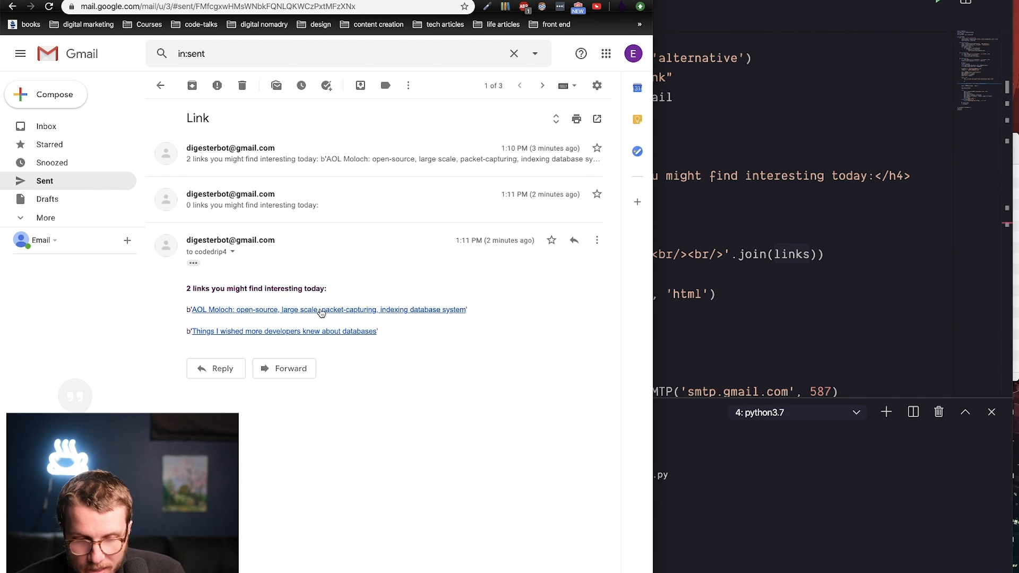
click(328, 308)
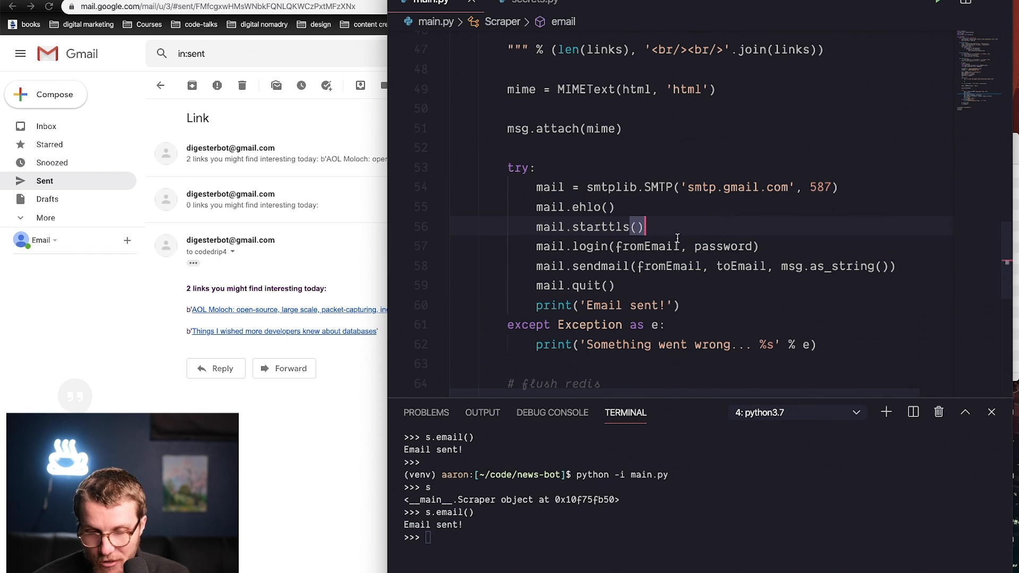
click(734, 246)
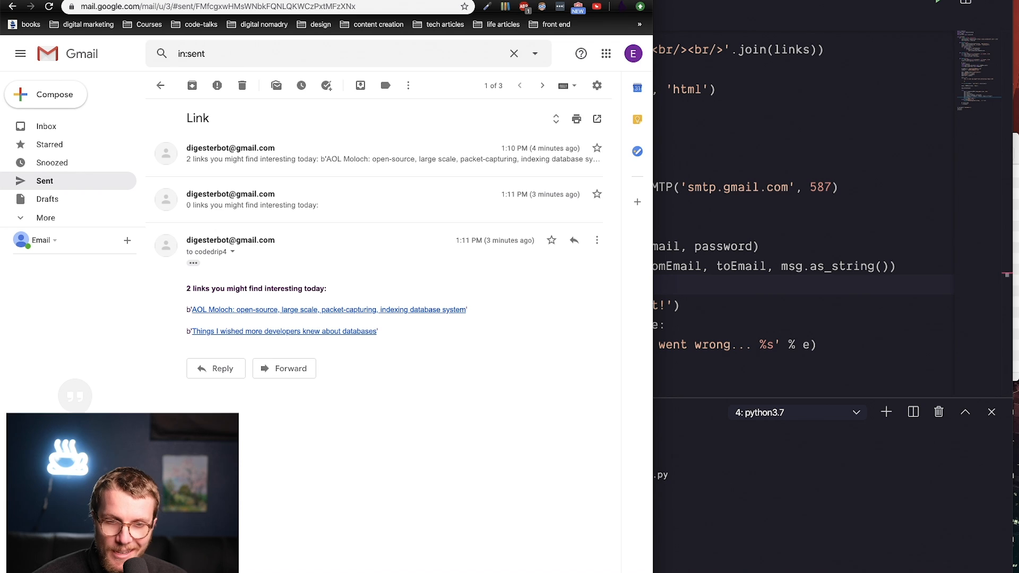
click(218, 6)
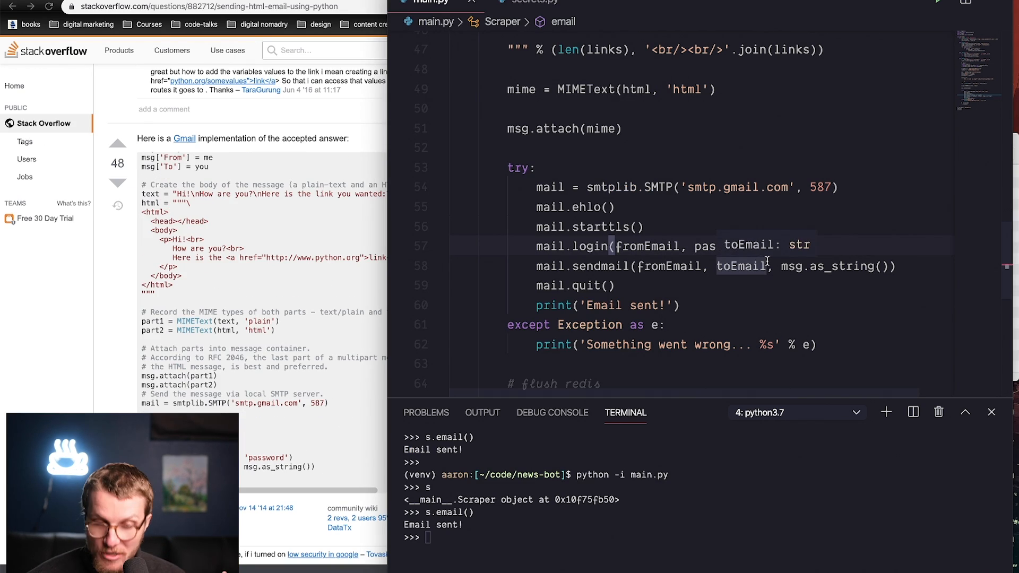
scroll(down, 3)
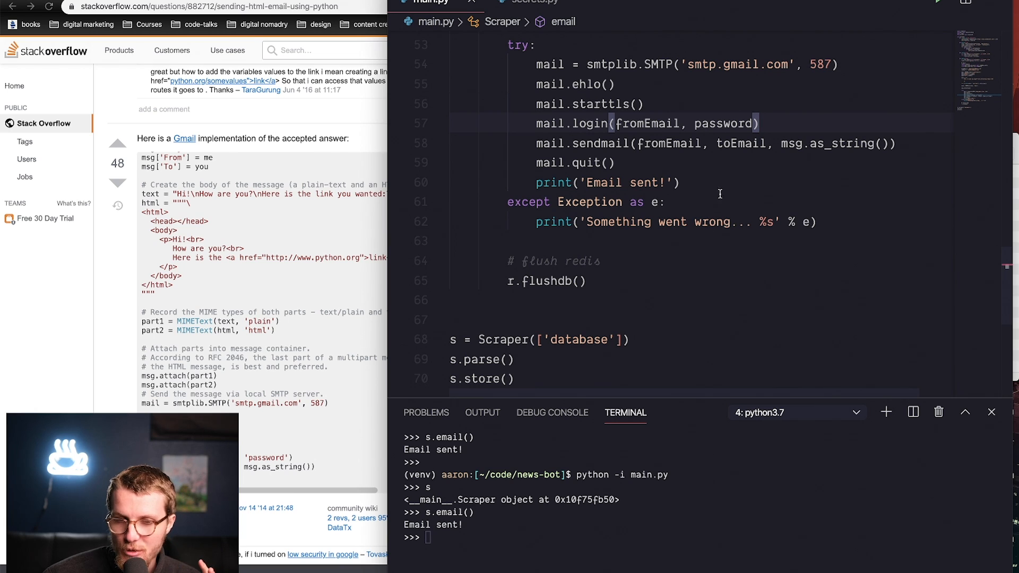
scroll(up, 3)
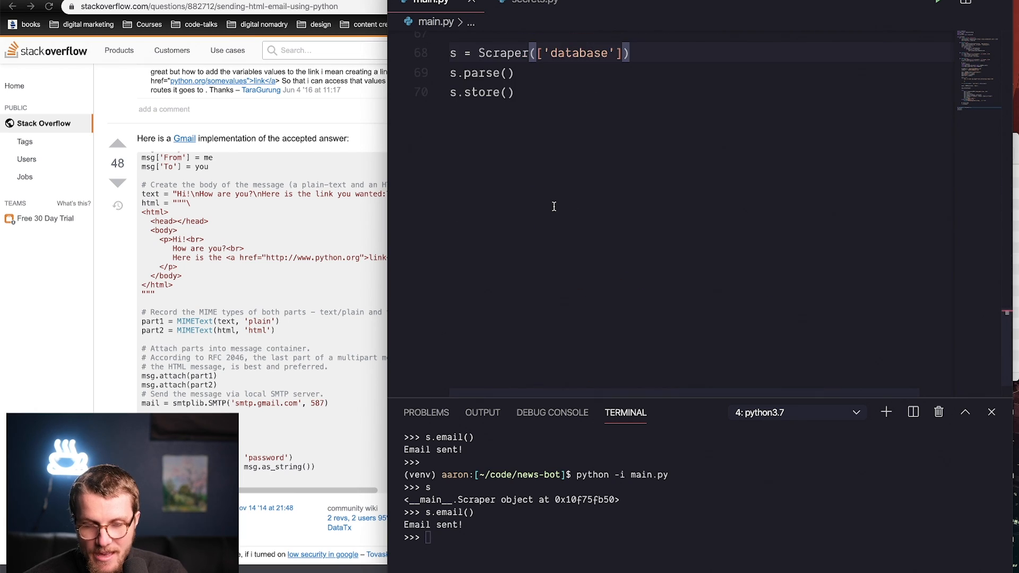
Start an if line after s.store() in main.py and begin searching 'date python' in Chrome.
text(if)
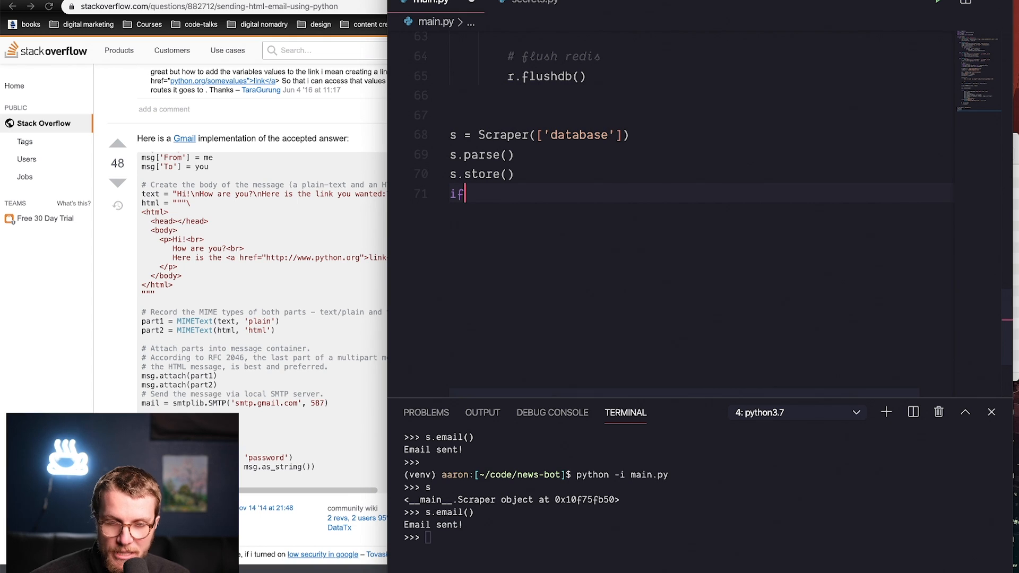
scroll(up, 3)
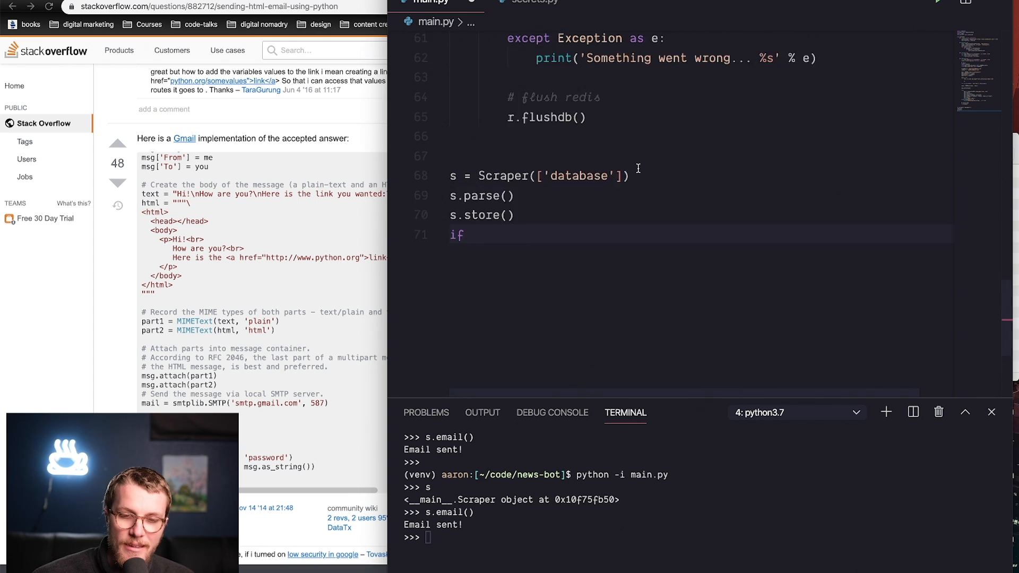
scroll(up, 3)
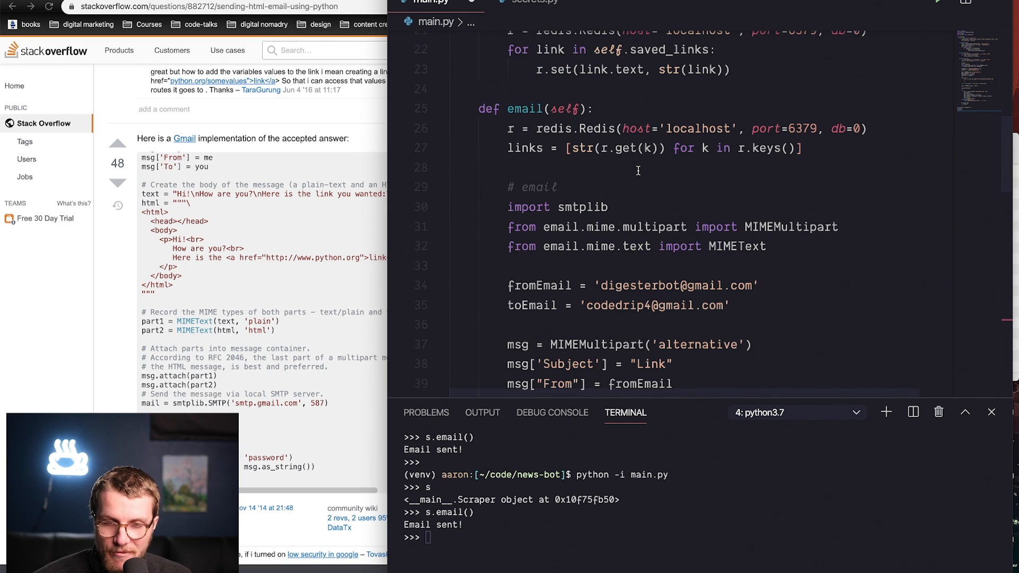
scroll(down, 3)
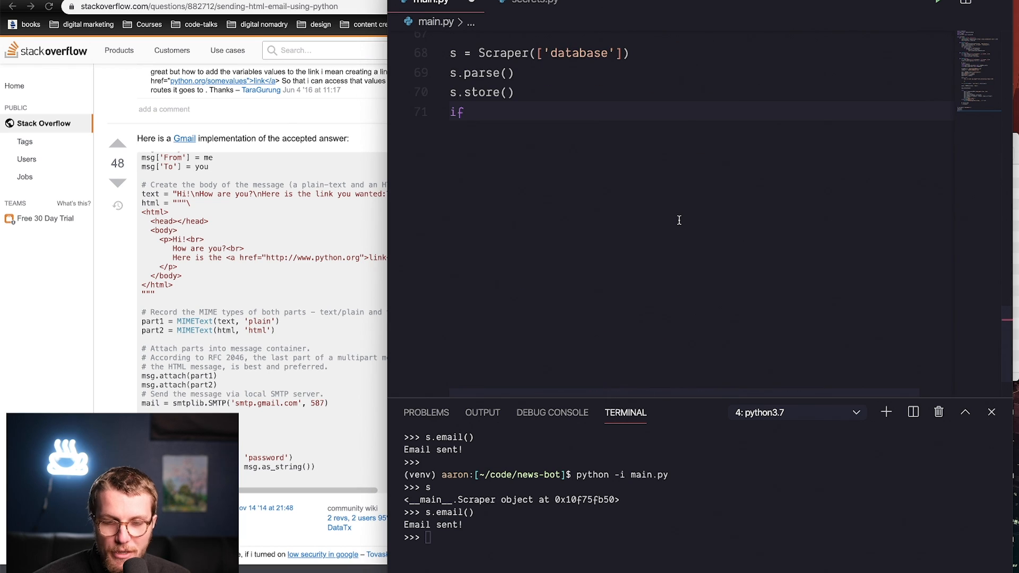
text(date python)
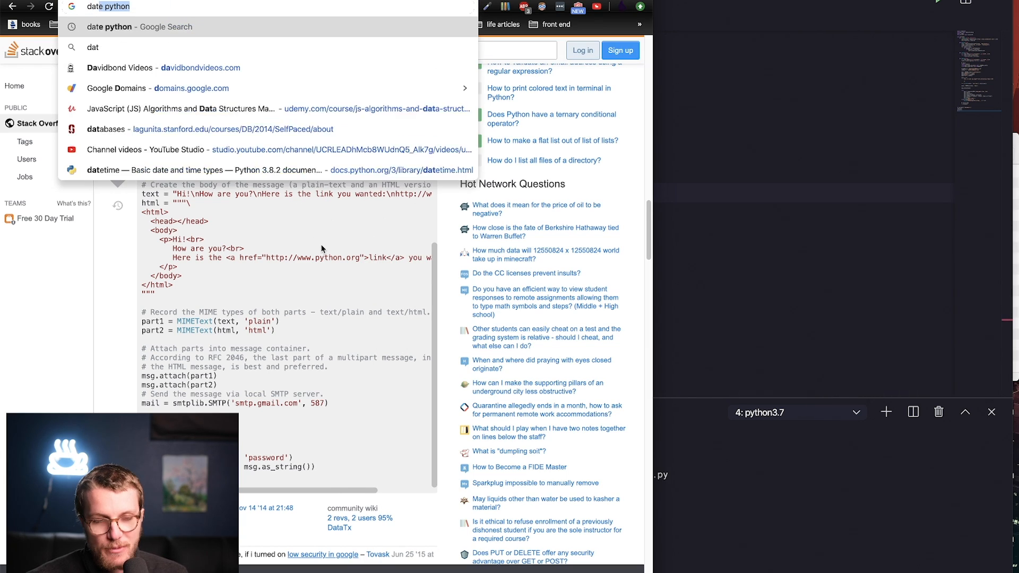
Search 'datetime get hour' and read the Stack Overflow answers on extracting hours from a datetime.
text(datetime get h)
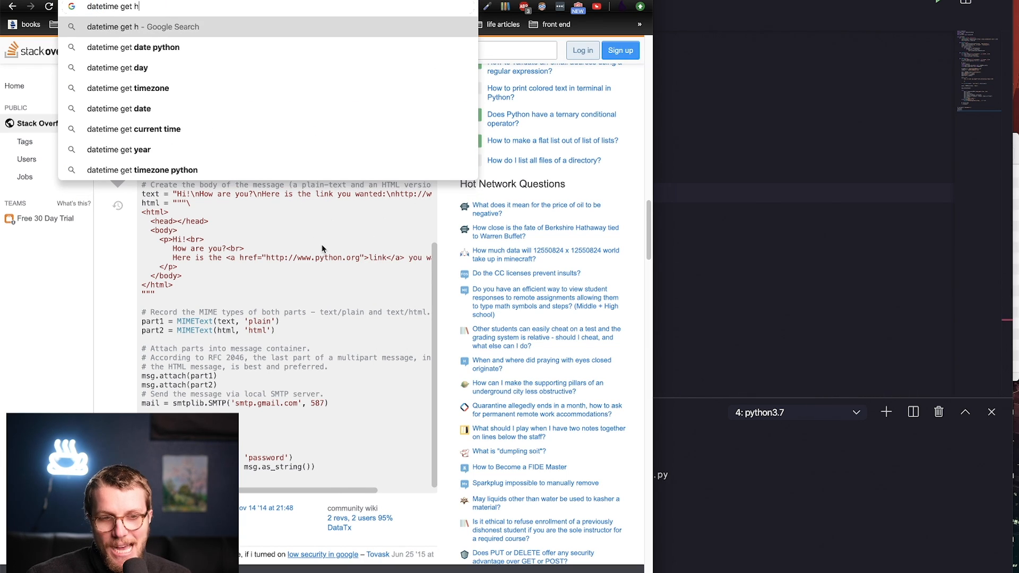
key(Return)
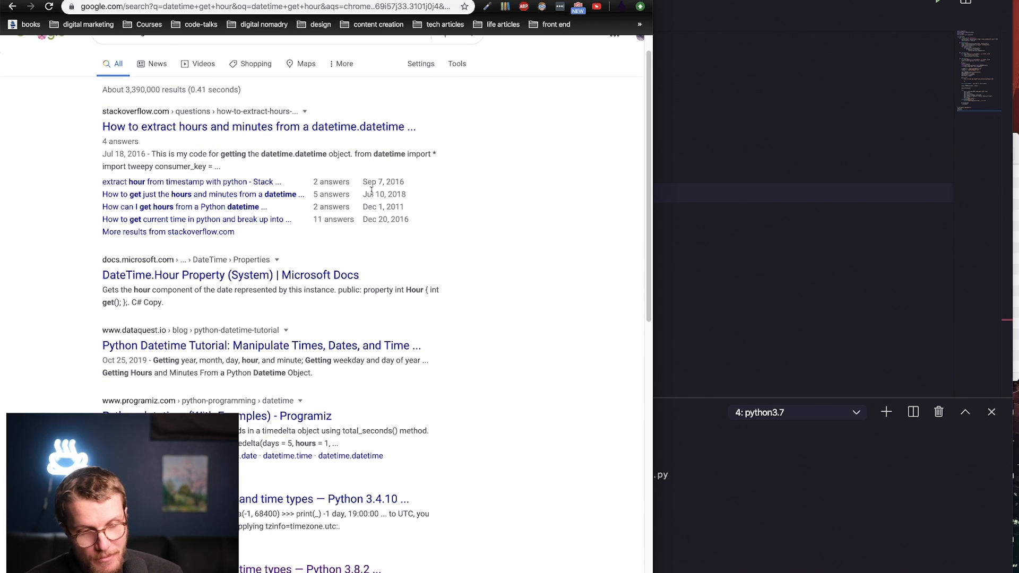
click(259, 127)
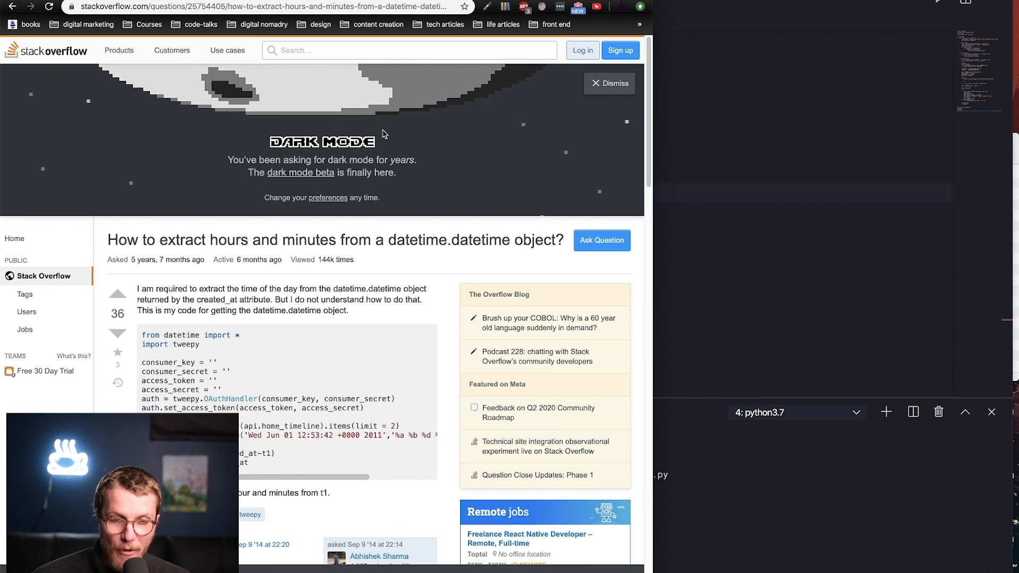
scroll(down, 3)
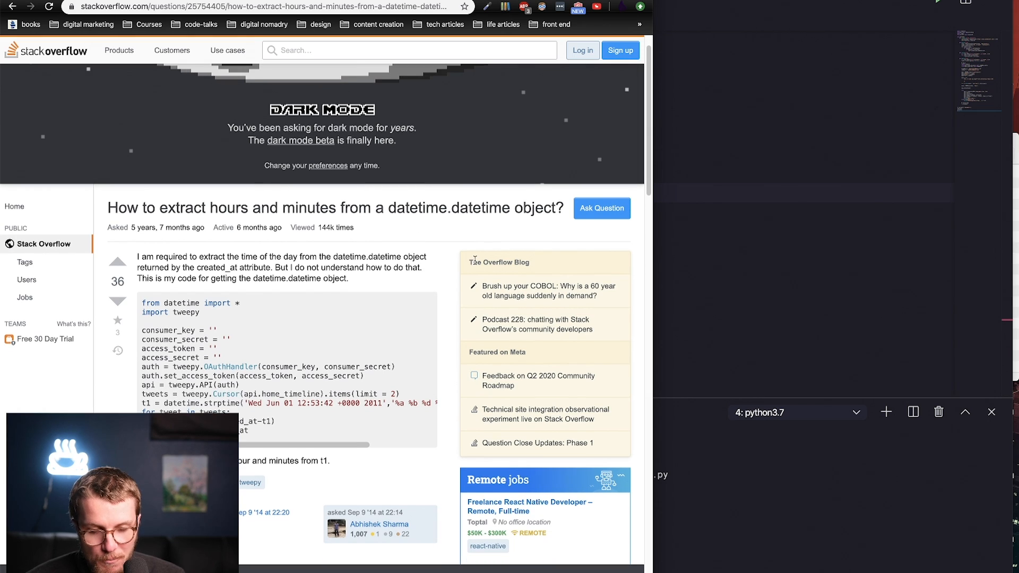
scroll(down, 3)
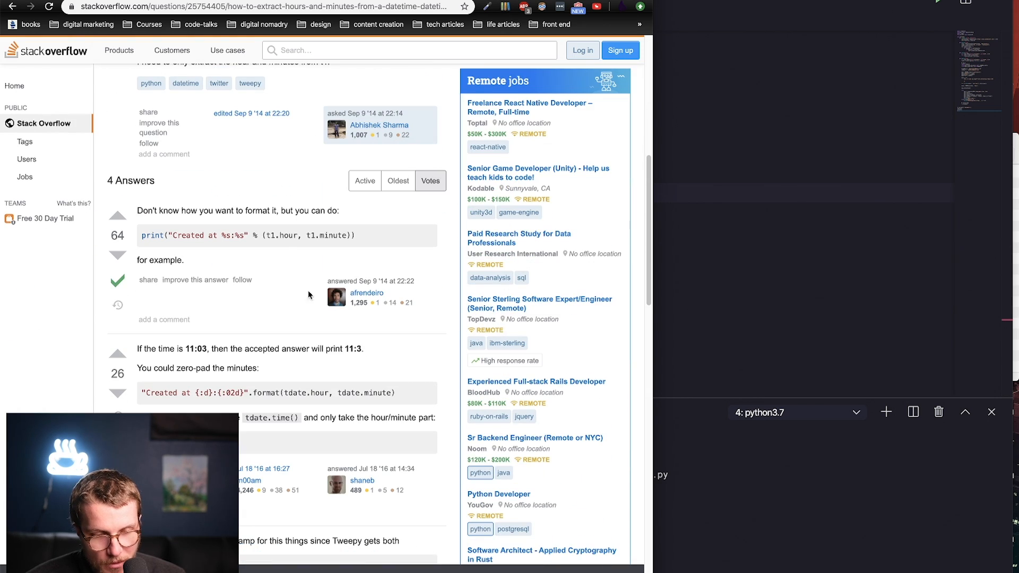
mouse_move(324, 268)
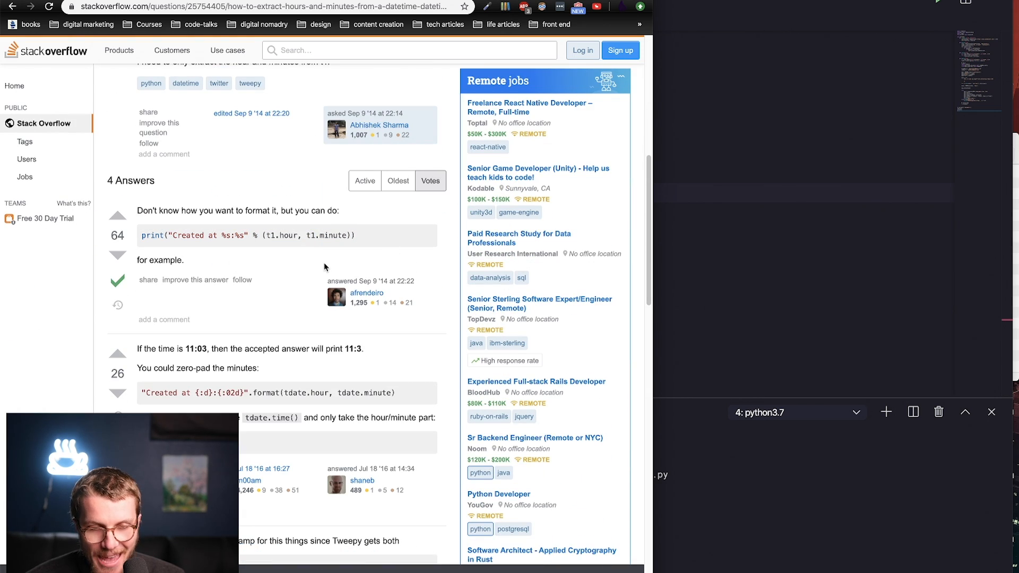
scroll(up, 3)
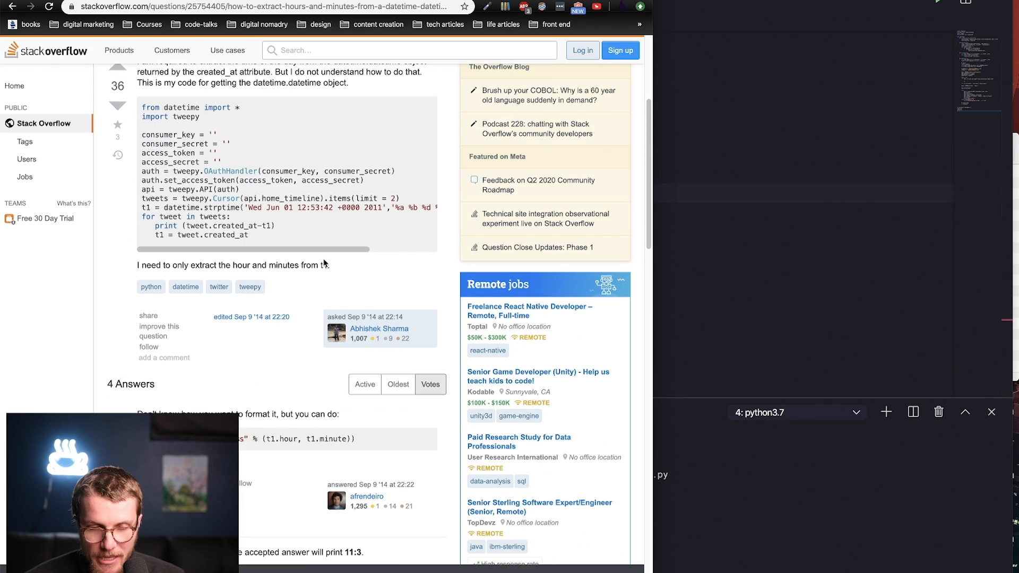
mouse_move(333, 197)
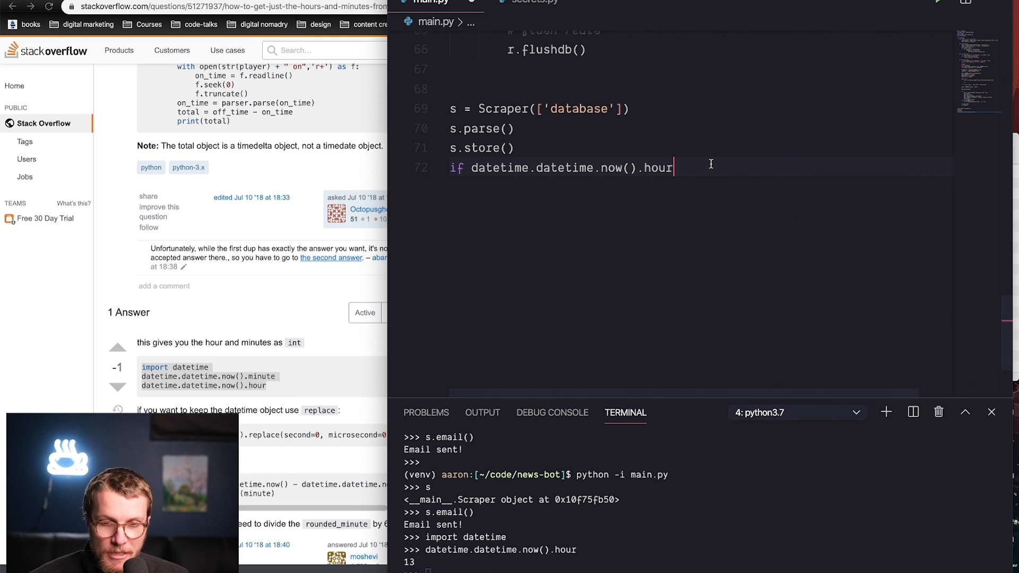
Complete the line as if datetime.datetime.now().hour == 13:.
text(== 13)
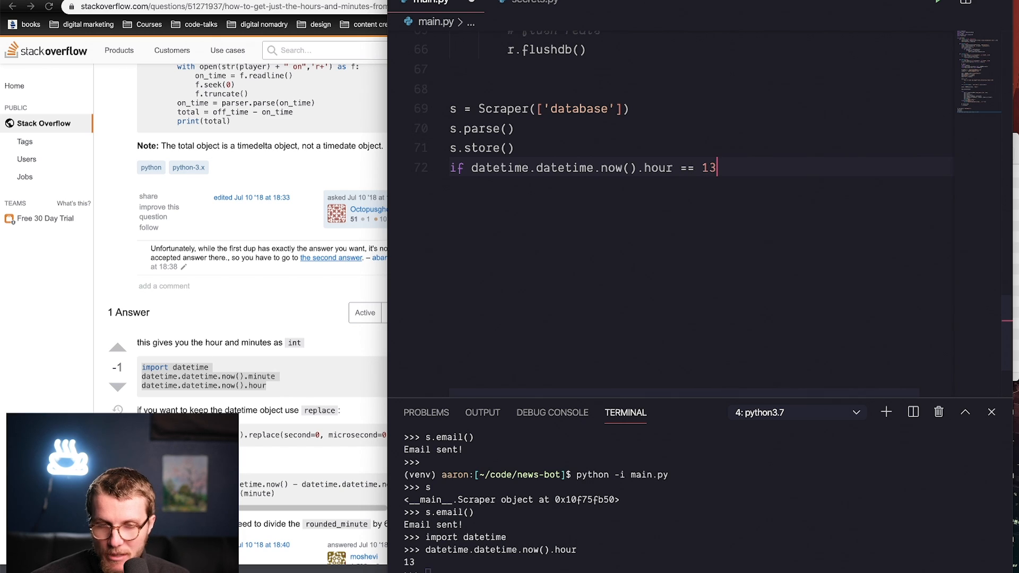
text(:)
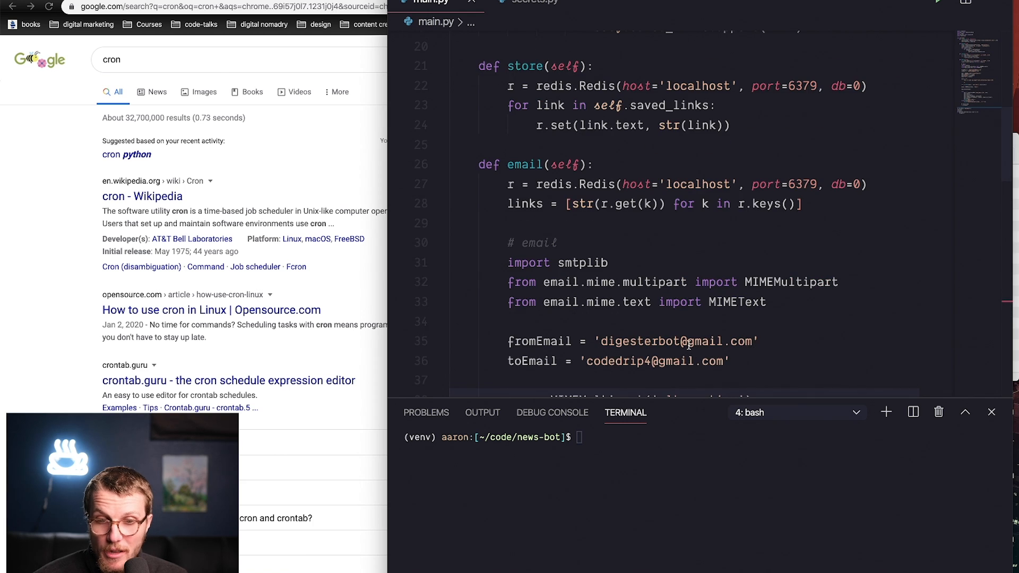
Scroll the Google results for cron and return to the AWW board flow diagram.
scroll(up, 3)
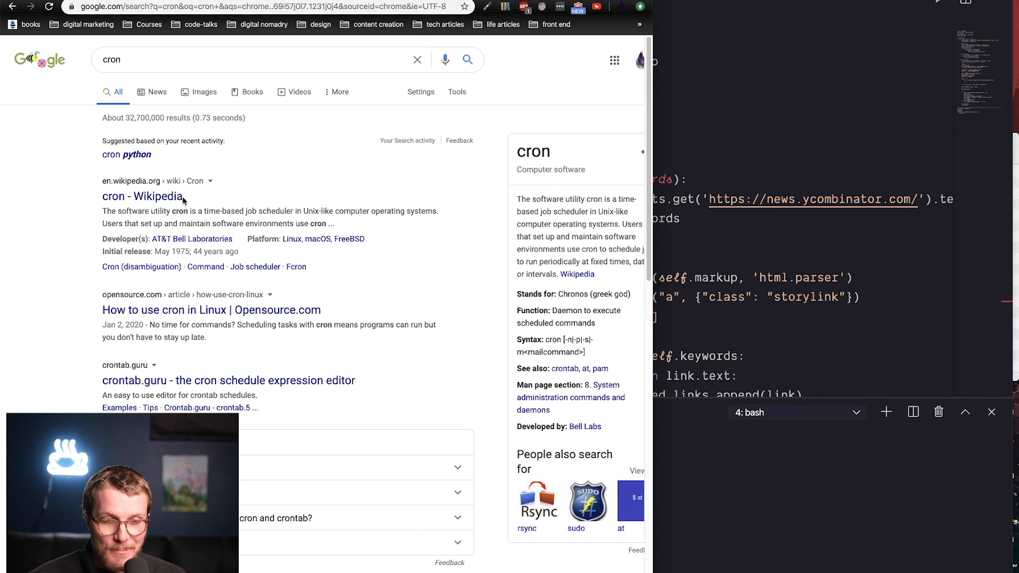
click(141, 196)
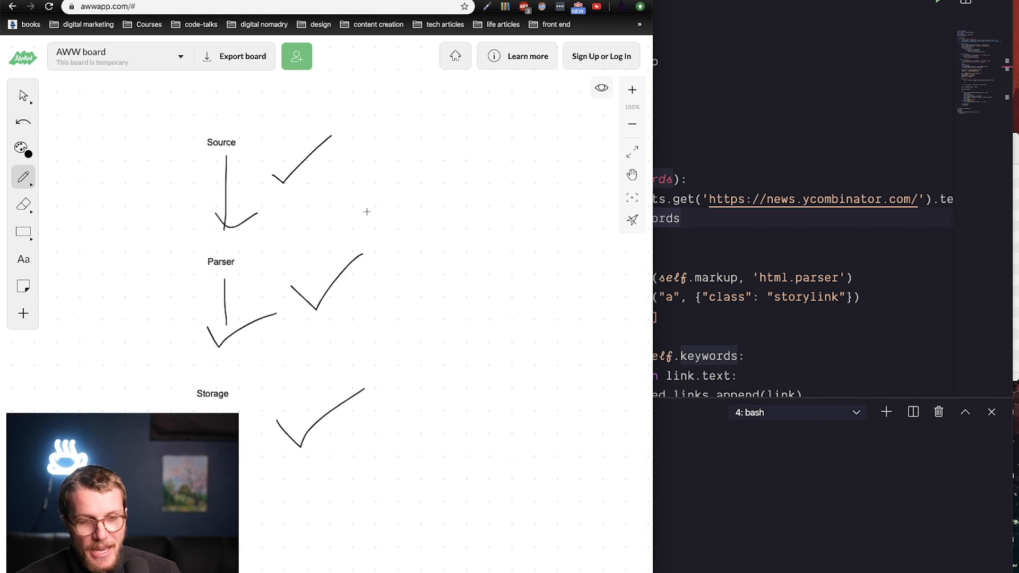
Tick off Email and add two 'source' text labels to the flow diagram.
scroll(down, 3)
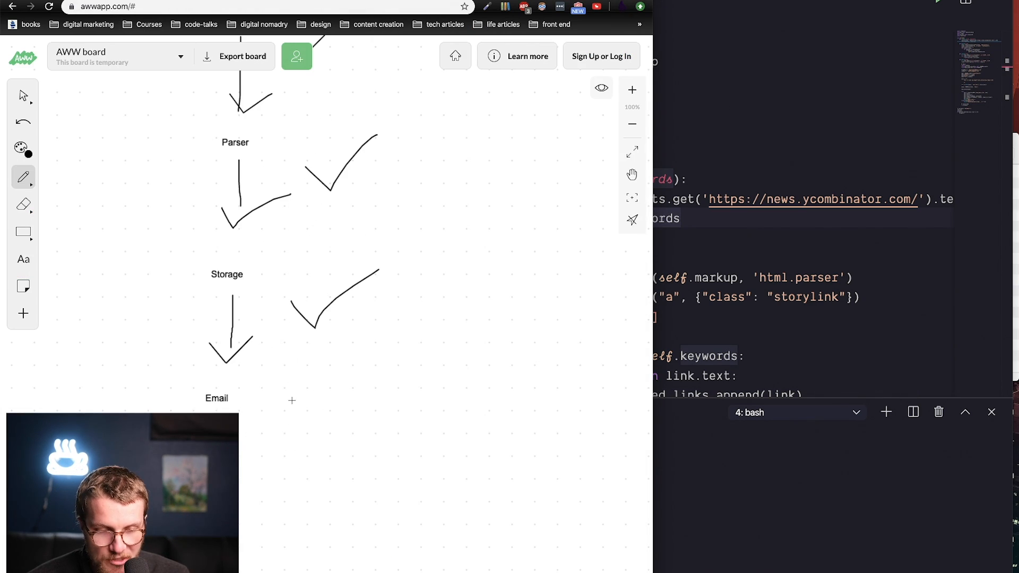
click(631, 124)
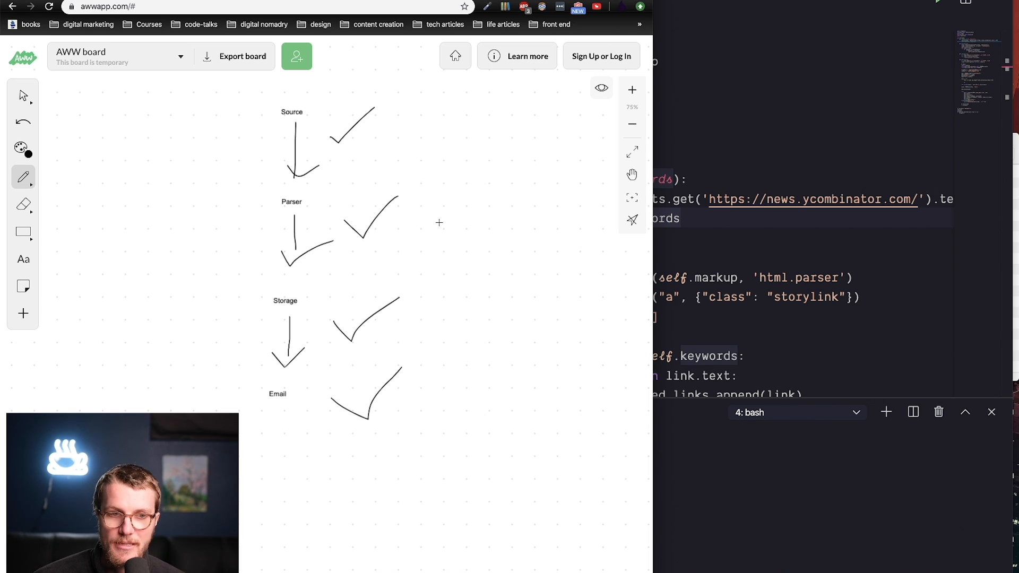
mouse_move(49, 314)
text(sour)
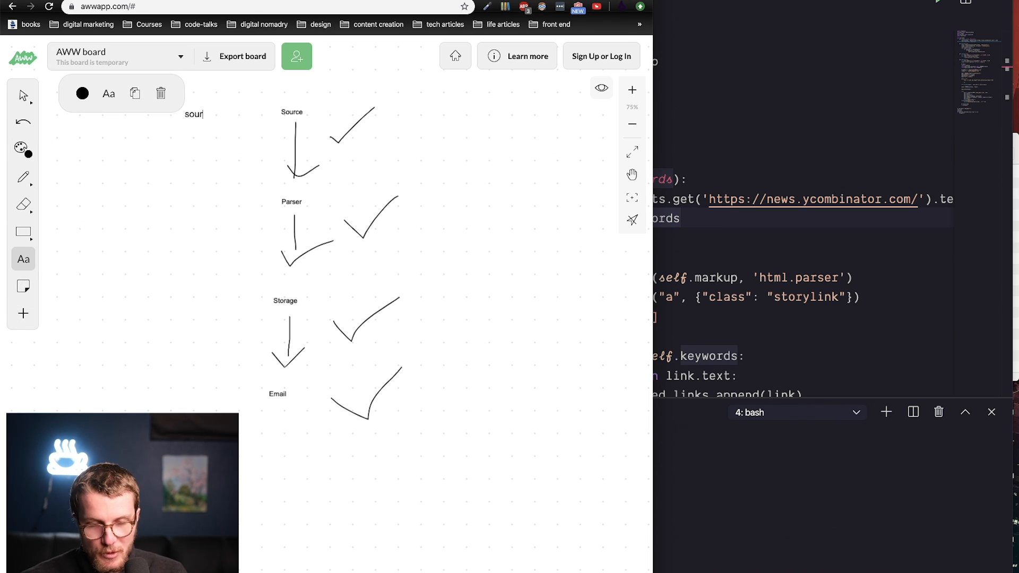
text(ce)
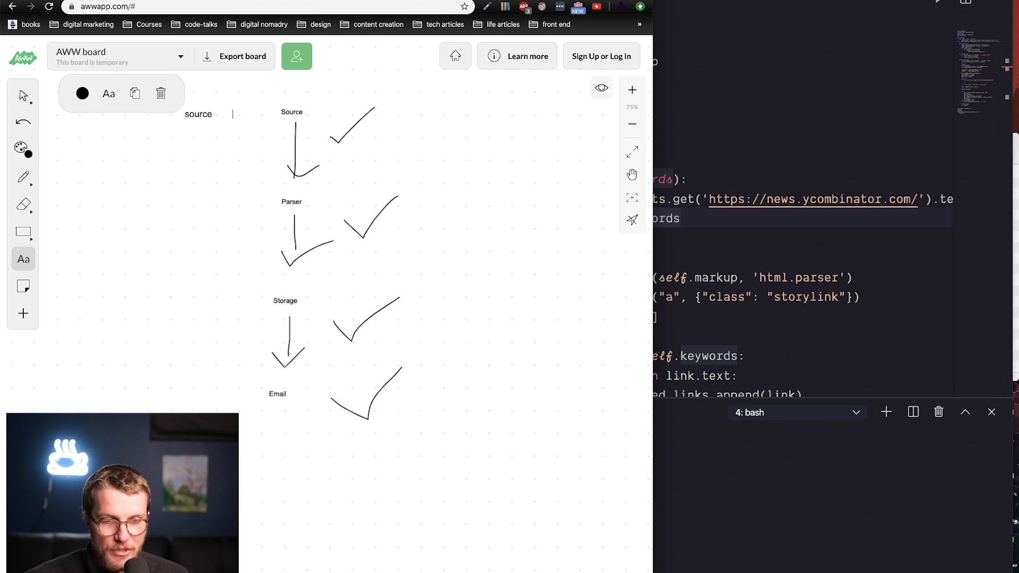
text(source)
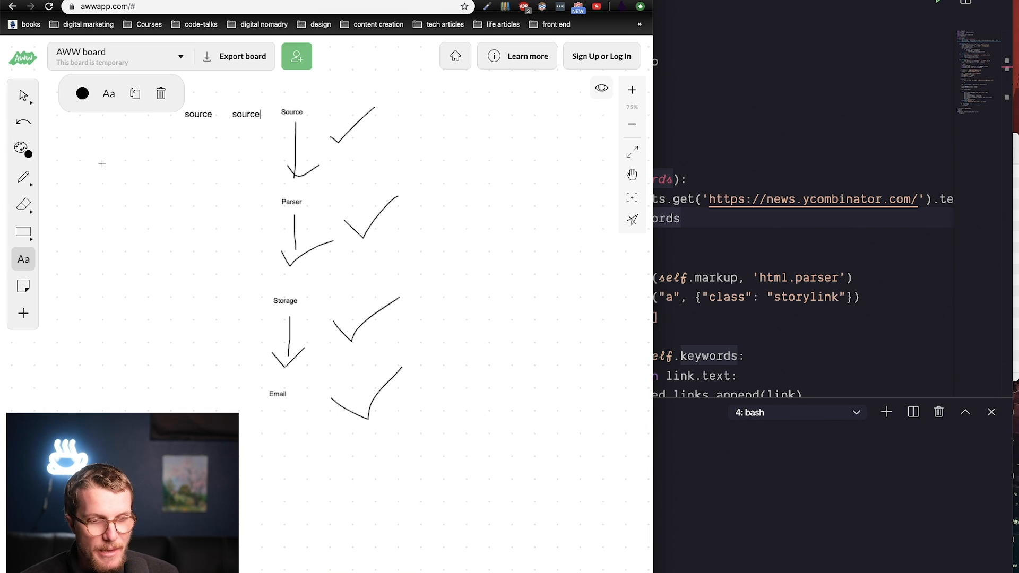
Draw arrows from the two new source labels into Parser.
drag(189, 134, 254, 227)
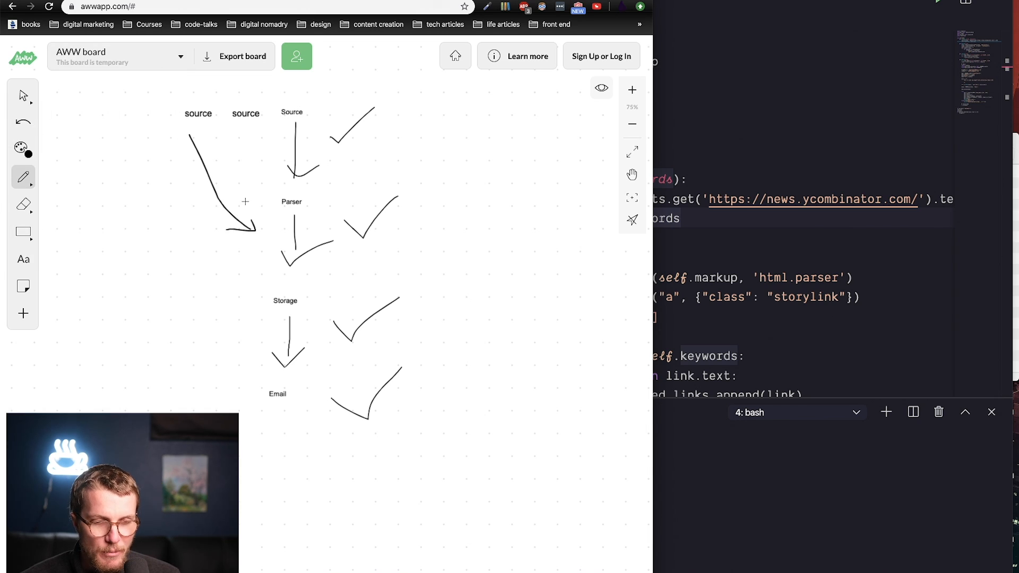
drag(251, 136, 273, 189)
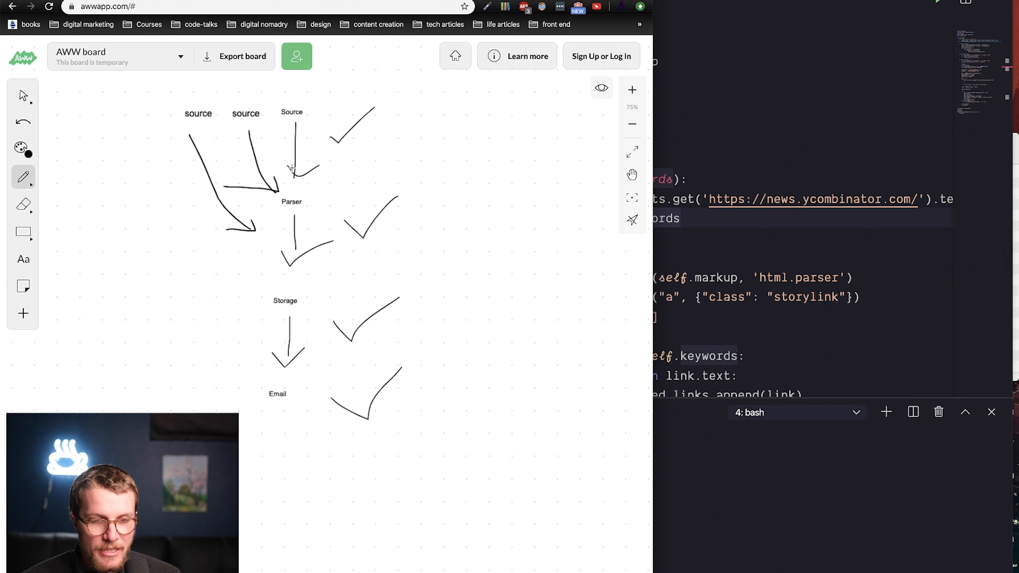